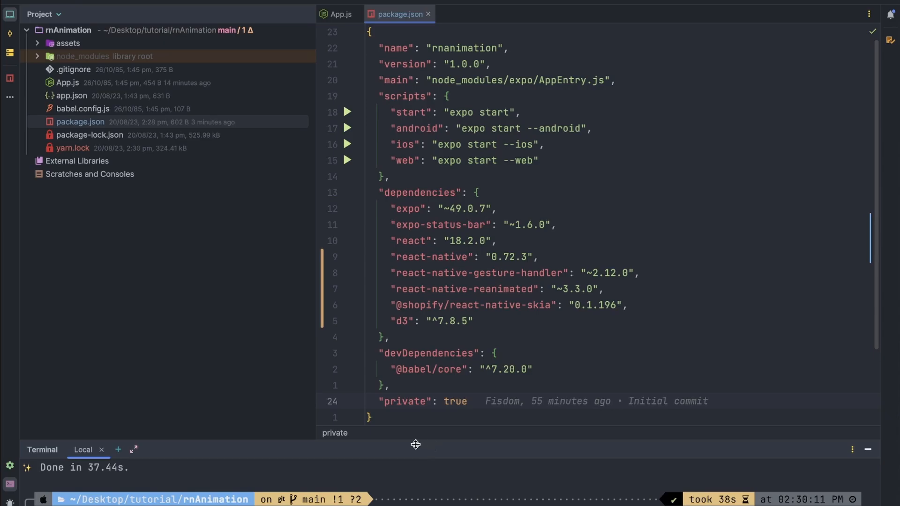
Review package.json and highlight the react-native-skia dependency
click(544, 225)
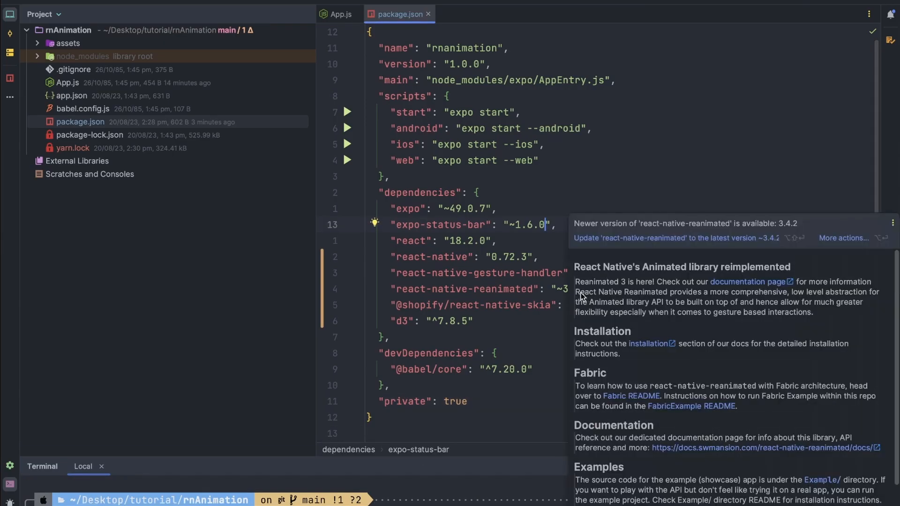
click(681, 306)
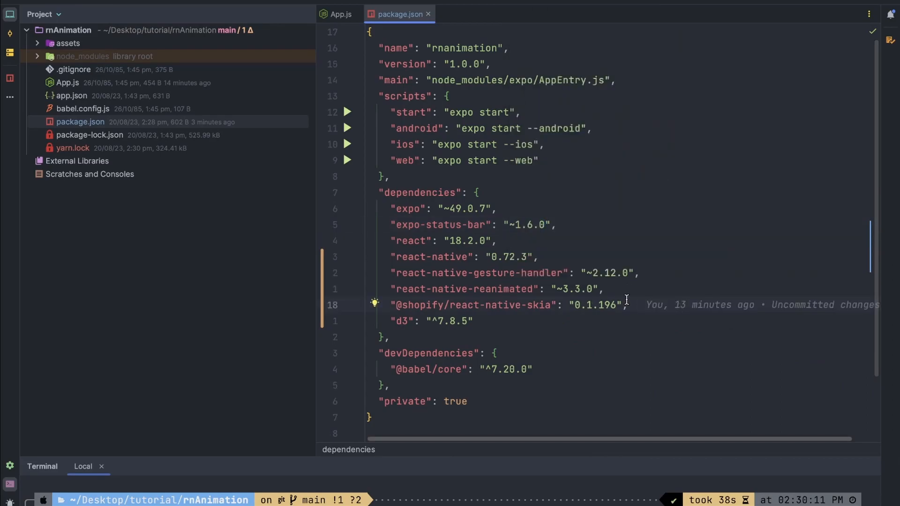
double_click(474, 306)
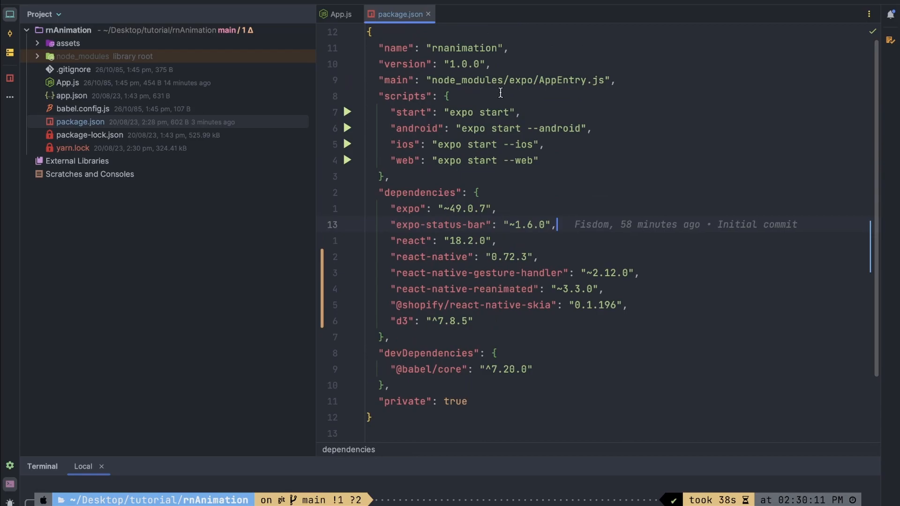
mouse_move(334, 20)
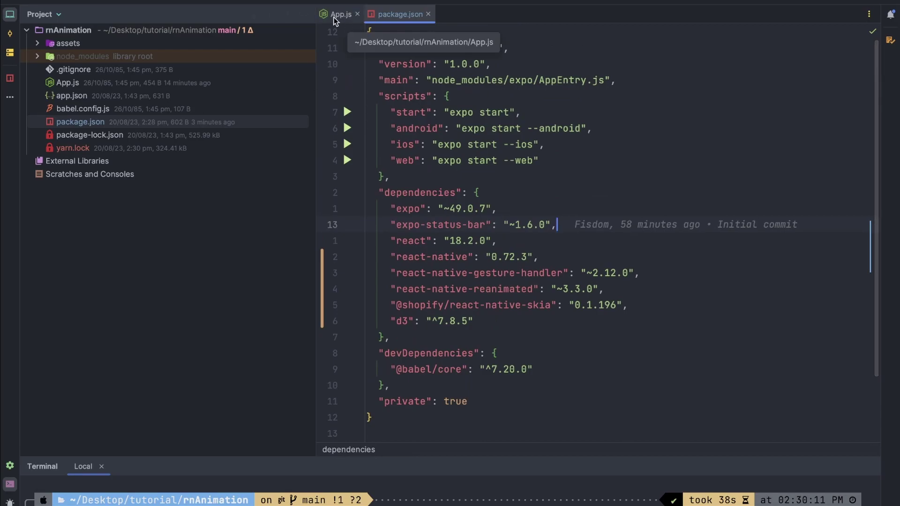
Show App.js with the project tree hidden and bring the iPhone 13 simulator into view
click(340, 13)
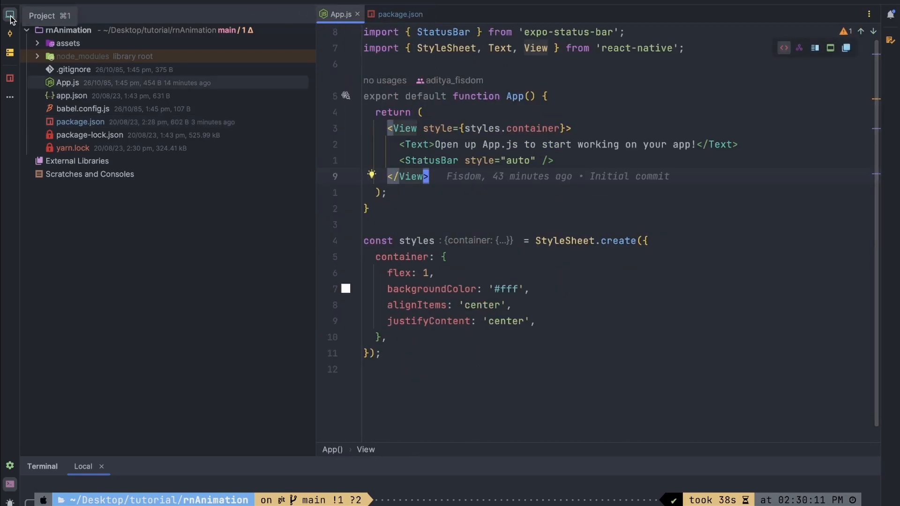
click(10, 16)
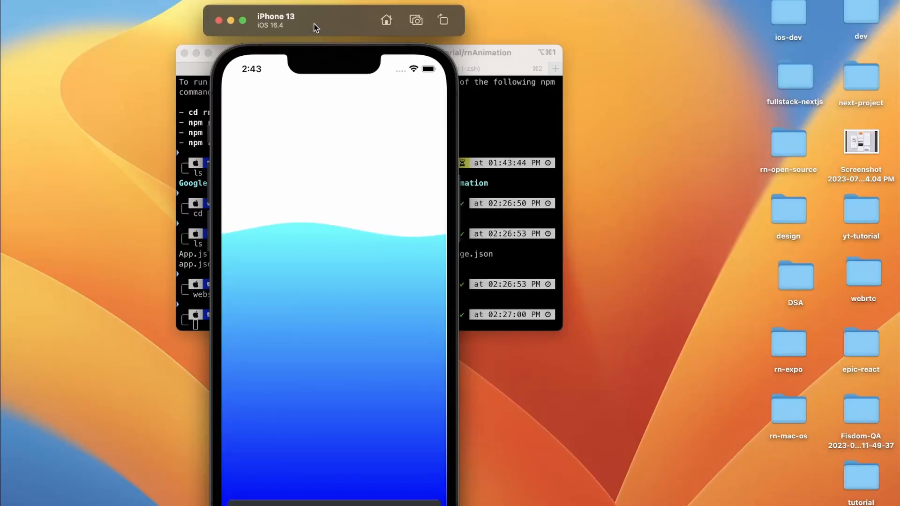
drag(316, 27, 281, 27)
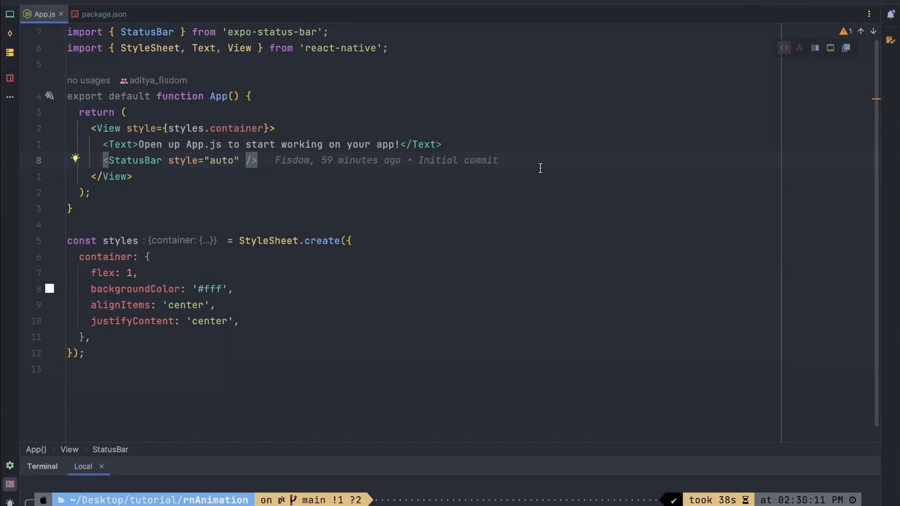
mouse_move(290, 156)
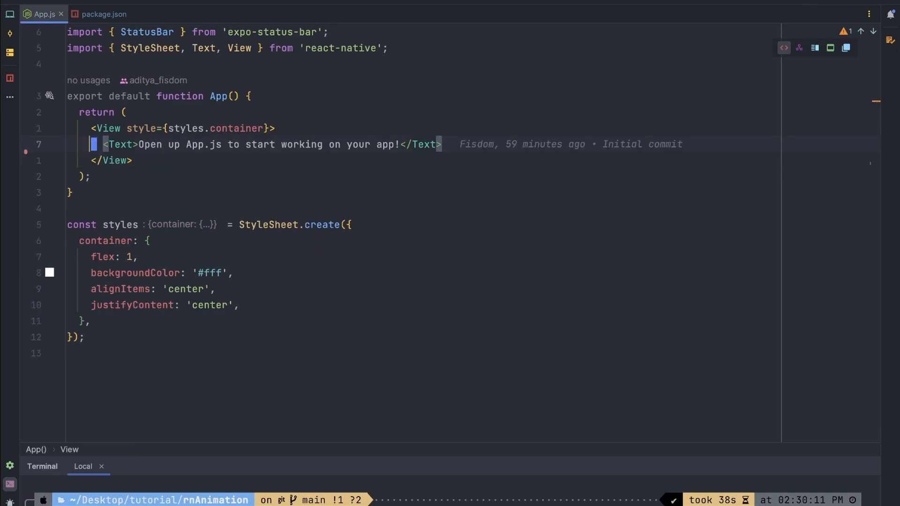
Render a Skia <Canvas style={styles.canvas}> in place of the starter text and status bar
text(<Canvas>)
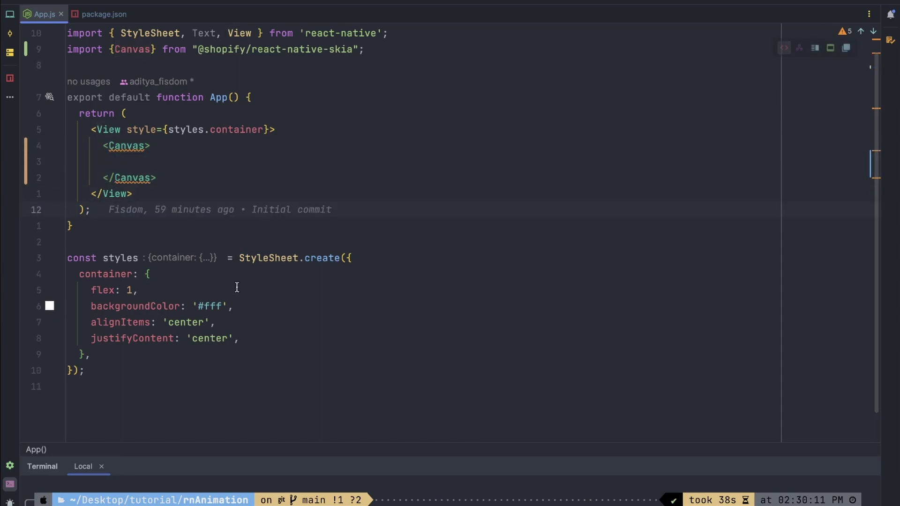
text(canvas: {)
text(flex:1)
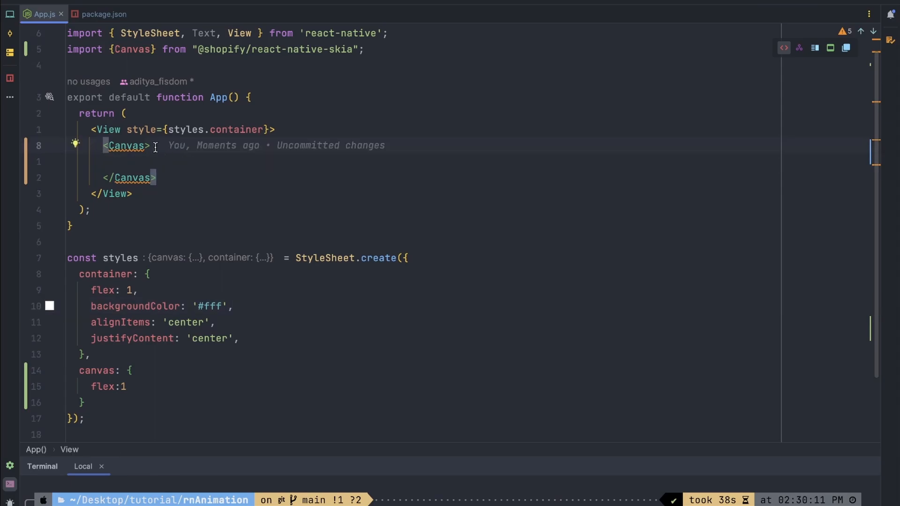
text(style={})
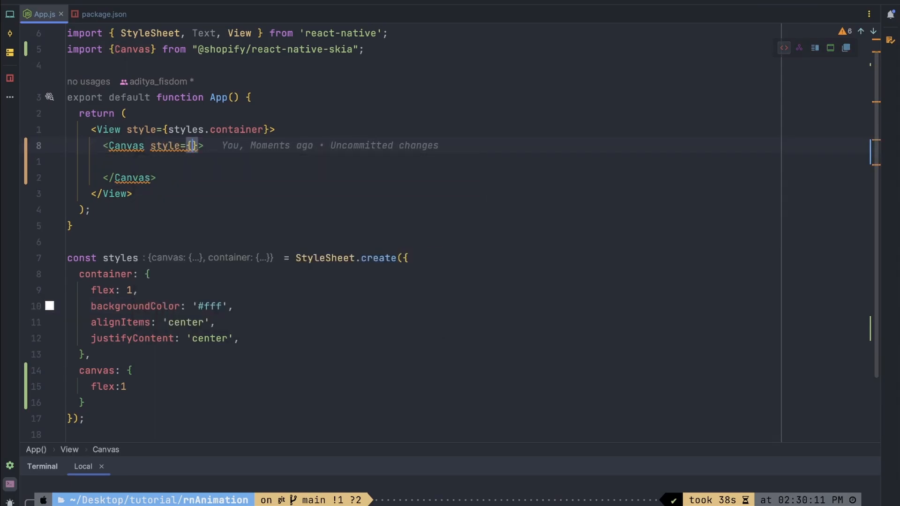
text(styles.canvas)
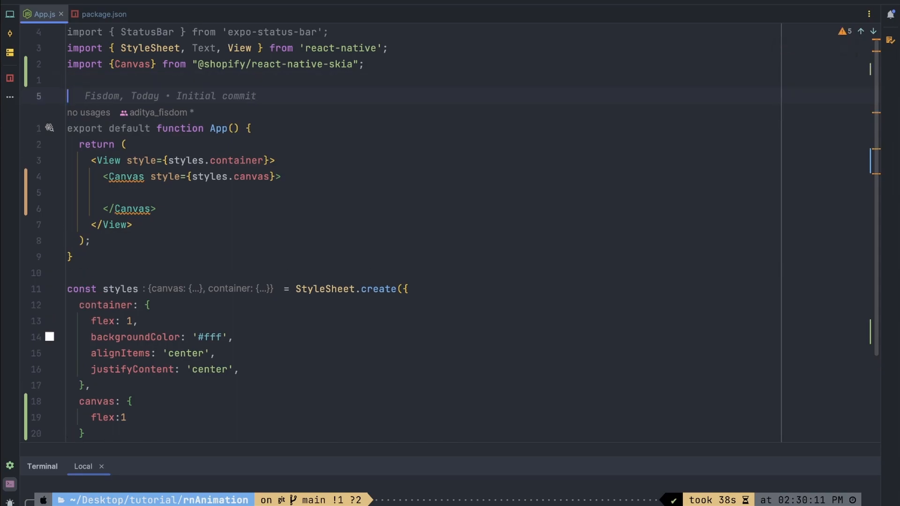
Define dimension = Dimensions.get('window') with width and height taken from it
text(const)
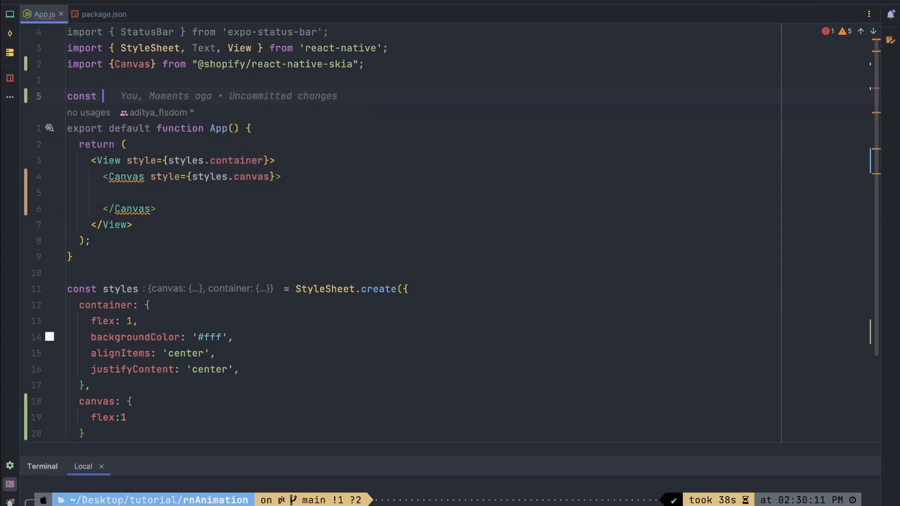
text(dimension =)
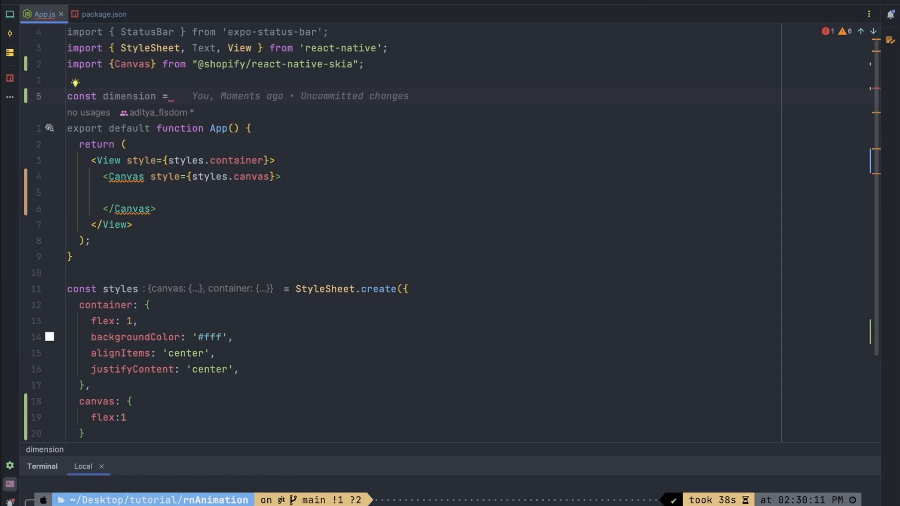
text(Dimensions)
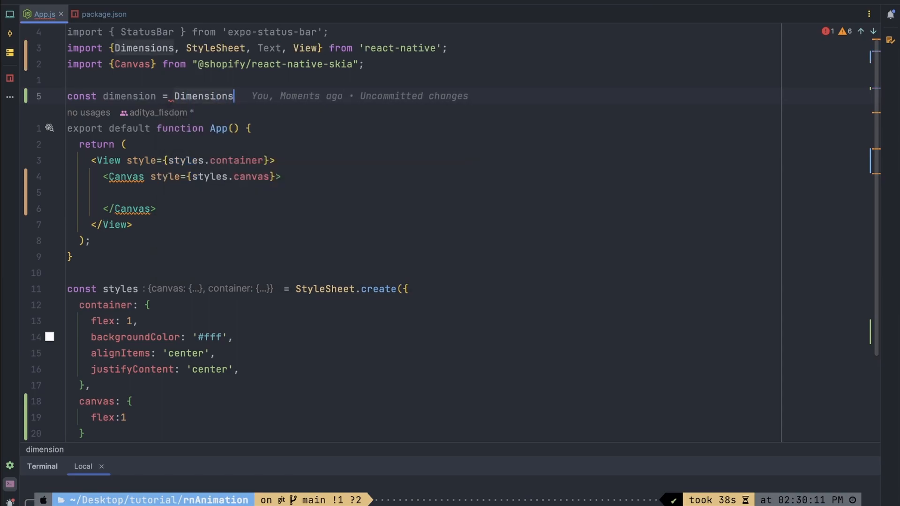
text(.get(')
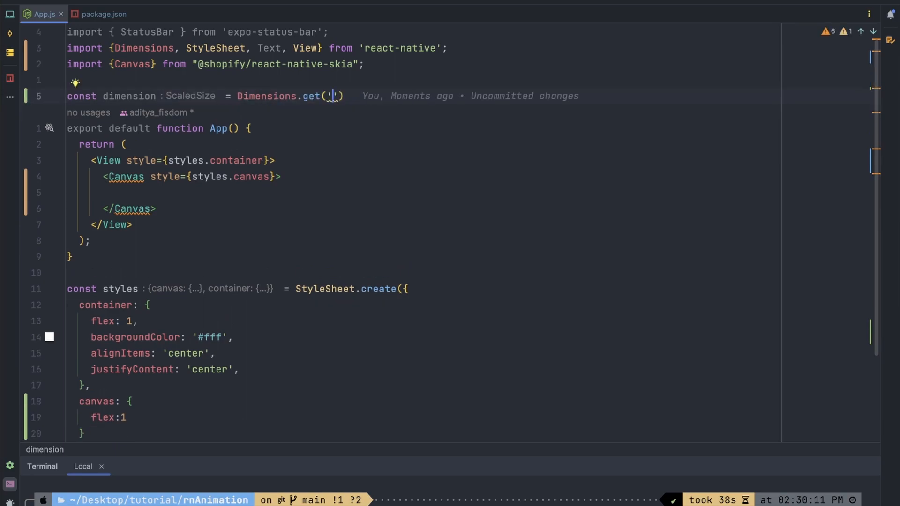
text('window');)
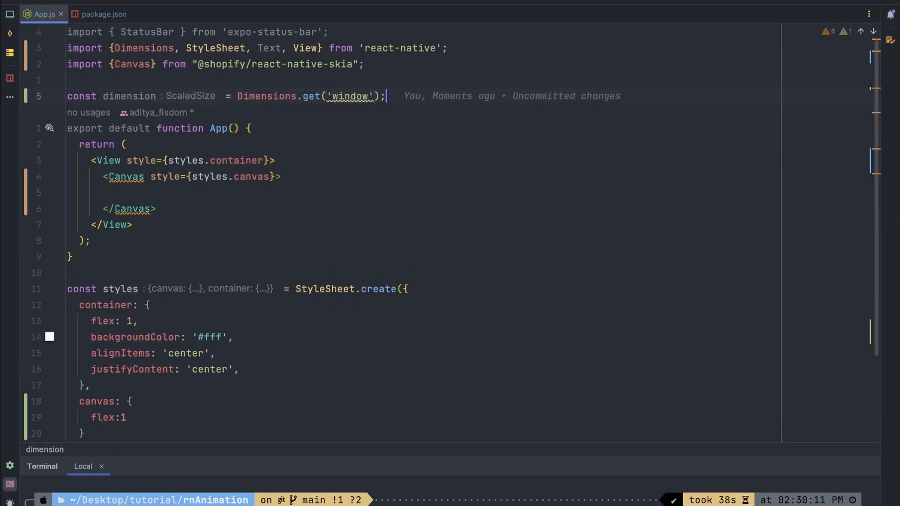
key(Enter)
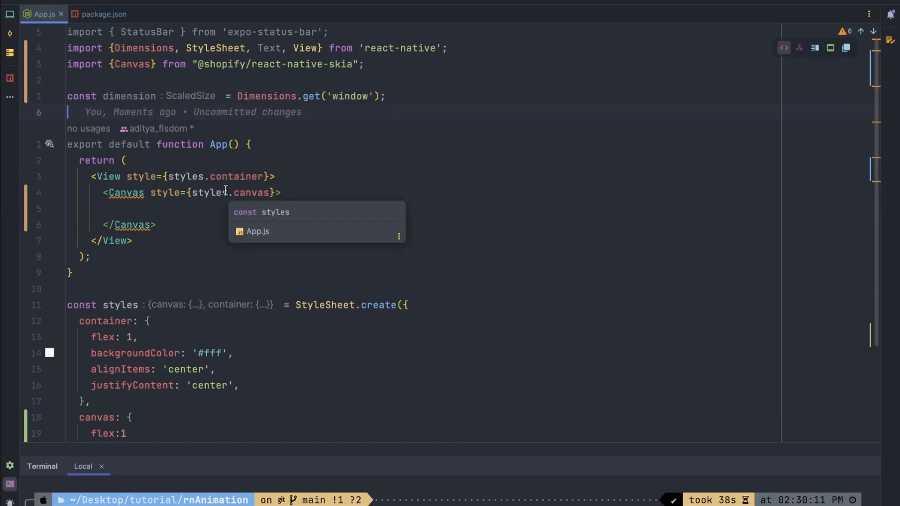
text(cos)
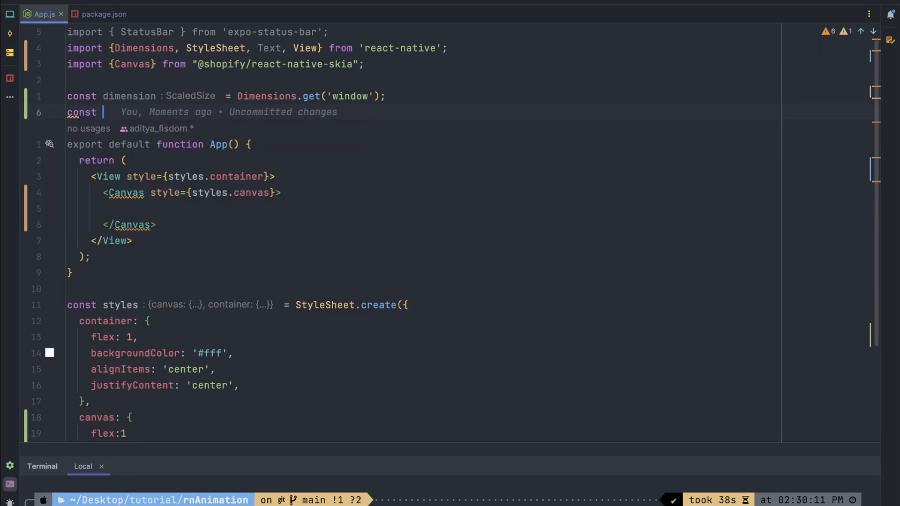
text(width = i)
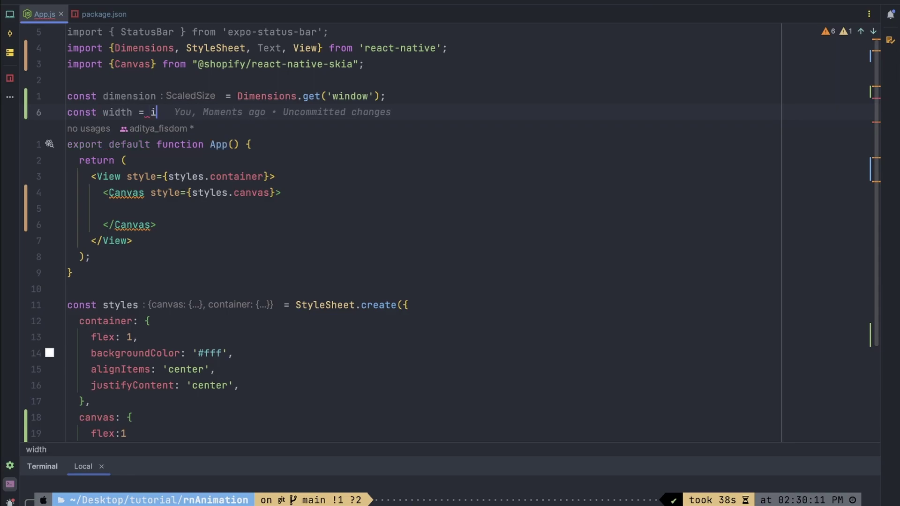
text(dimension.width;)
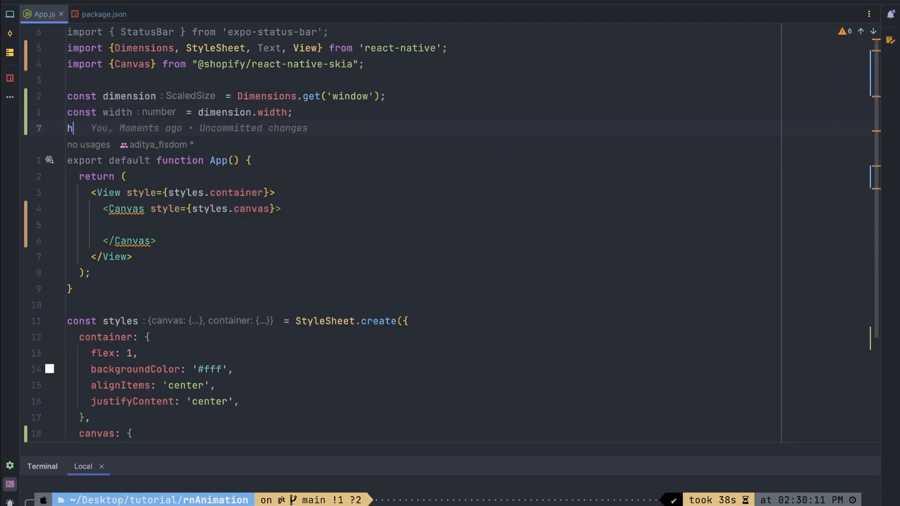
key(Backspace)
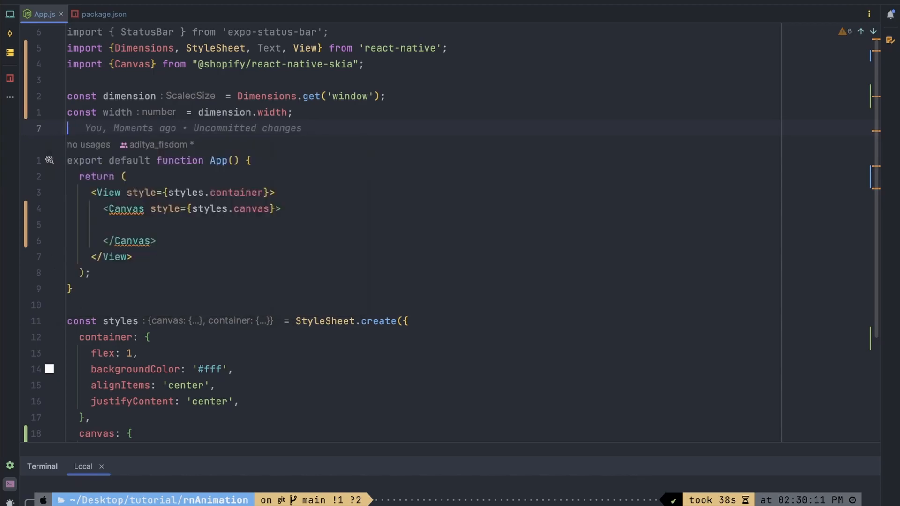
text(const height =)
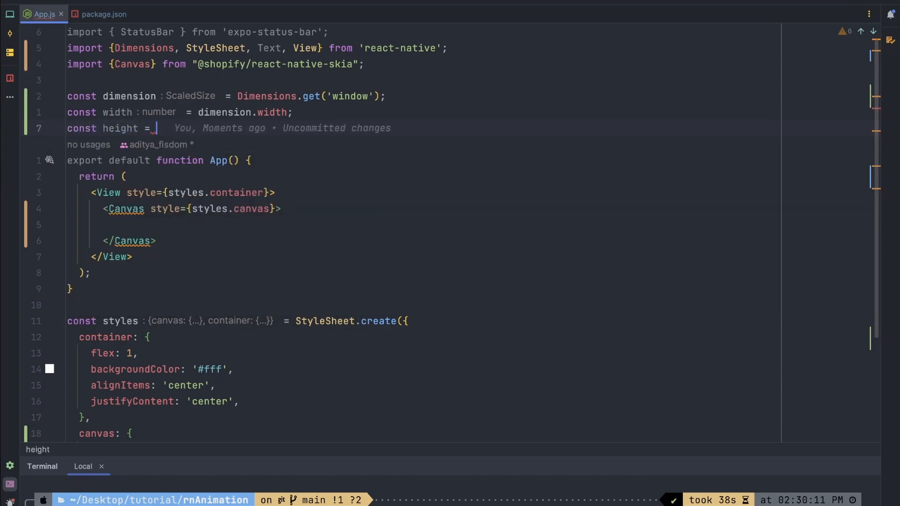
text(dimension.height;)
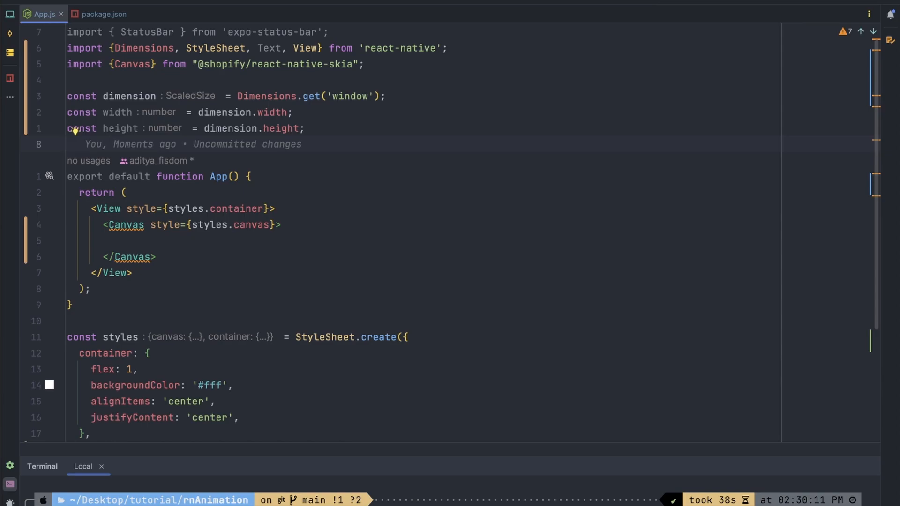
Add frequency = 2 and amplitude: number = 10 constants, then begin another constant
text(const)
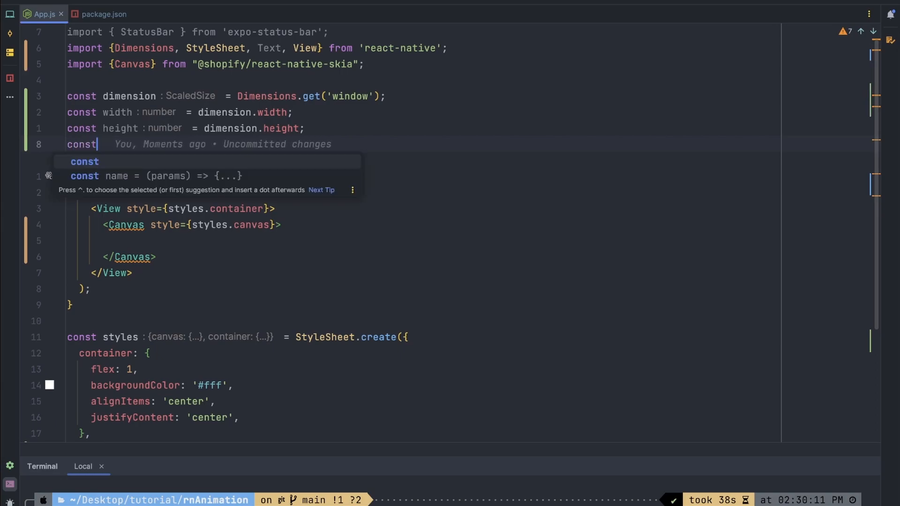
text(freq)
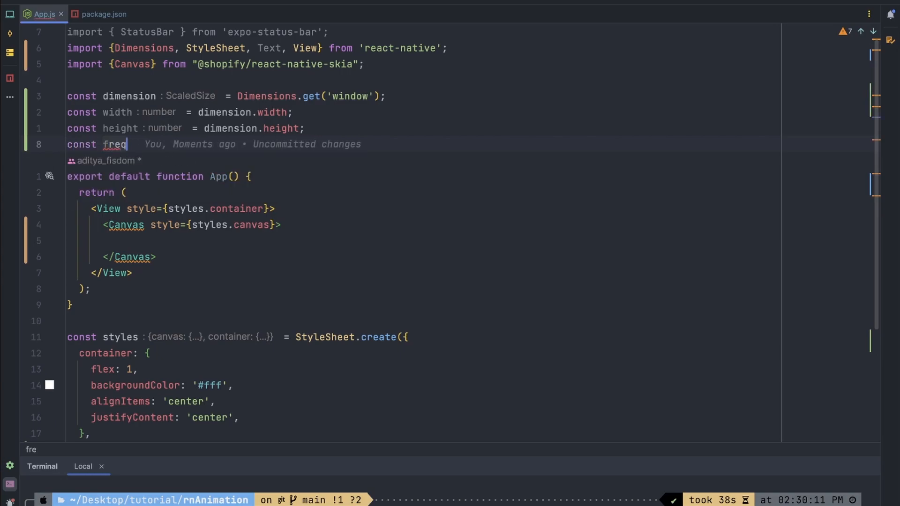
text(uency = 2;)
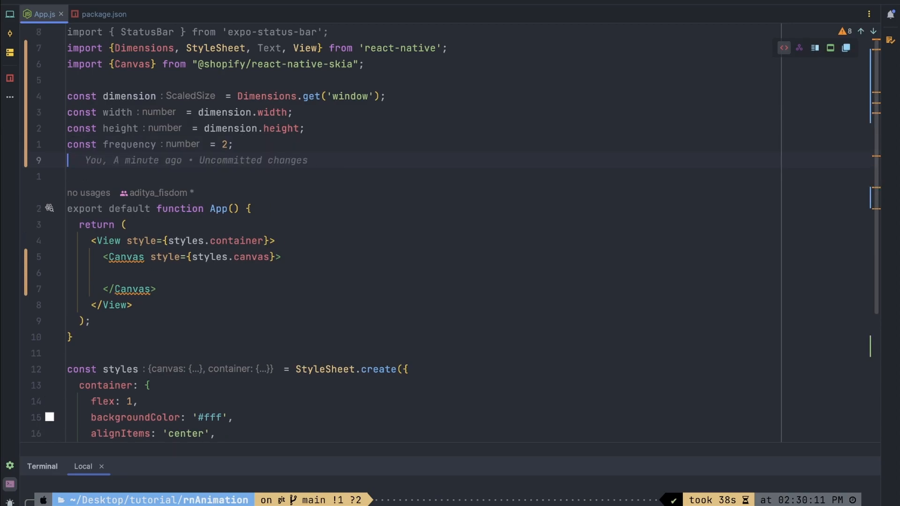
text(const ap)
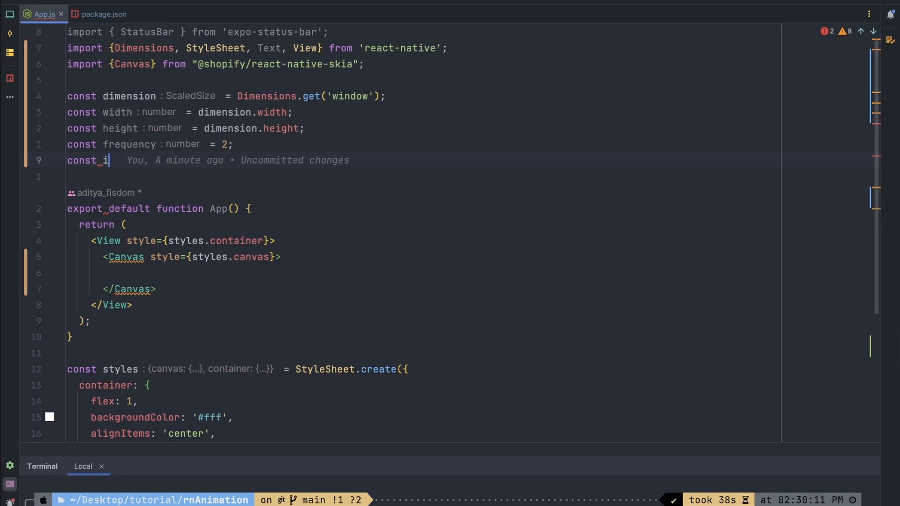
text(n)
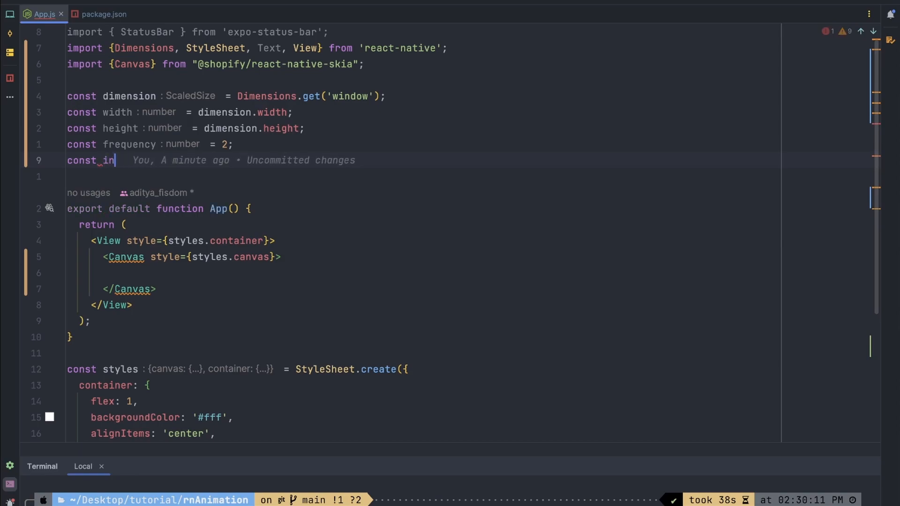
text(amplitude =)
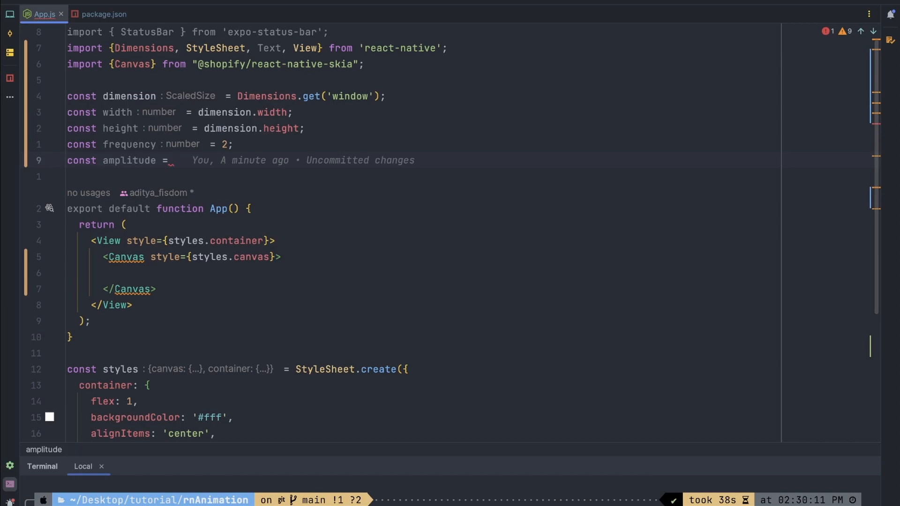
text(: number  = 10;)
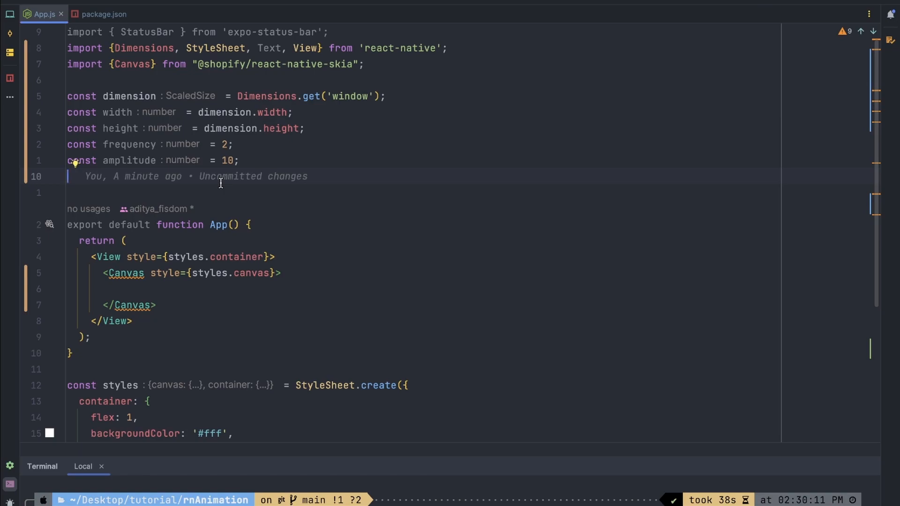
text(const)
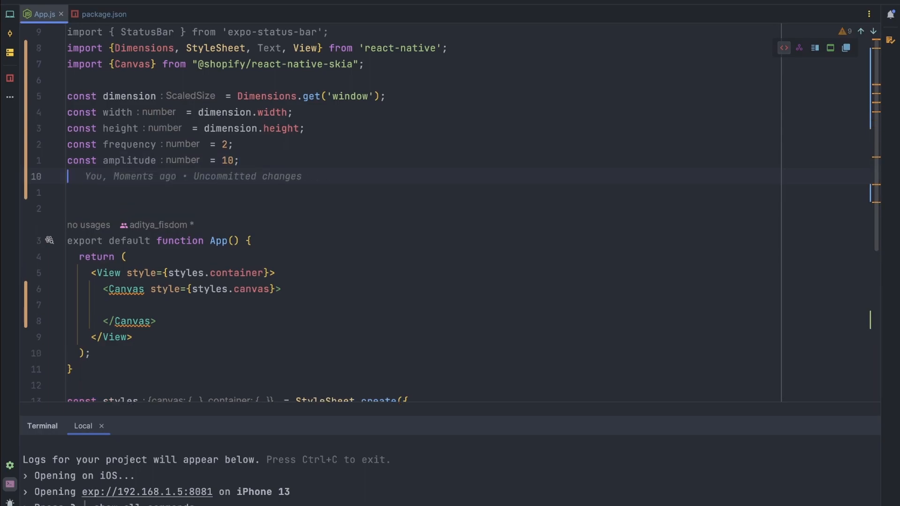
Add const verticalOffset = 100 beneath the amplitude constant
text(const verticalOffset : number  = 100;)
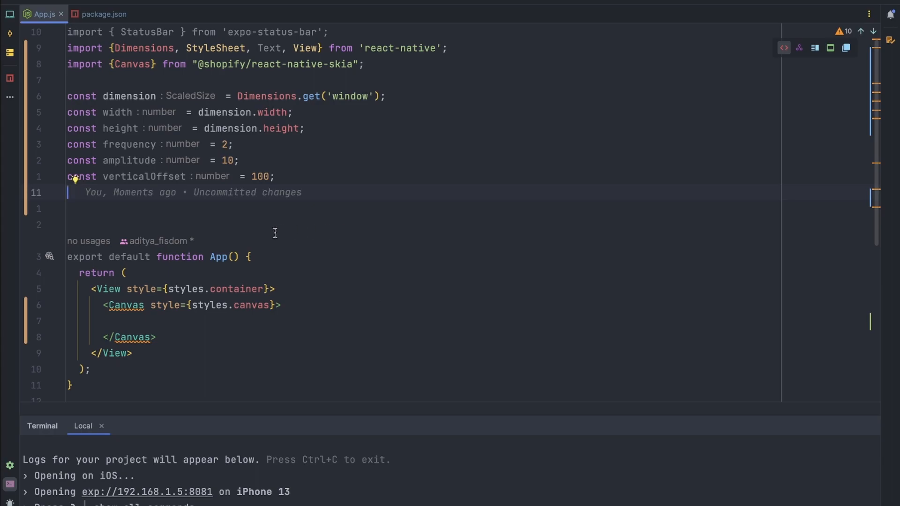
mouse_move(313, 188)
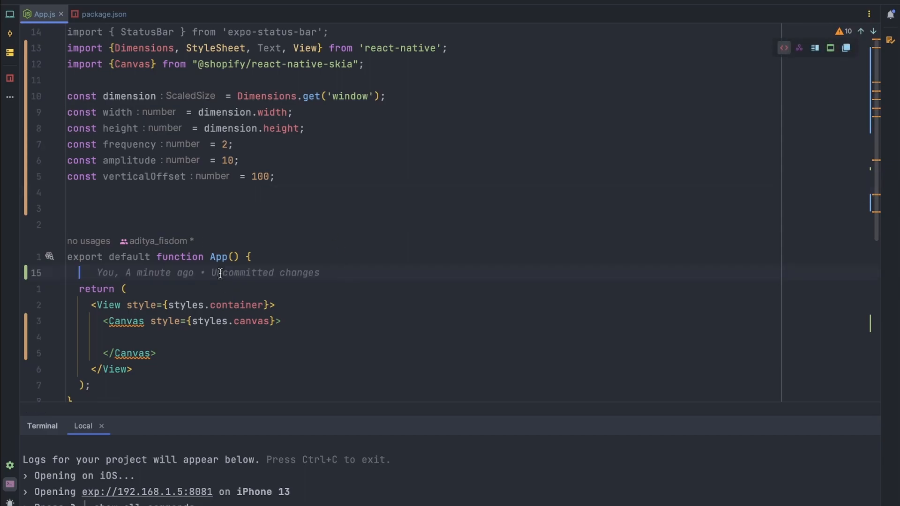
Inside App, create verticalOffset = useValue(initialVerticalOffset)
text(const verticaloff)
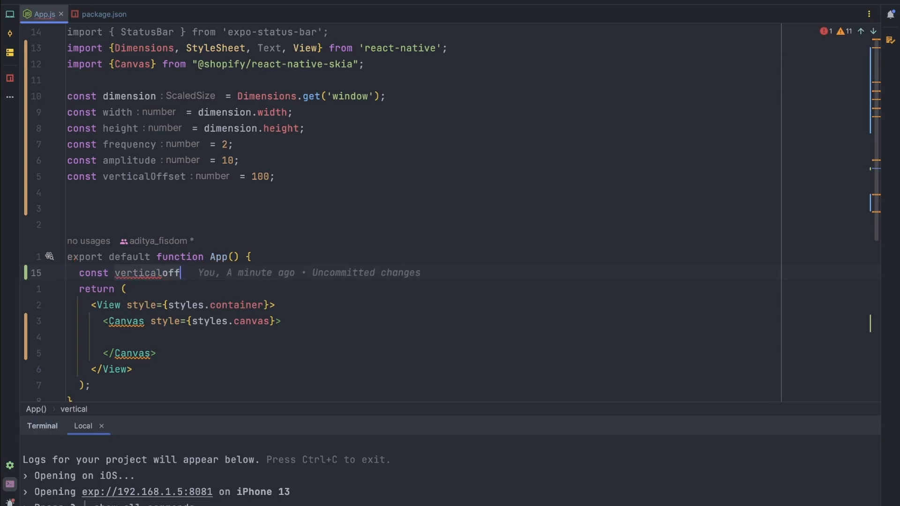
key(Backspace)
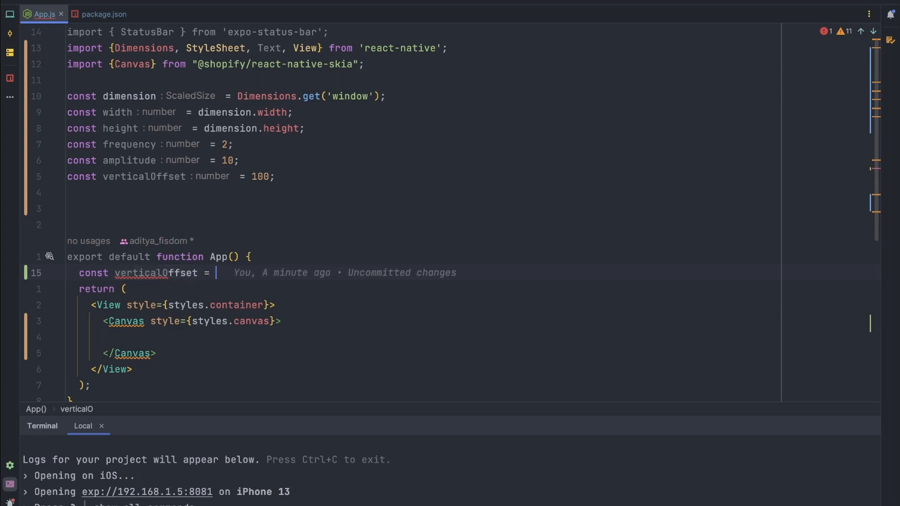
text(useValue)
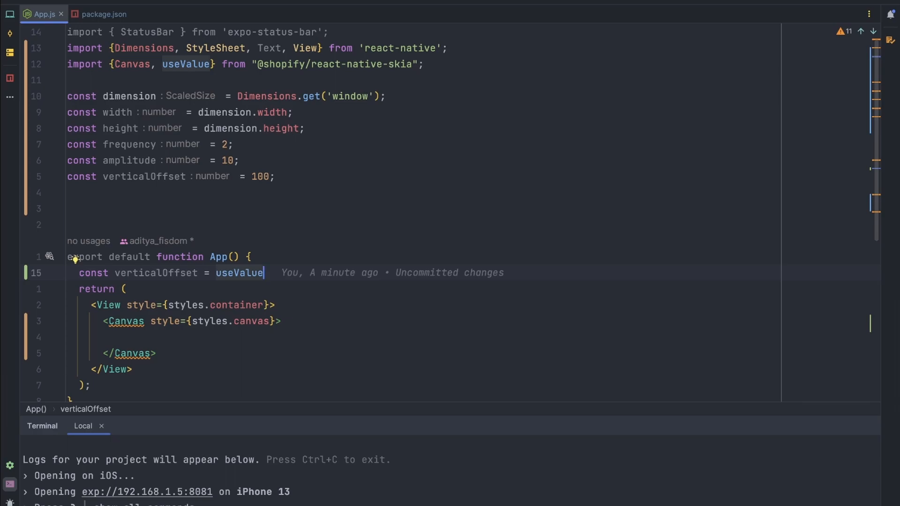
text((initi)
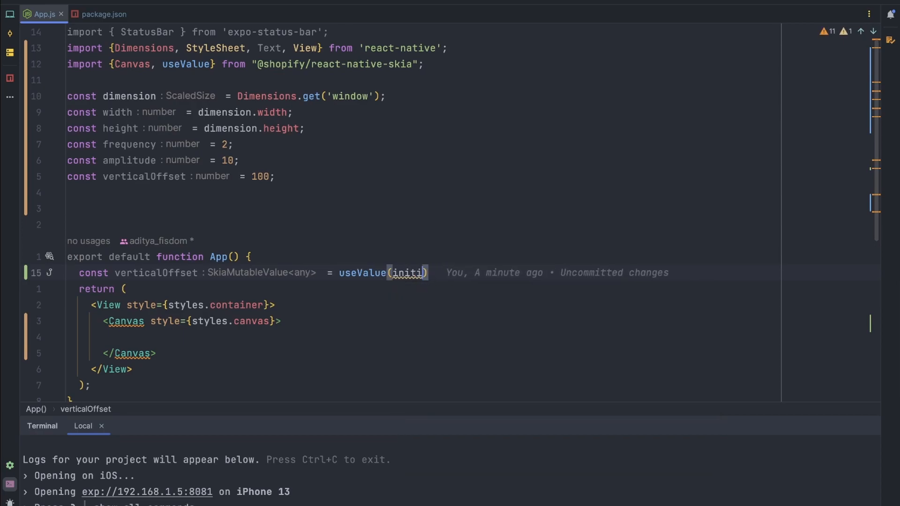
text(ver)
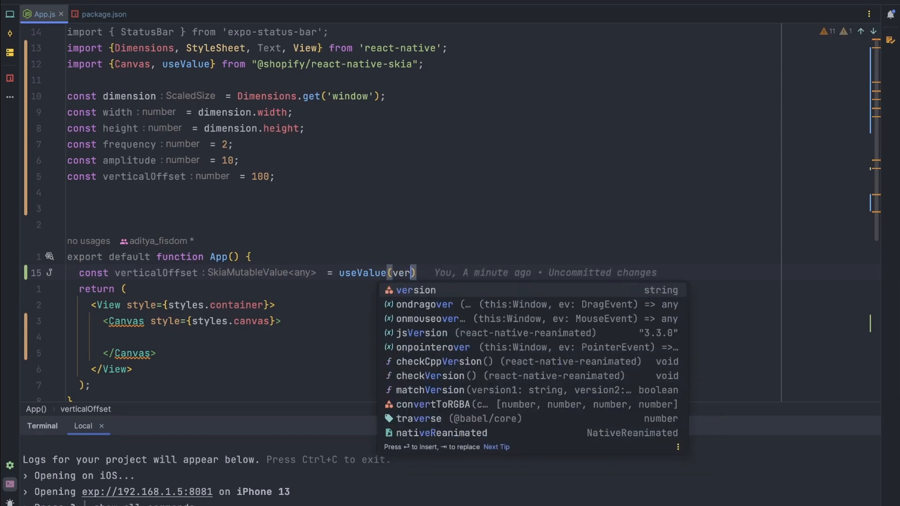
text(ticalOffset)
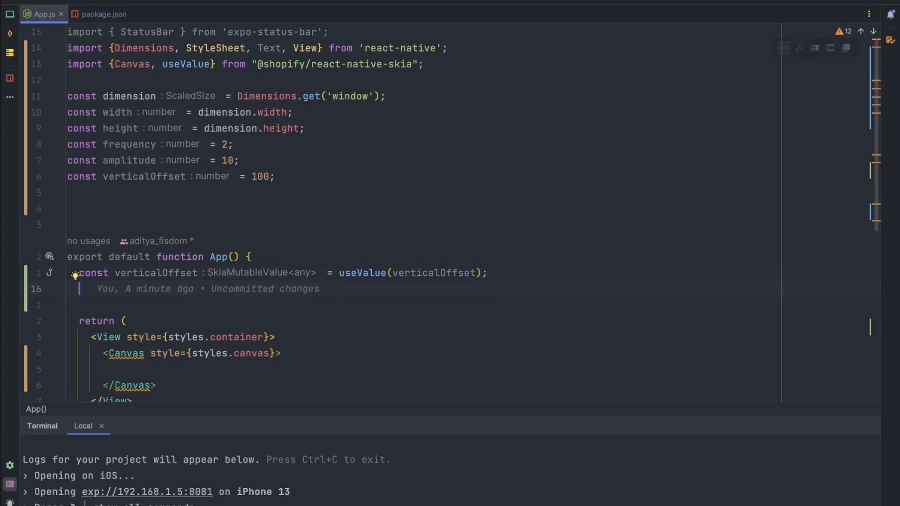
Begin const amplitude = useValue(initialAmplitude) on the next line
text(co)
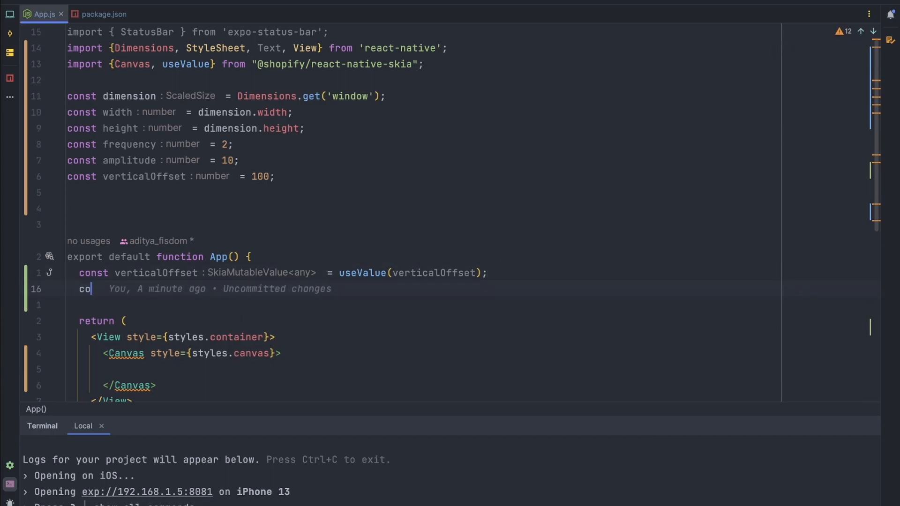
text(nst amplitude = useValue(initialAmplitude);)
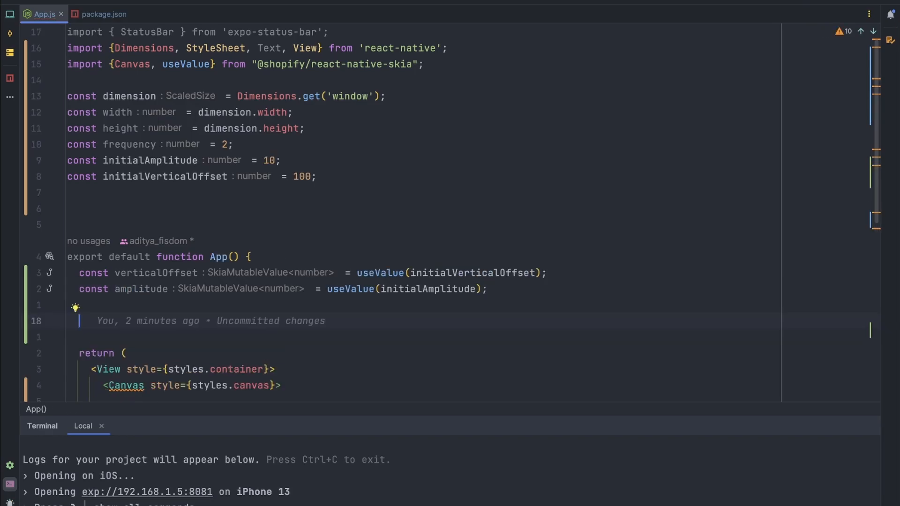
mouse_move(455, 319)
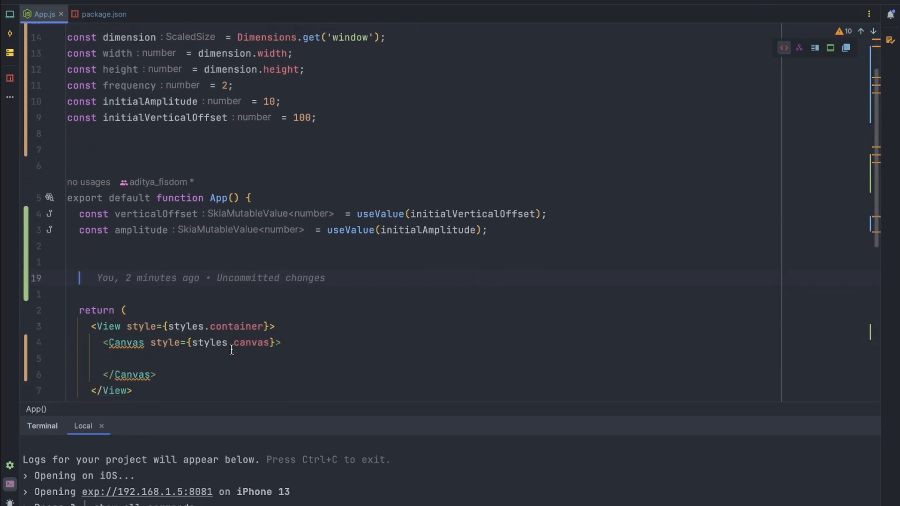
Start const createWavePath = (phase = 20) => below the useValue hooks
scroll(down, 3)
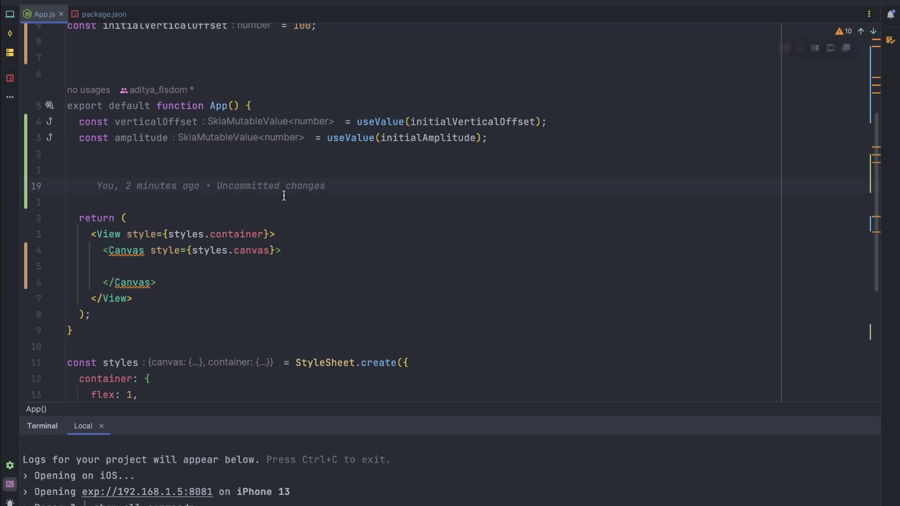
text(const createWavePath)
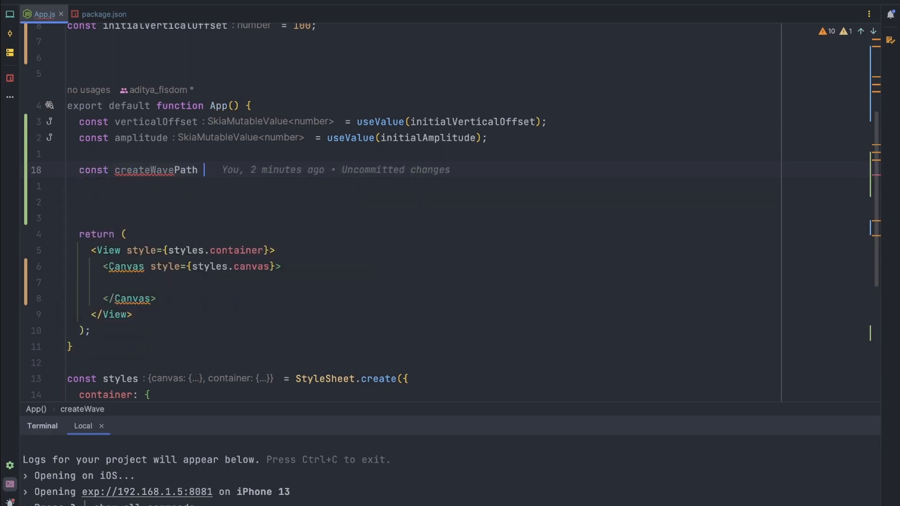
text(= ())
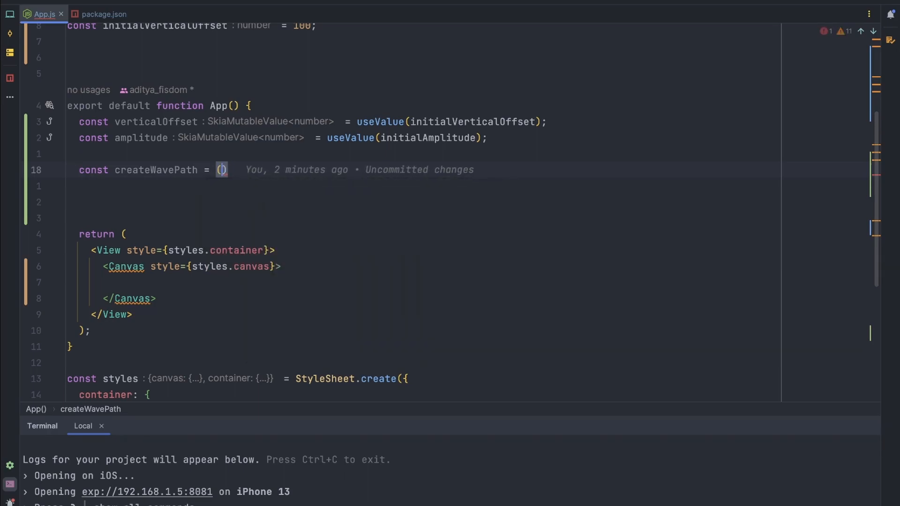
text(phase =20)
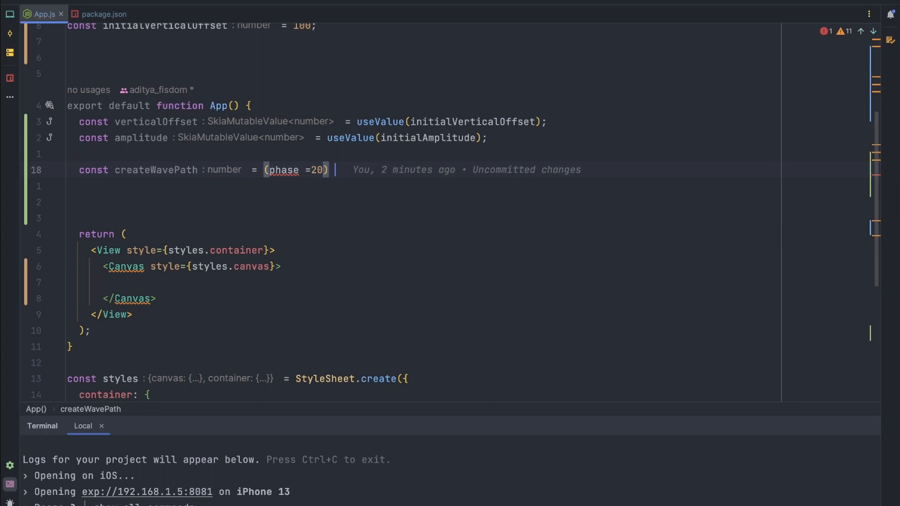
text(=> {)
text(const points)
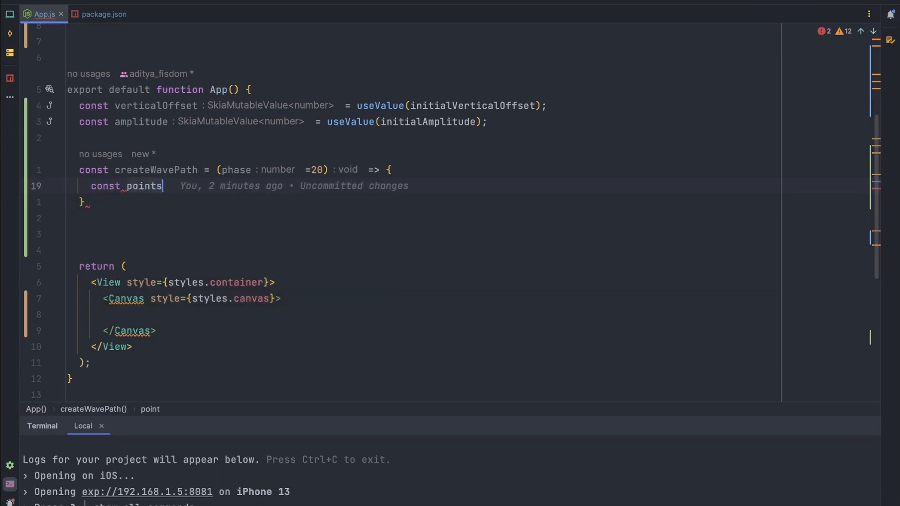
Assign points = Array.from({length: width}, (_, index) => {}) inside createWavePath
text(=)
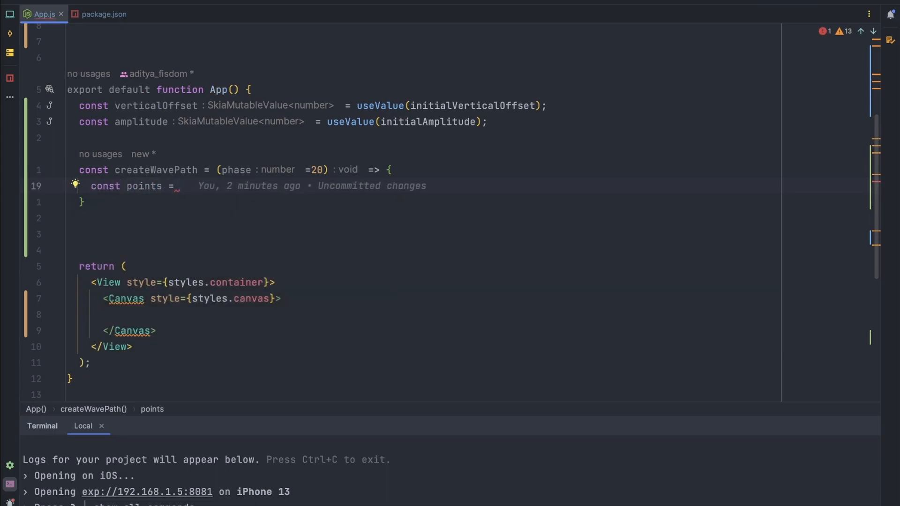
text(Array.from)
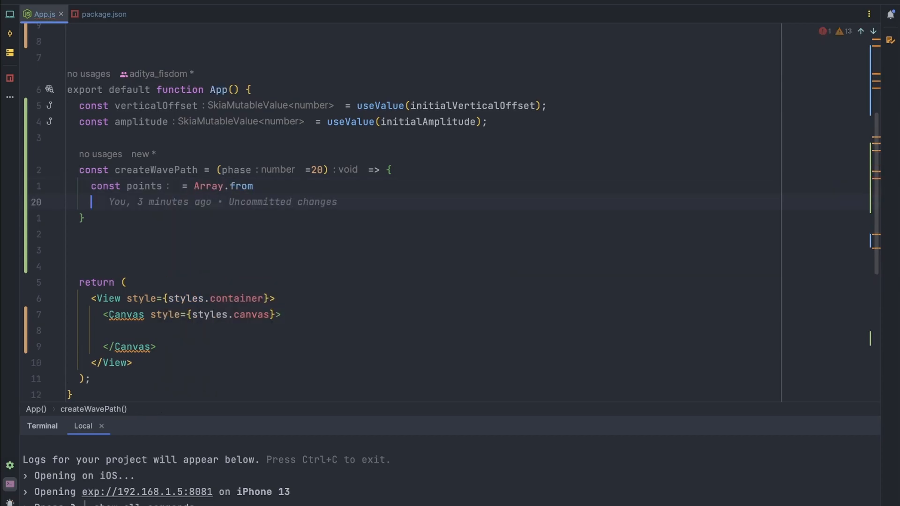
text(())
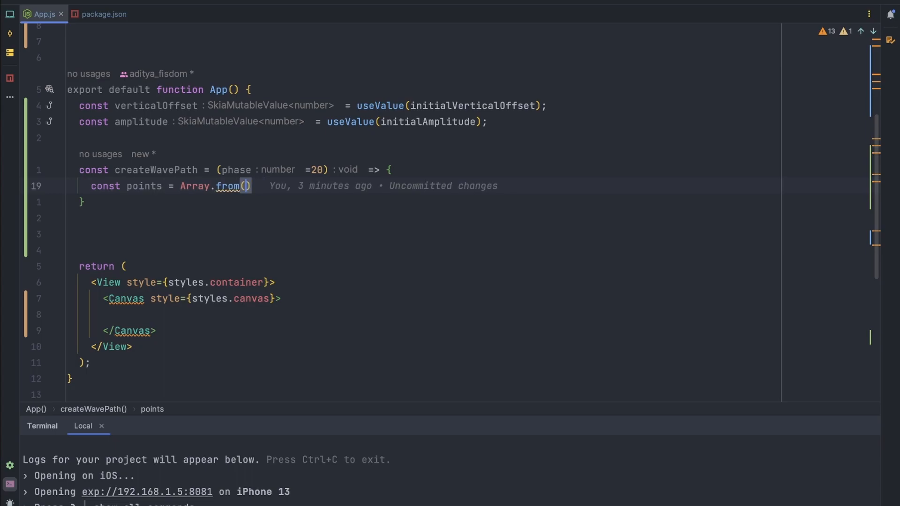
text({length:width)
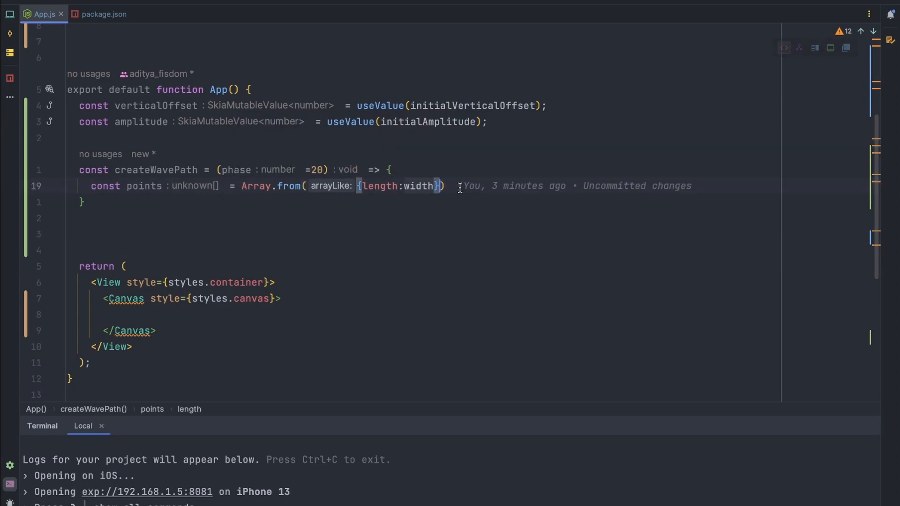
text(, ())
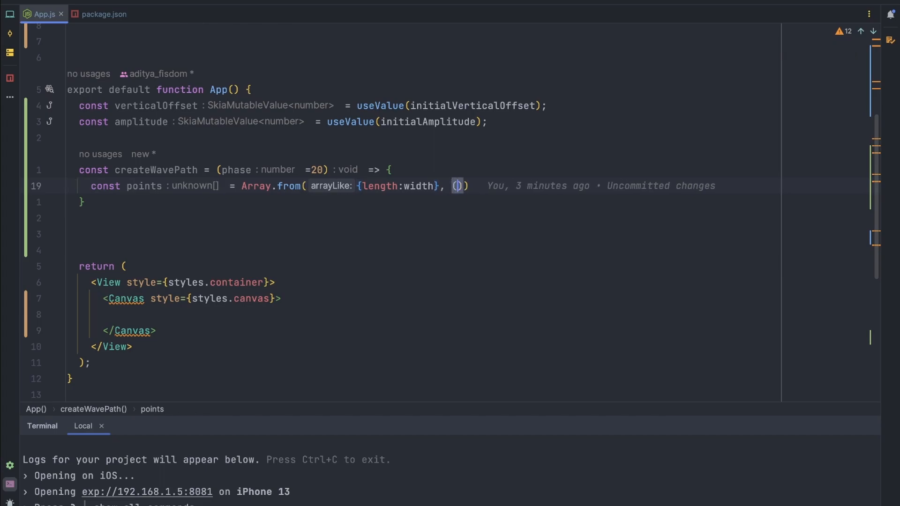
text(_,index)
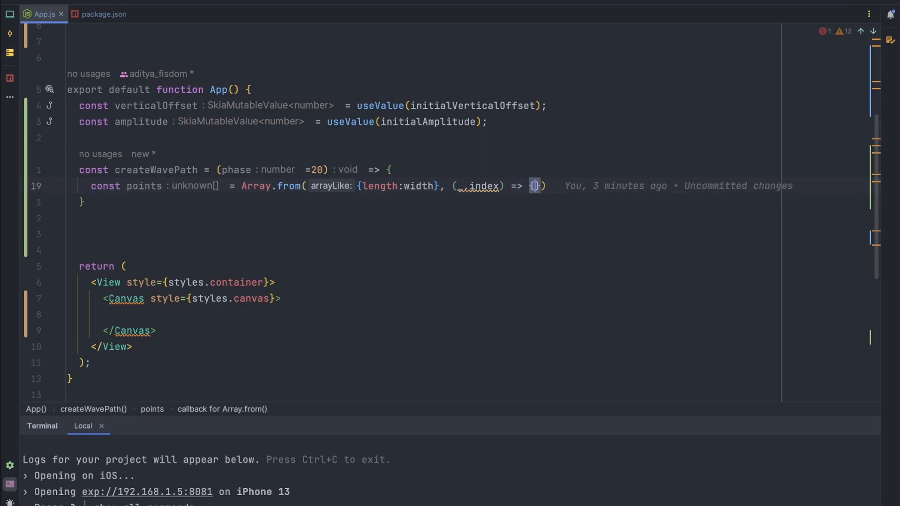
Compute const angle = index/width * (Math.PI * frequency) + phase in the callback
text(const)
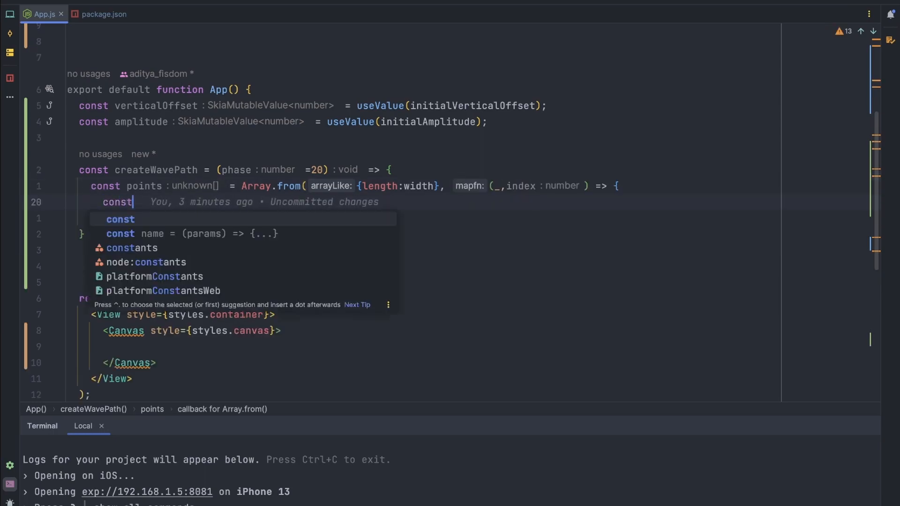
text(angle = ()
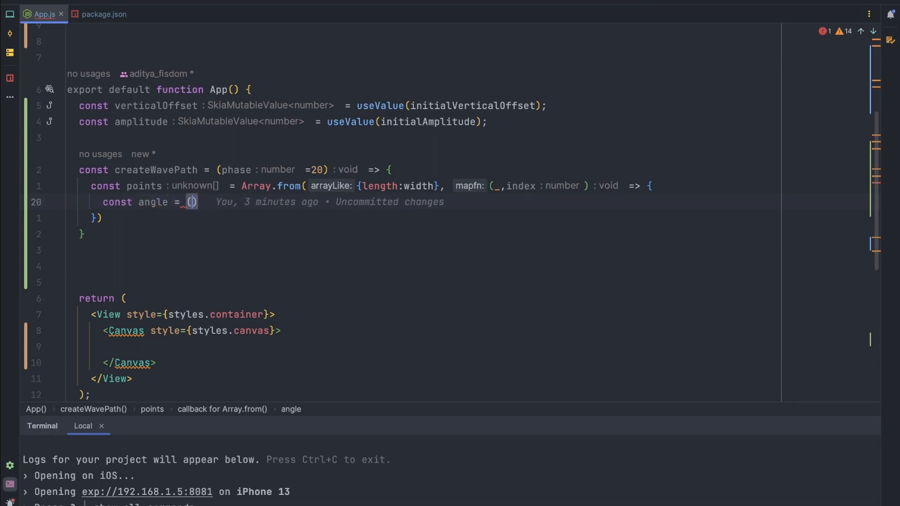
text(index/width)
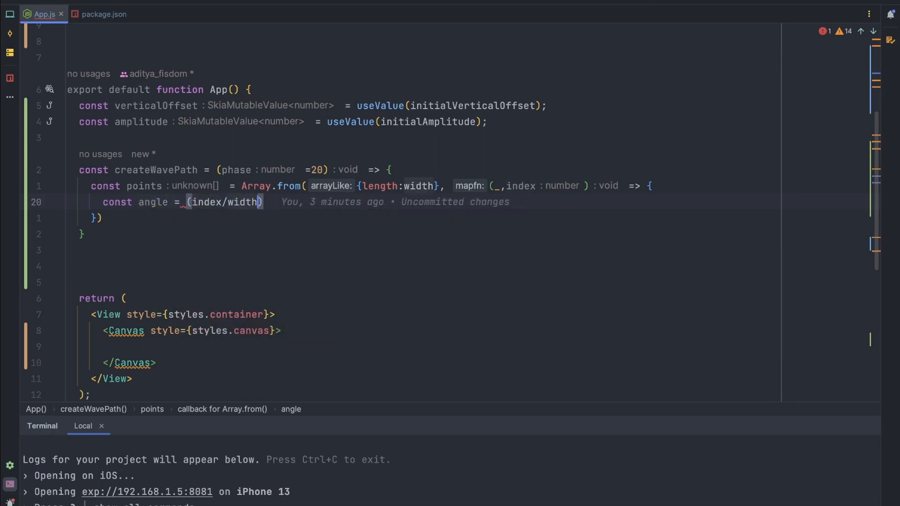
text(* ())
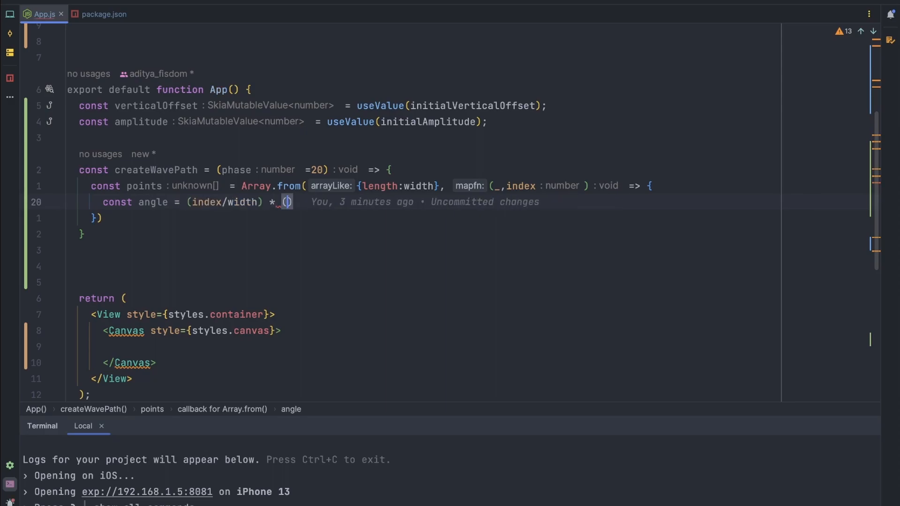
text(Math)
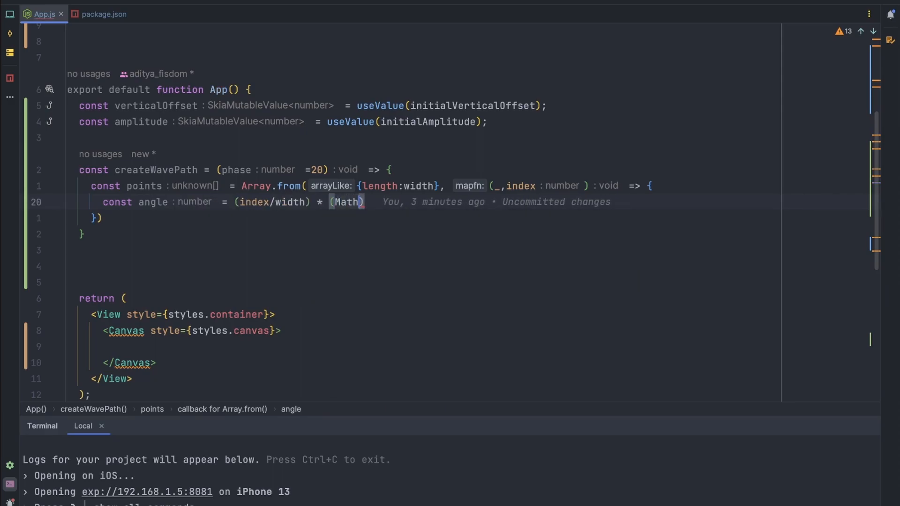
text(.PI * frequency)
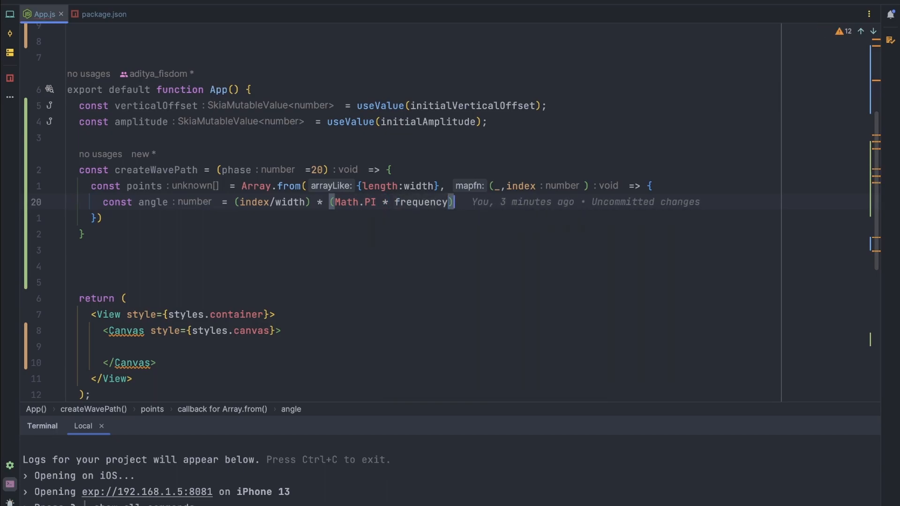
text(+)
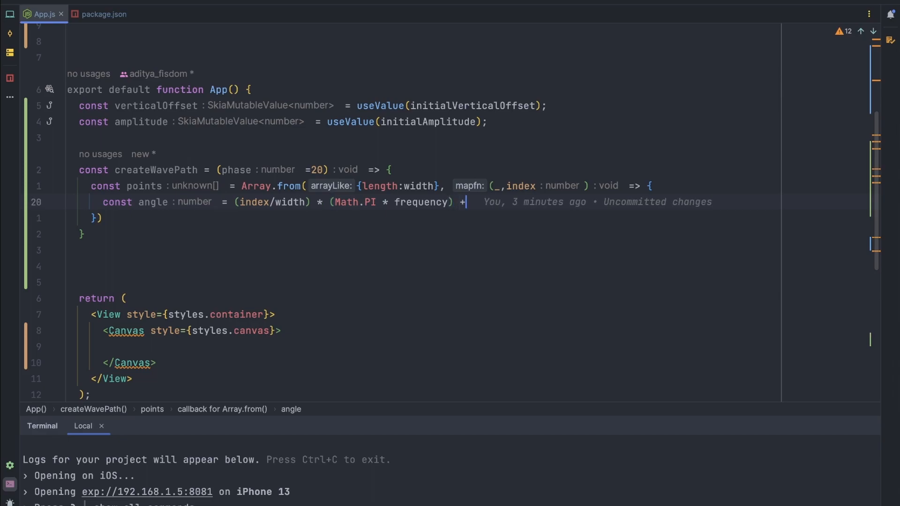
text(phase;)
text(index,)
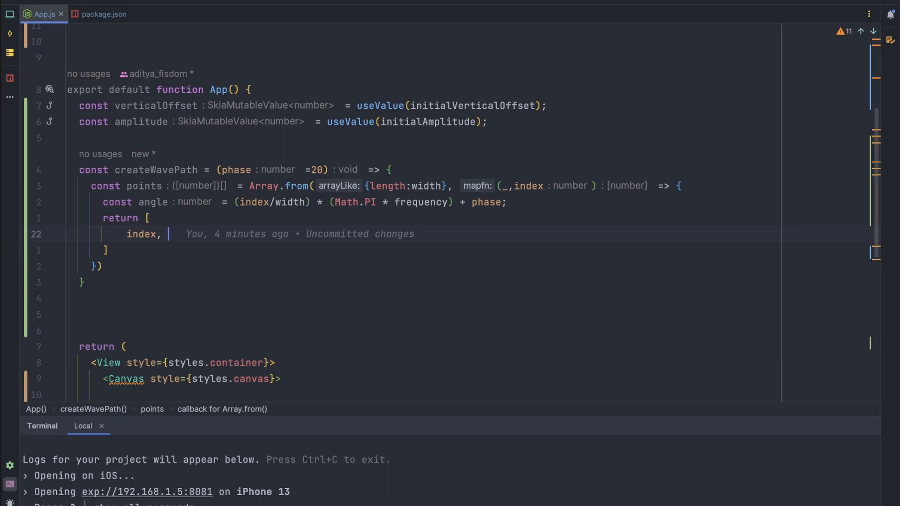
Return [index, amplitude.current * Math.sin(angle) * verticalOffset.current] for each point
text(amplitude)
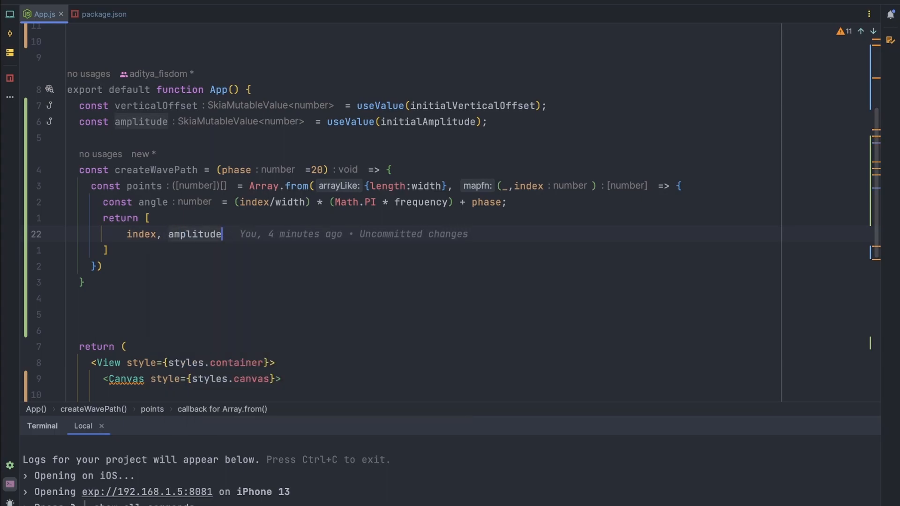
text(.current)
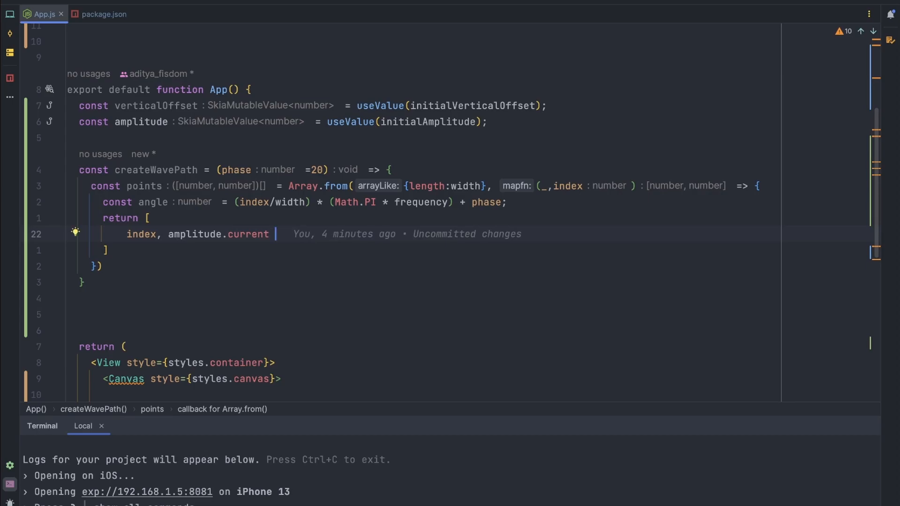
text(*Math.)
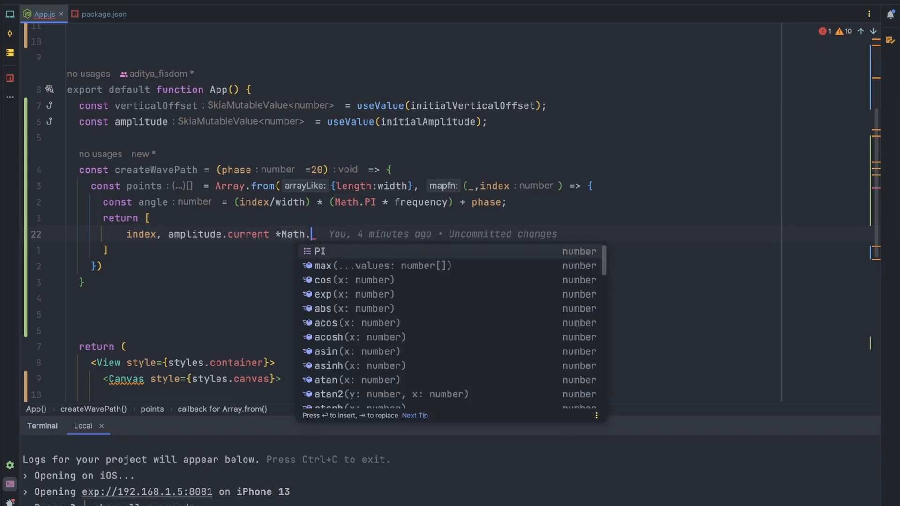
text(sin()
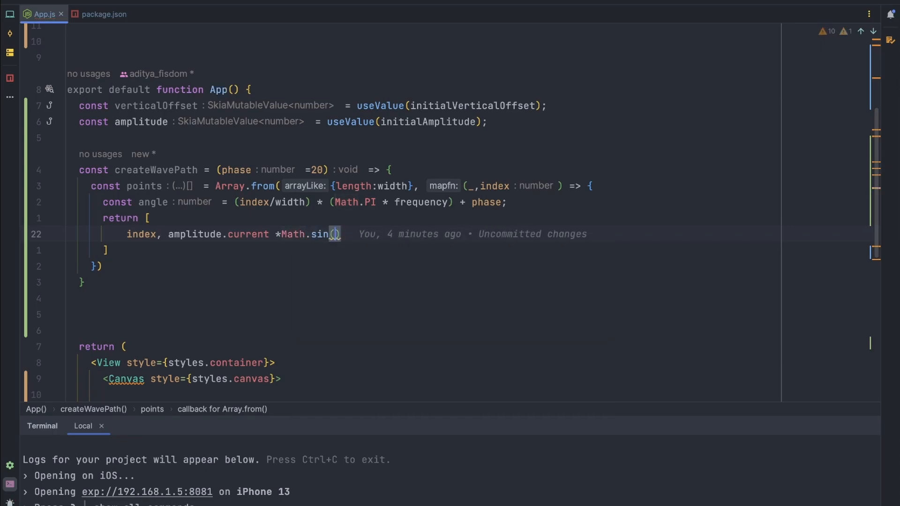
text(angle)
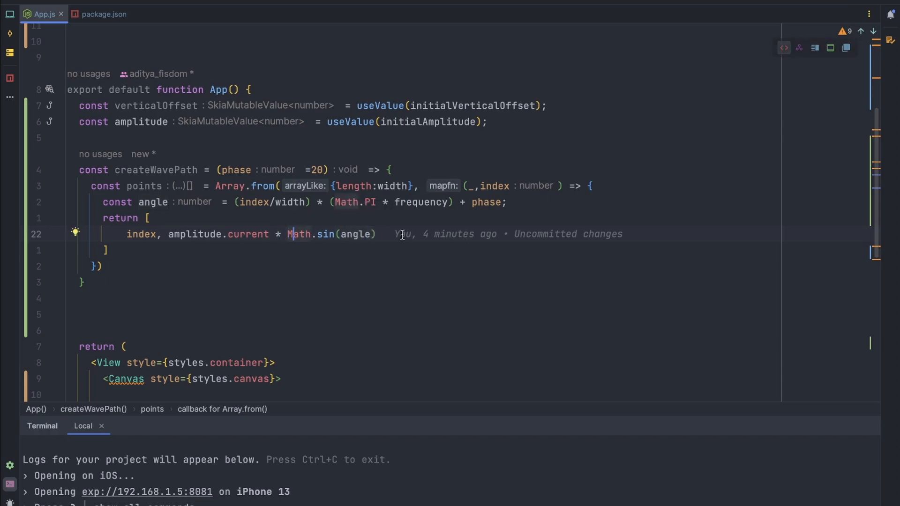
text(*)
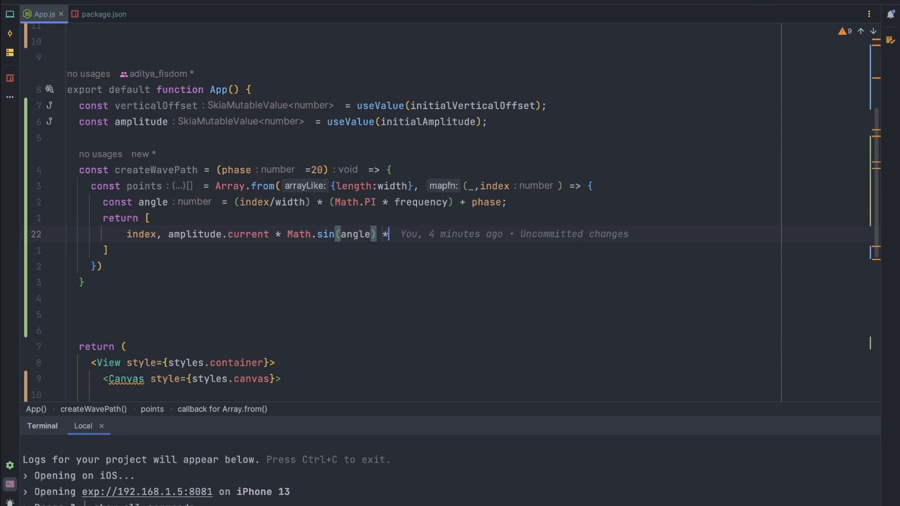
text(verticalOffset)
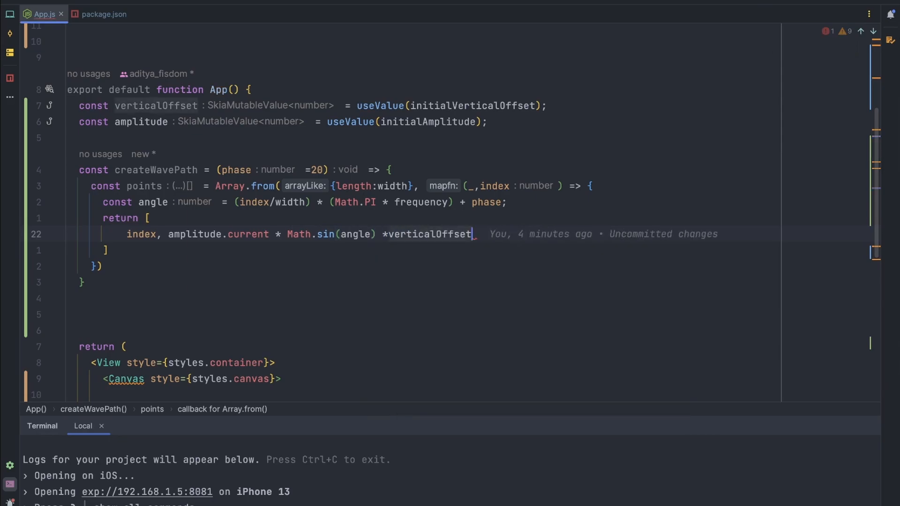
text(.current)
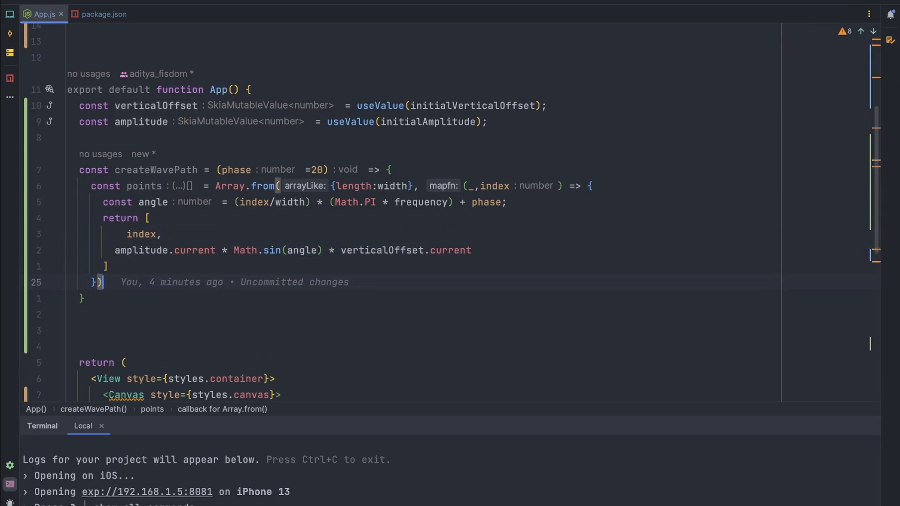
Declare const lineGenerator = line below the points array, fixing a mistyped const
text(const)
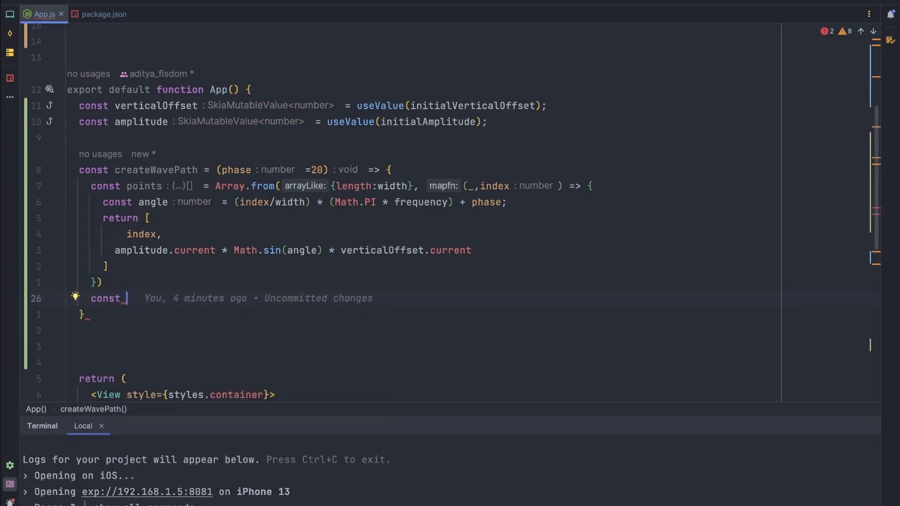
key(BackSpace)
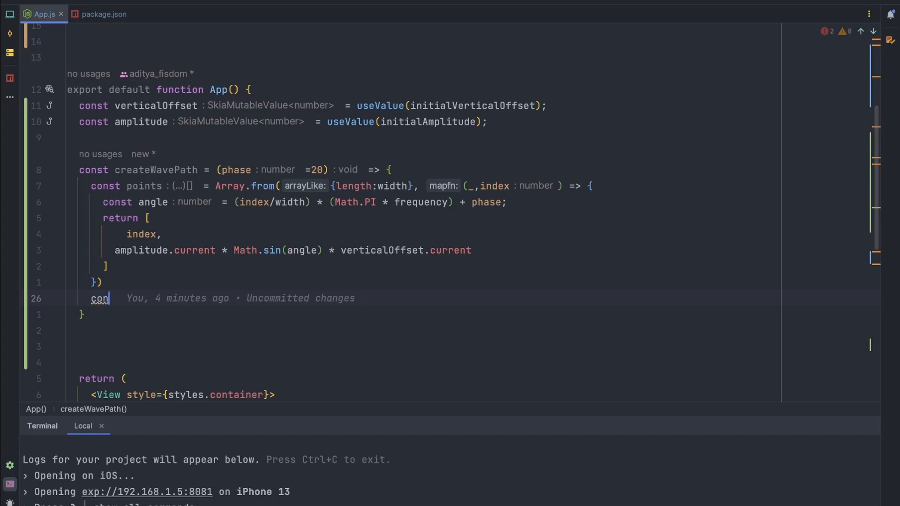
text(n)
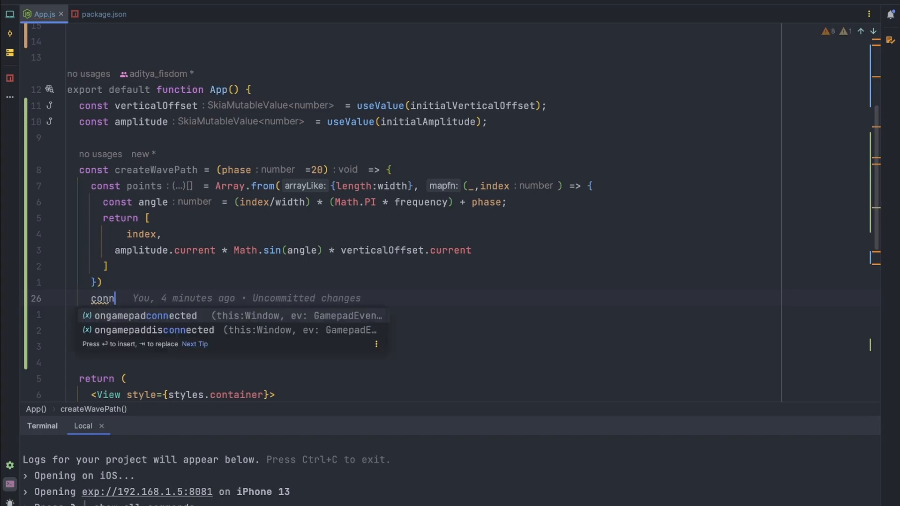
key(Backspace)
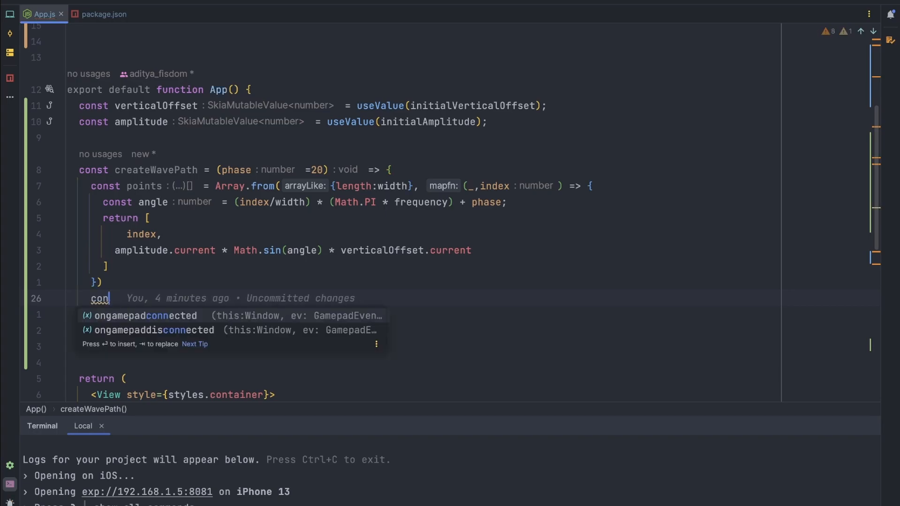
text(st_lin)
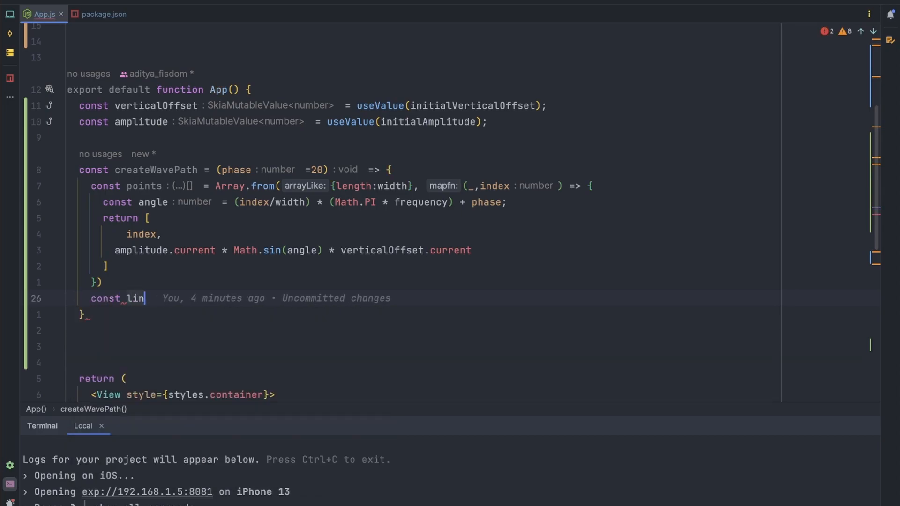
text(eGenerato)
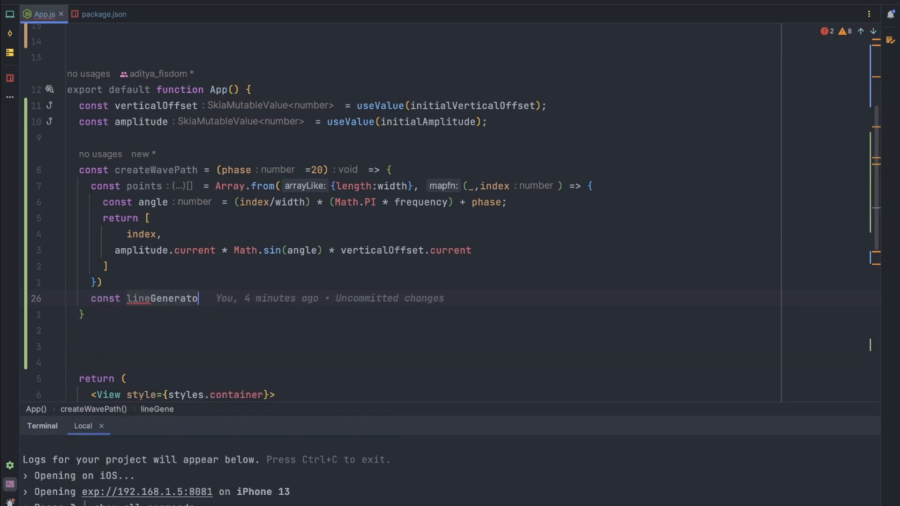
text(r = line)
text(import)
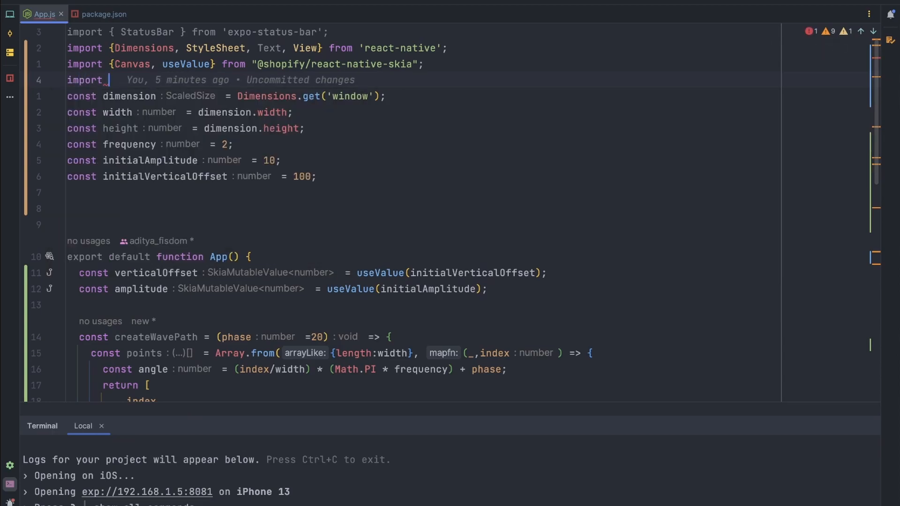
Add import {line} from 'd3' under the Skia import
text({})
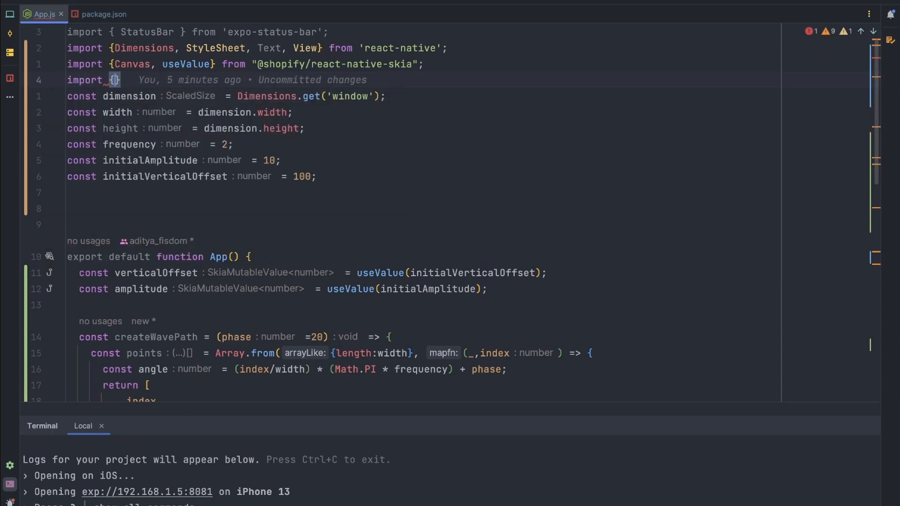
text(ff)
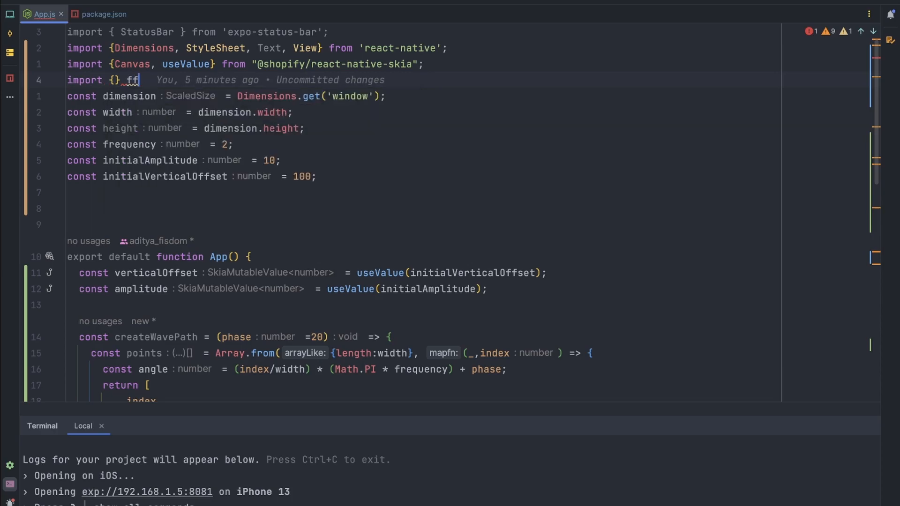
text(from 'd3';)
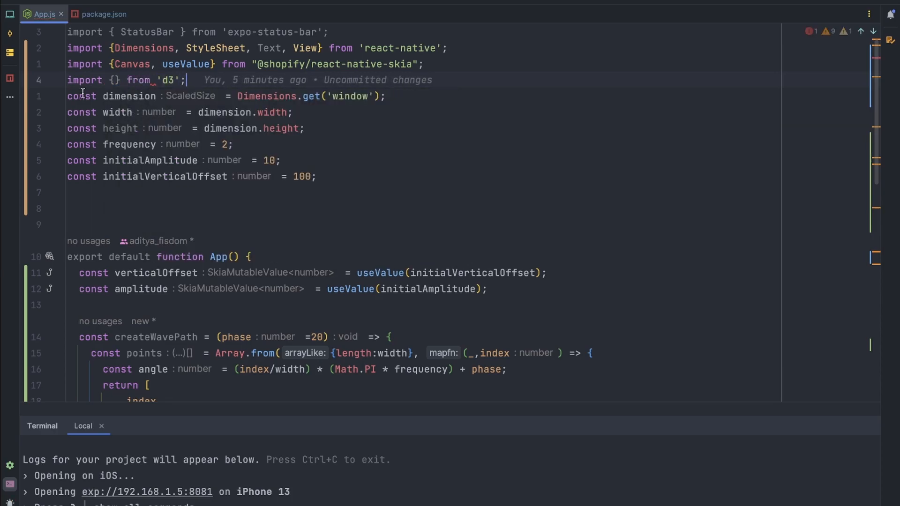
text(line)
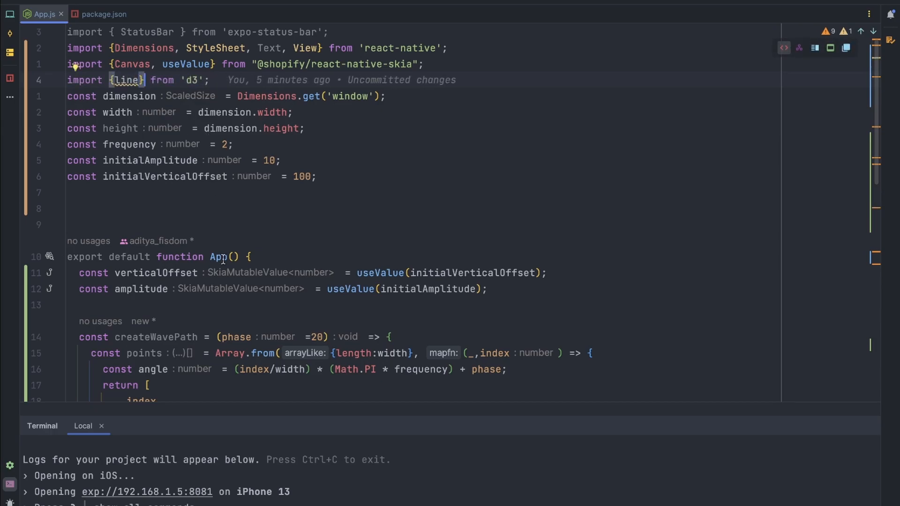
Chain .curve(curveBasis) onto line() in the lineGenerator declaration
scroll(down, 3)
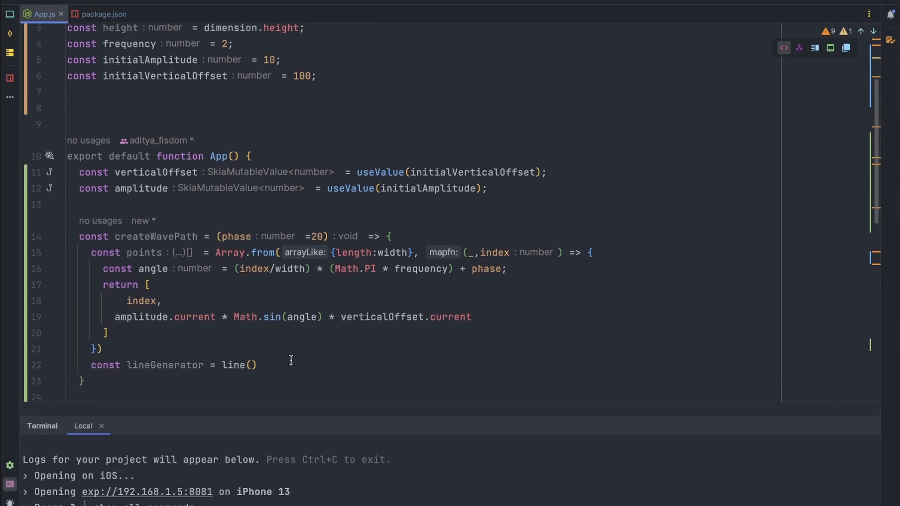
text(.)
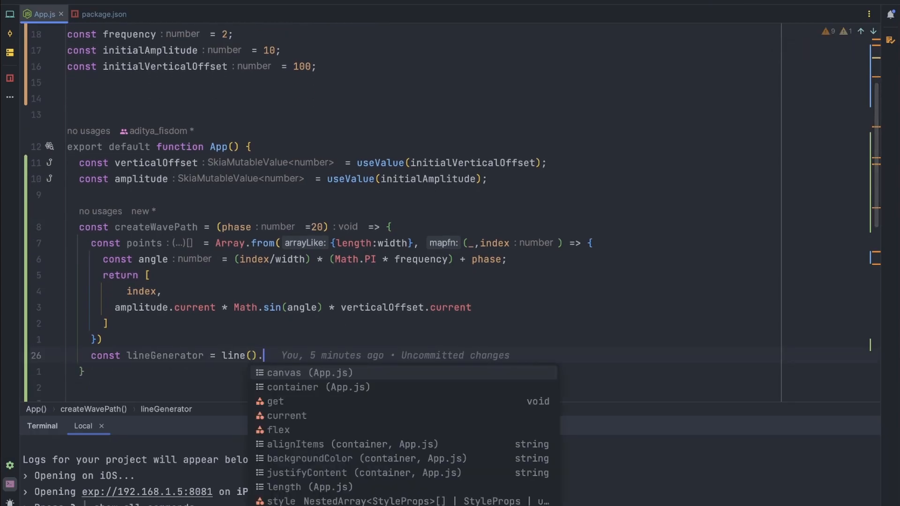
text(curve()
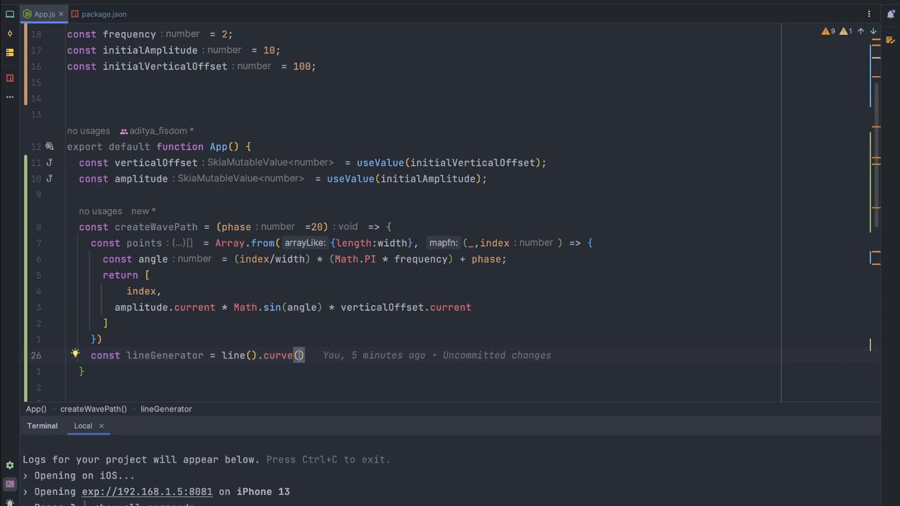
text(cur)
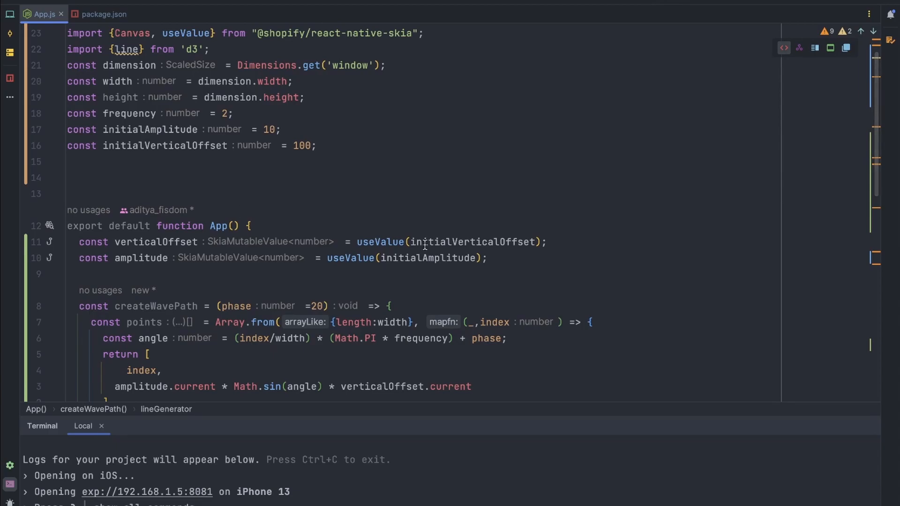
scroll(down, 3)
text(cosnt)
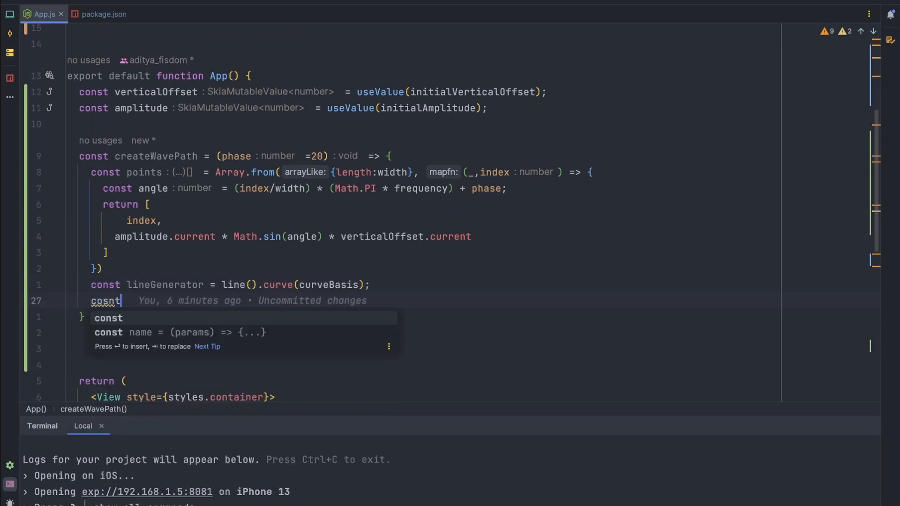
Add const wave = lineGenerator(points); and begin const bottomLine below it
key(Backspace)
text(nst wave = l)
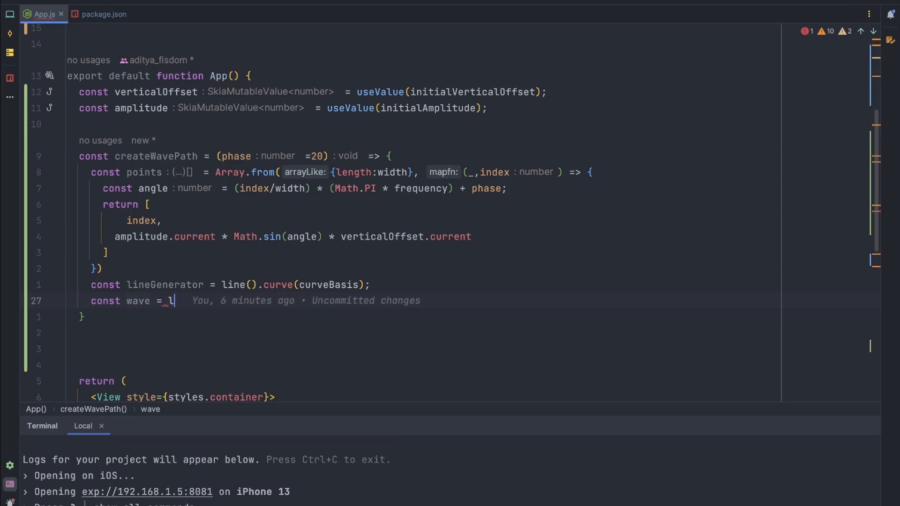
key(Backspace)
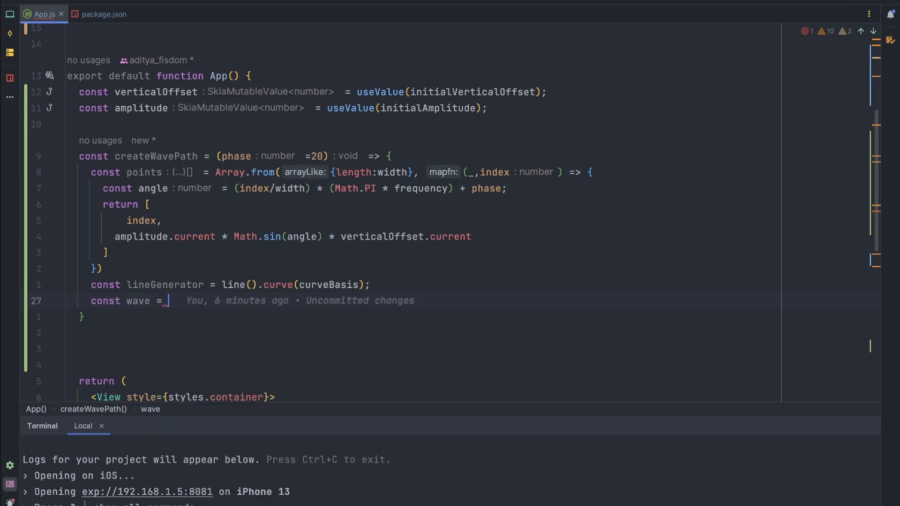
text(lineGenerator()
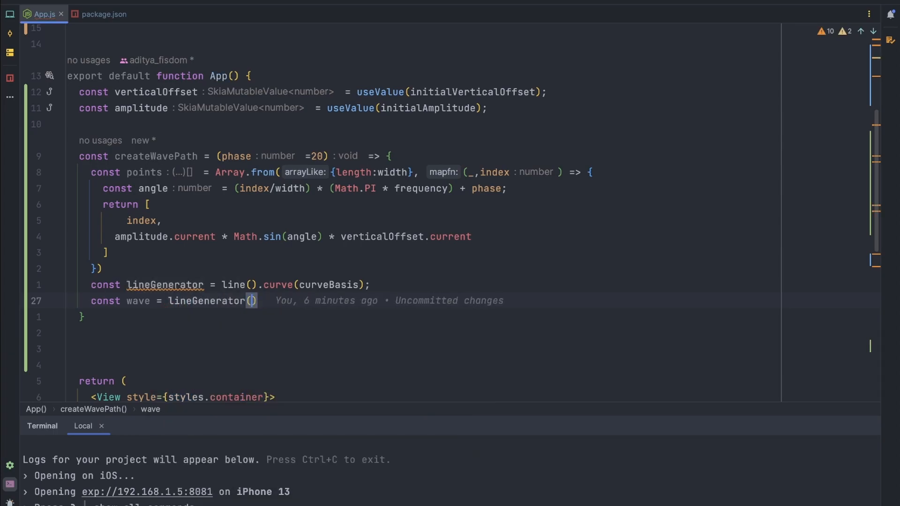
text(points)
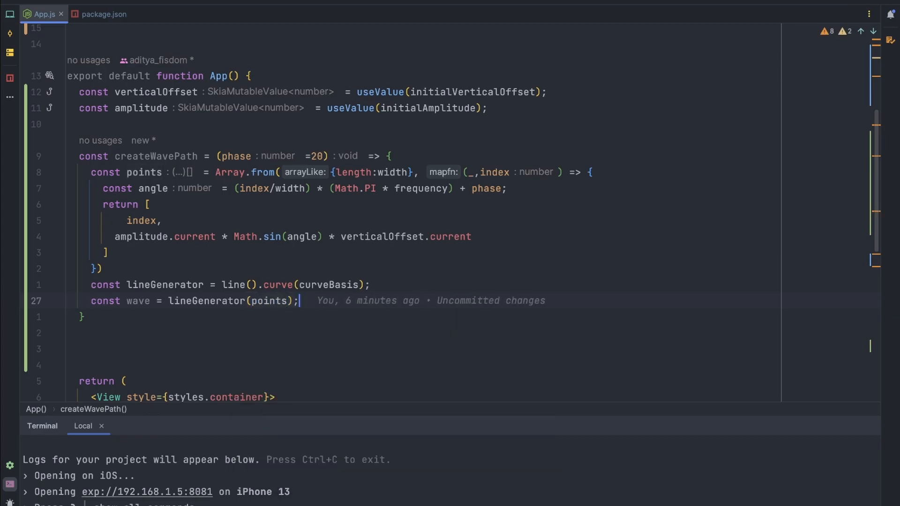
text(const bottomLine = `L)
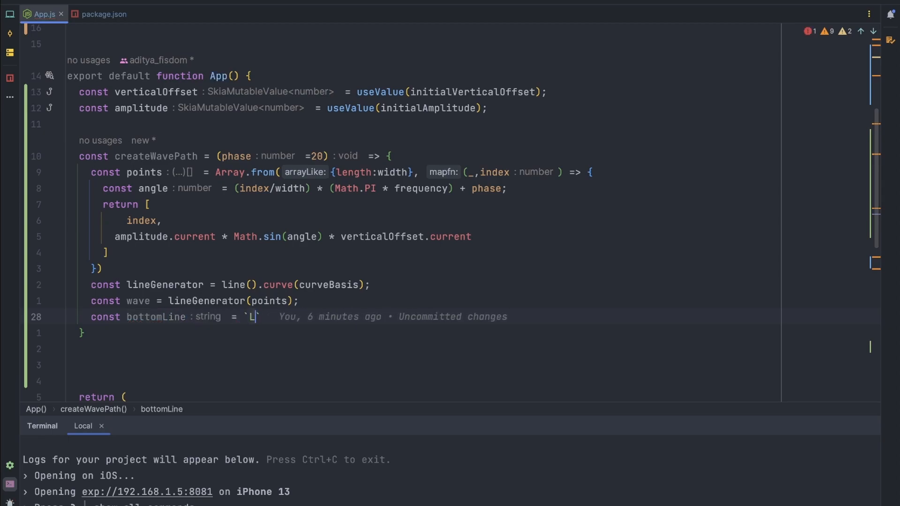
Complete bottomLine as `L${width},${height}, L${0}, ${height}`;
text(${})
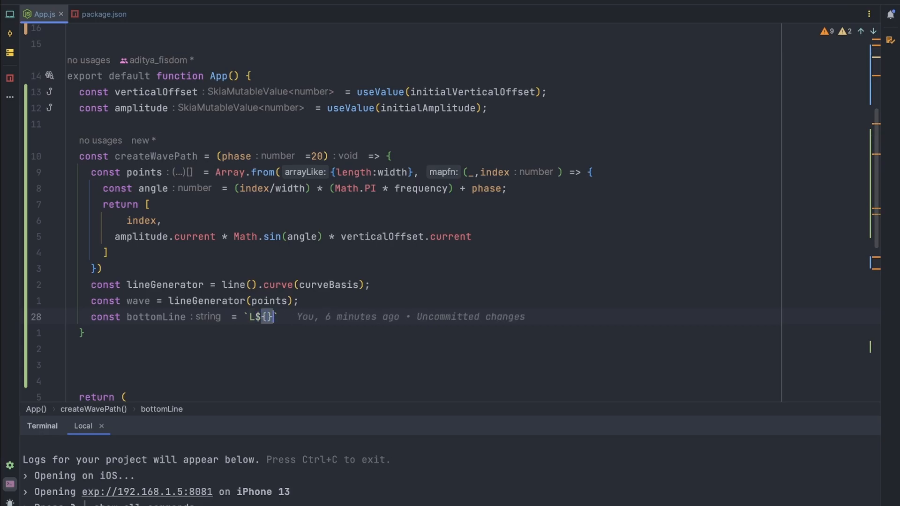
text(width)
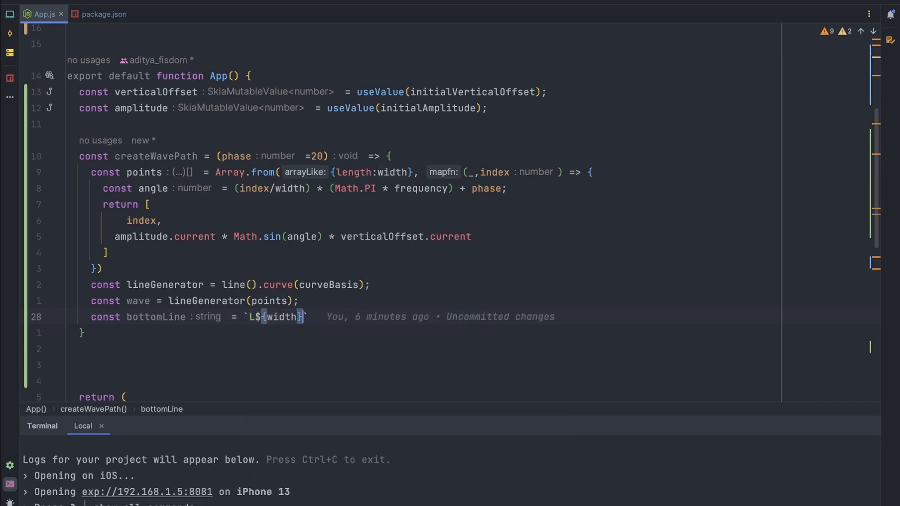
text(,${height},)
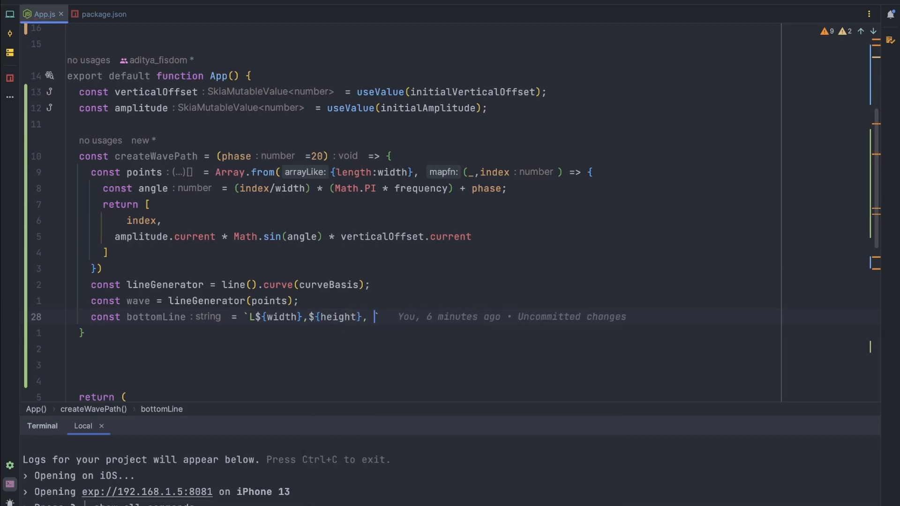
text(L`)
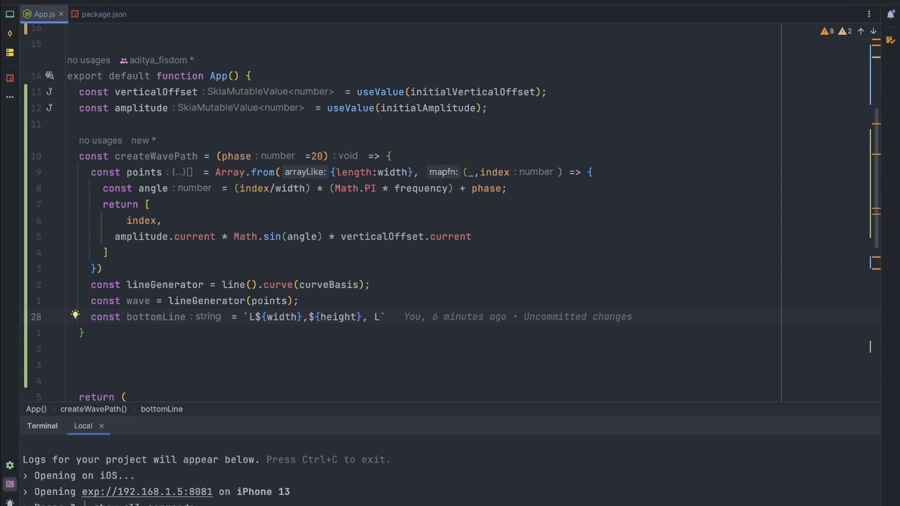
text({0})
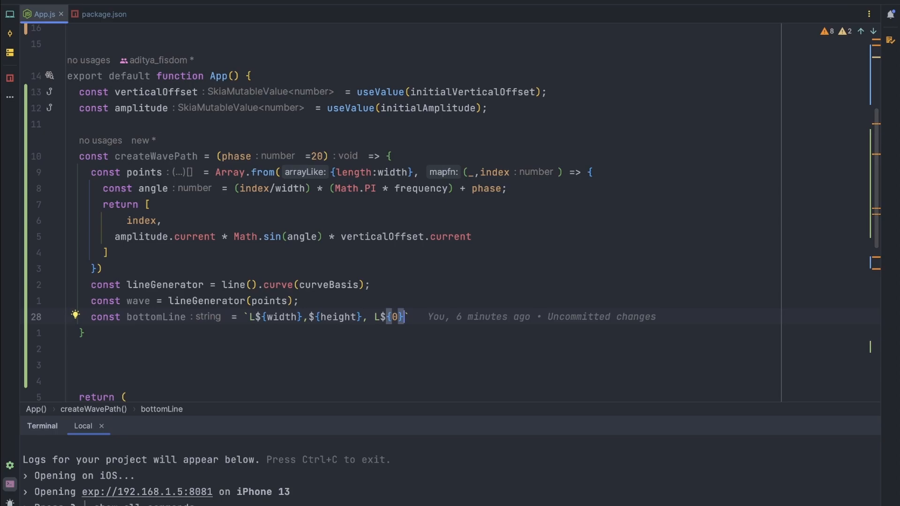
text(,)
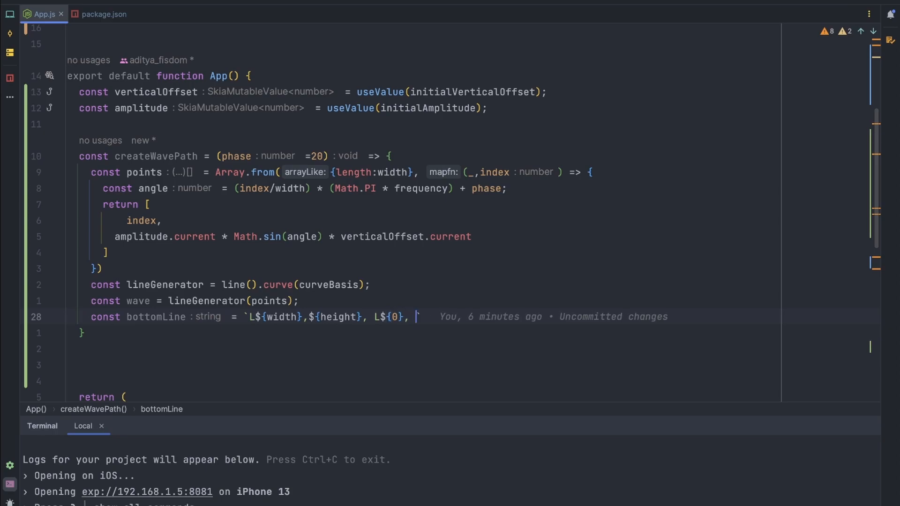
text(${})
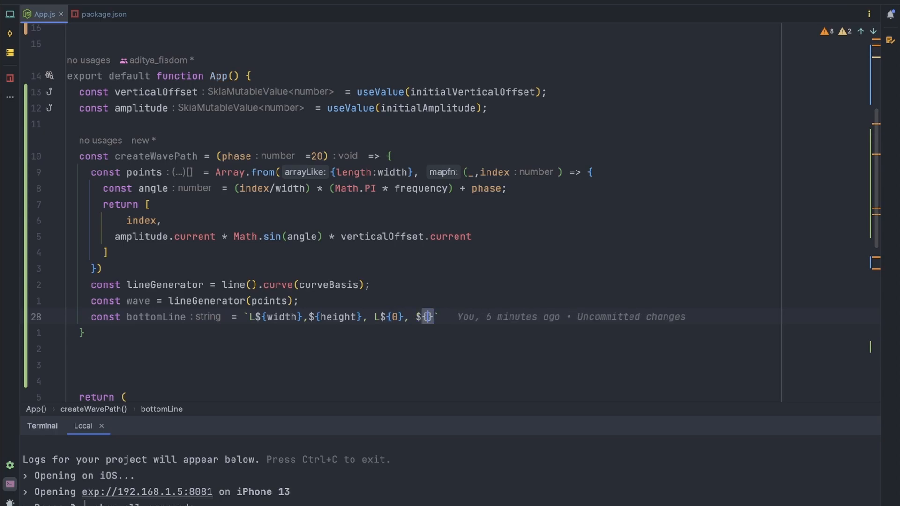
text(height)
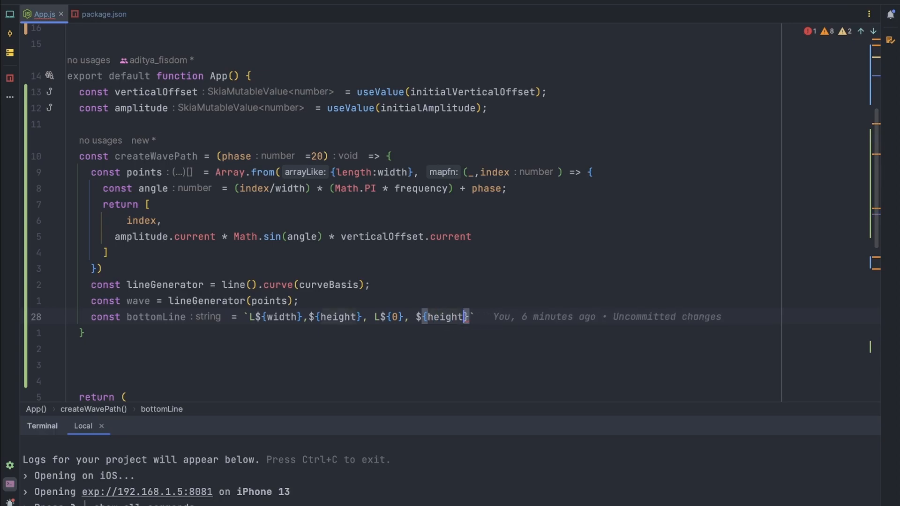
text(`;)
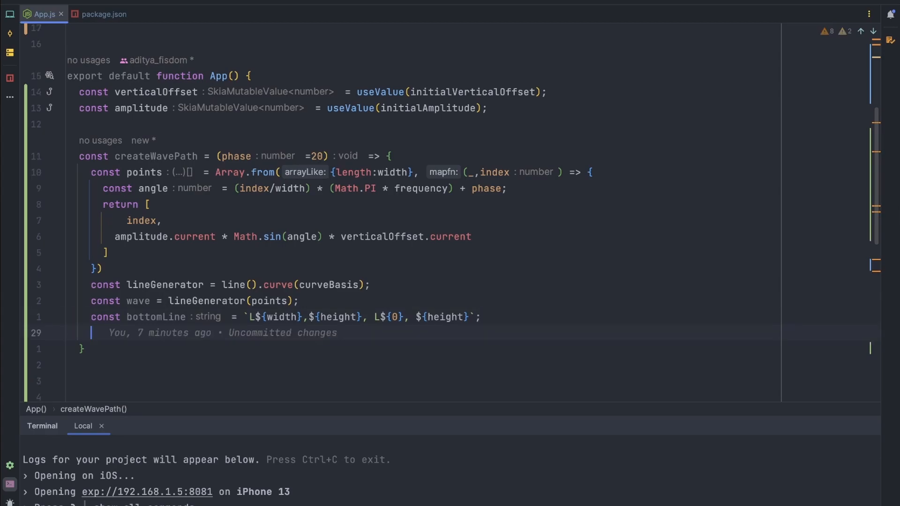
Return `${waveLine} ${bottomLine}` from createWavePath, renaming wave to waveLine
text(return)
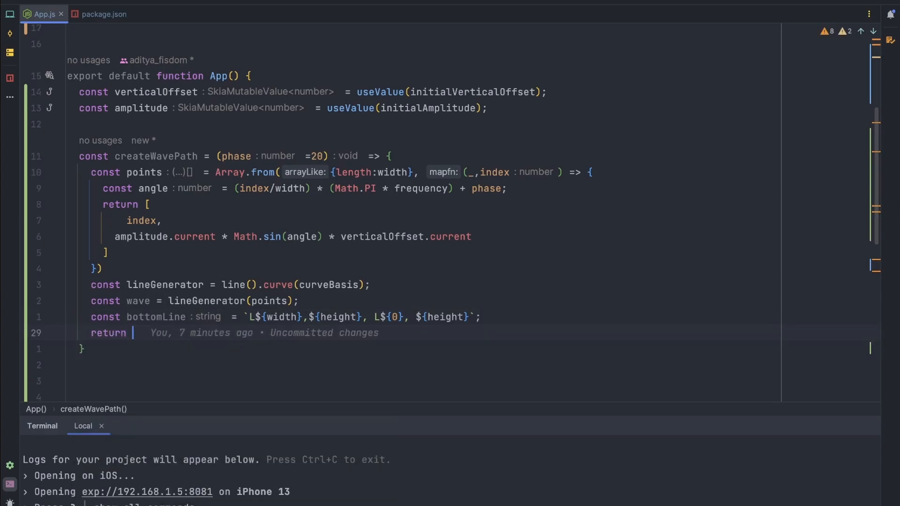
text(`)
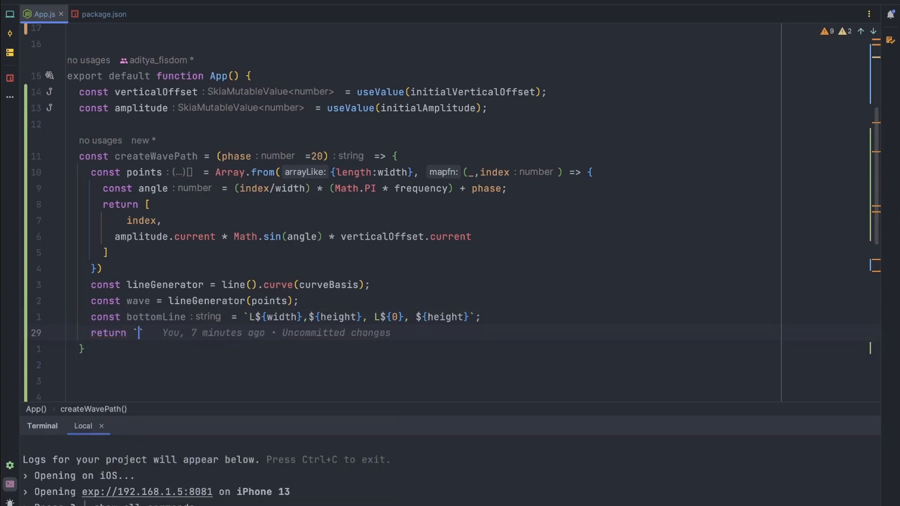
text(${})
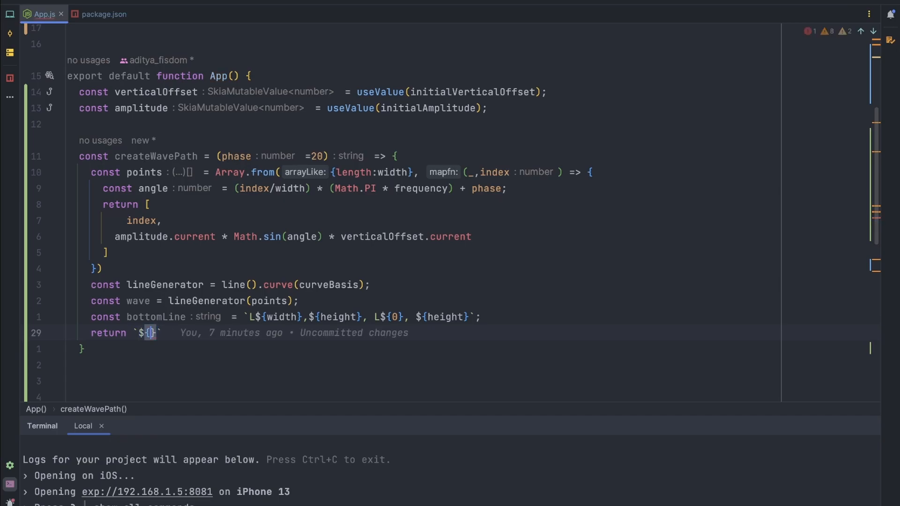
text(waveLine)
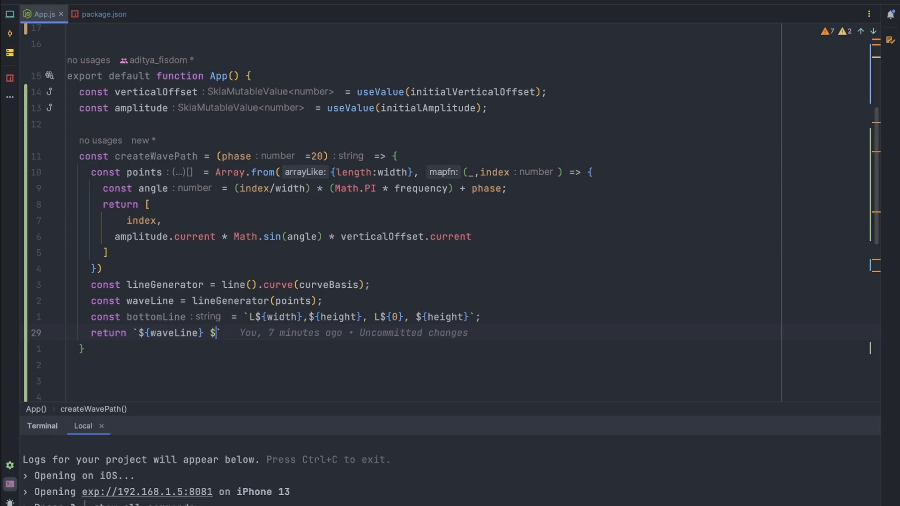
text({bottomLine)
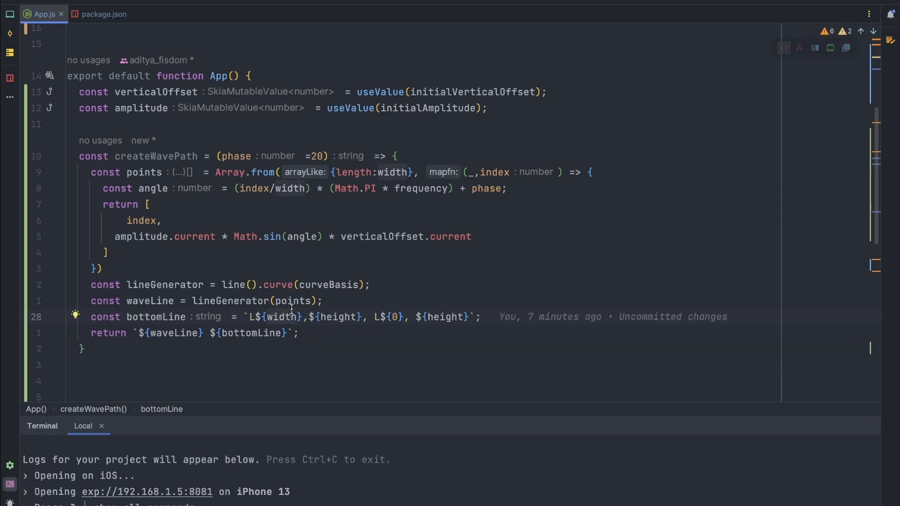
scroll(down, 3)
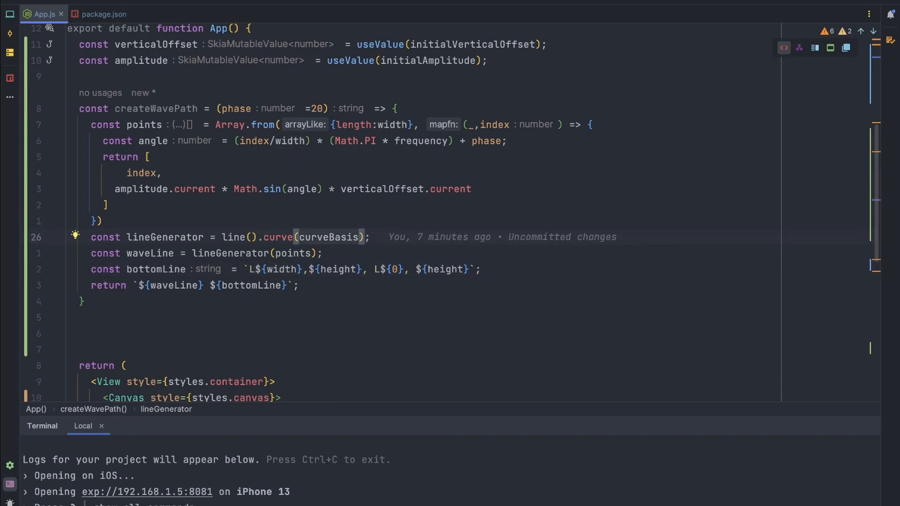
mouse_move(445, 321)
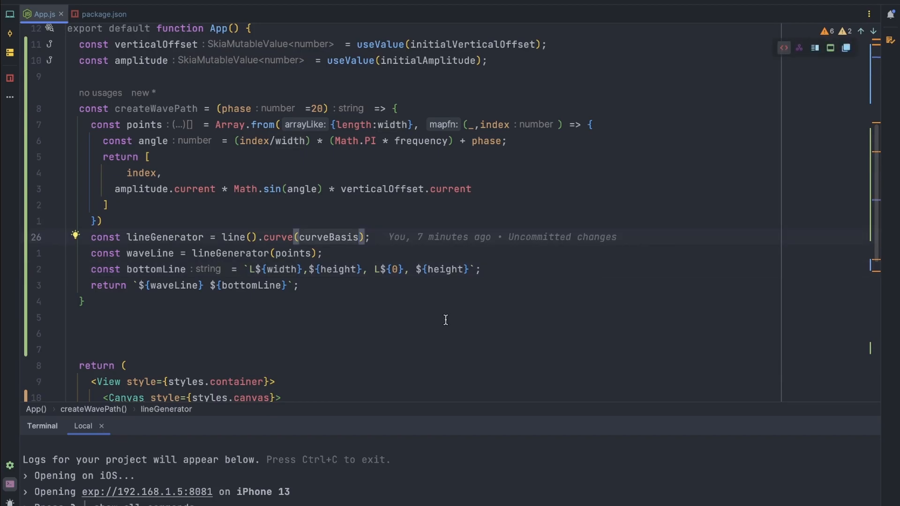
Declare const animatedPath = useComputedValue(() => { const current = (clock ... }) below createWavePath
text(const)
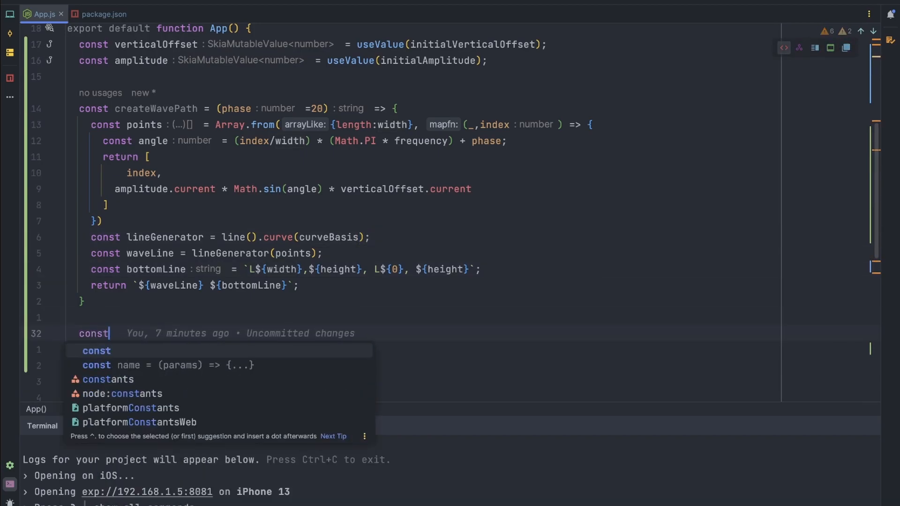
text(animatedP)
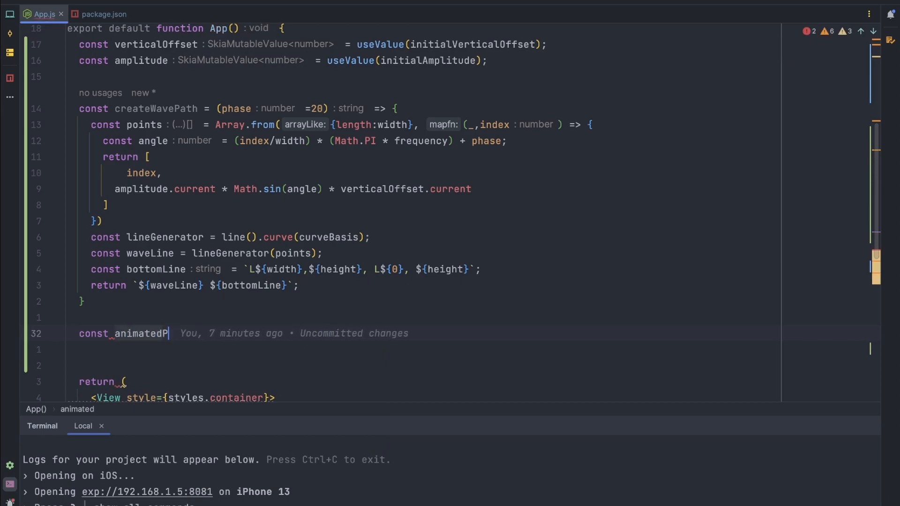
text(ath =)
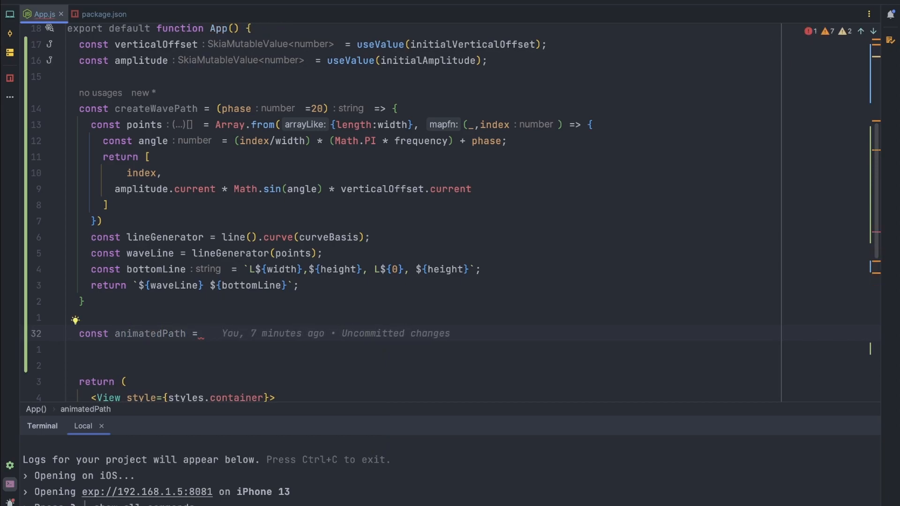
text(useComputedValue)
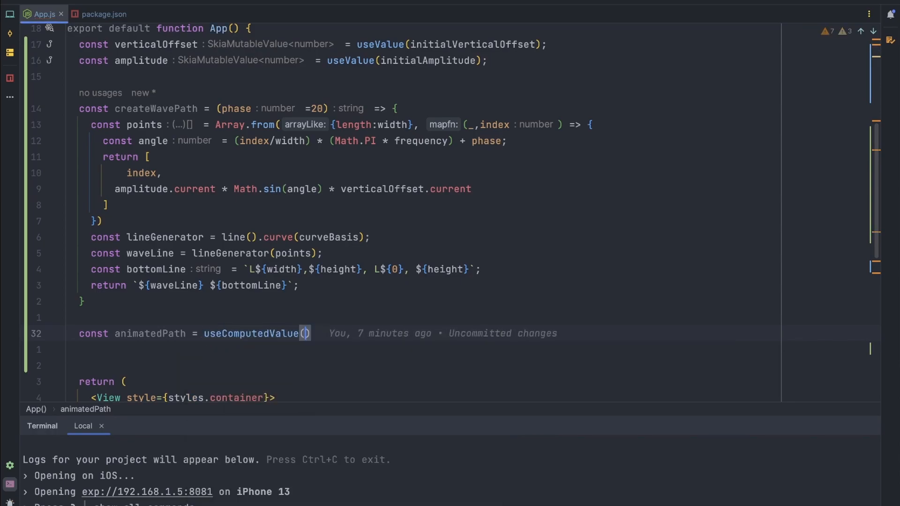
text(() => {)
click(422, 350)
text(const)
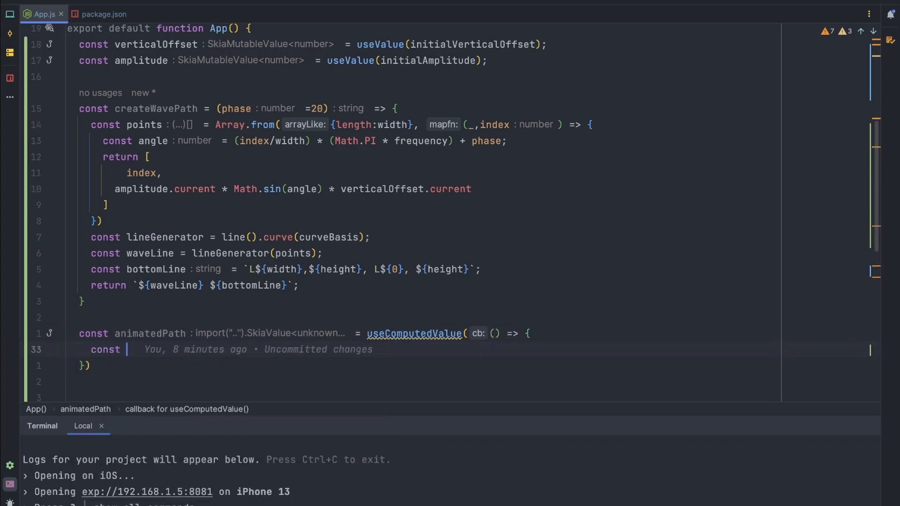
text(current)
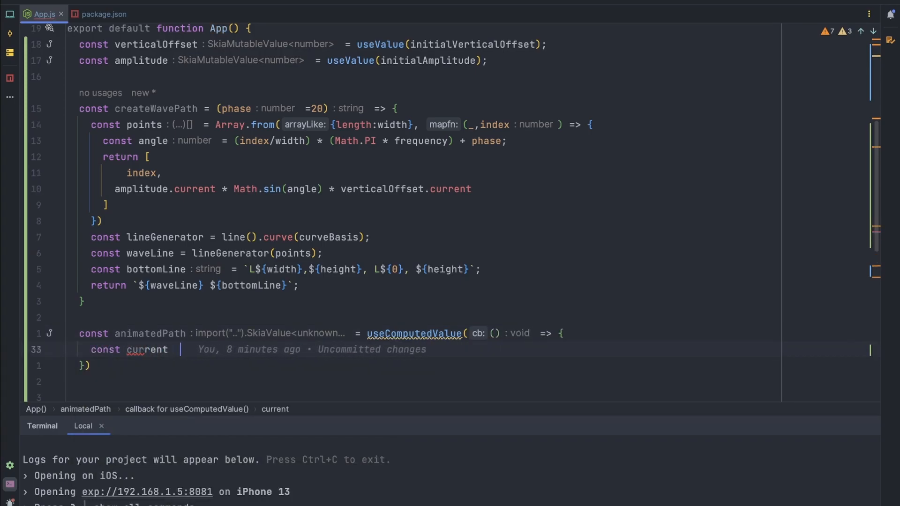
text(= (c))
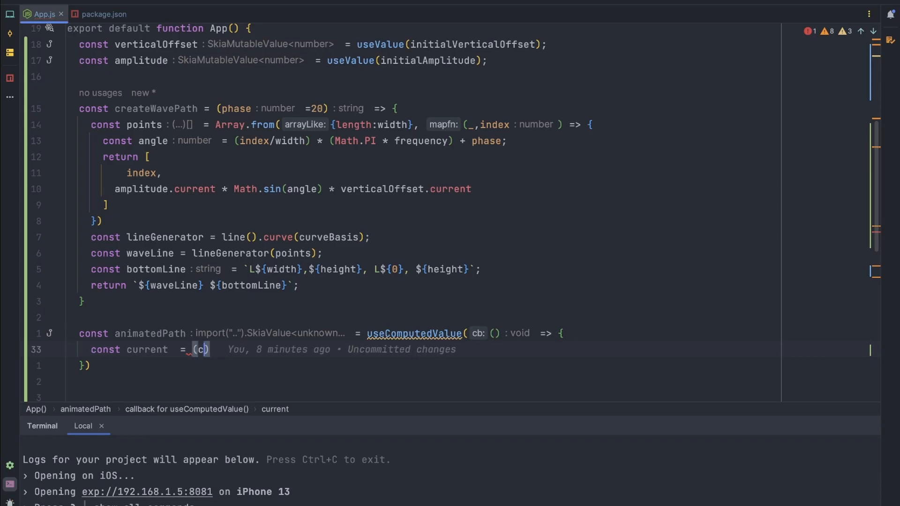
text(lock)
click(423, 76)
text(const)
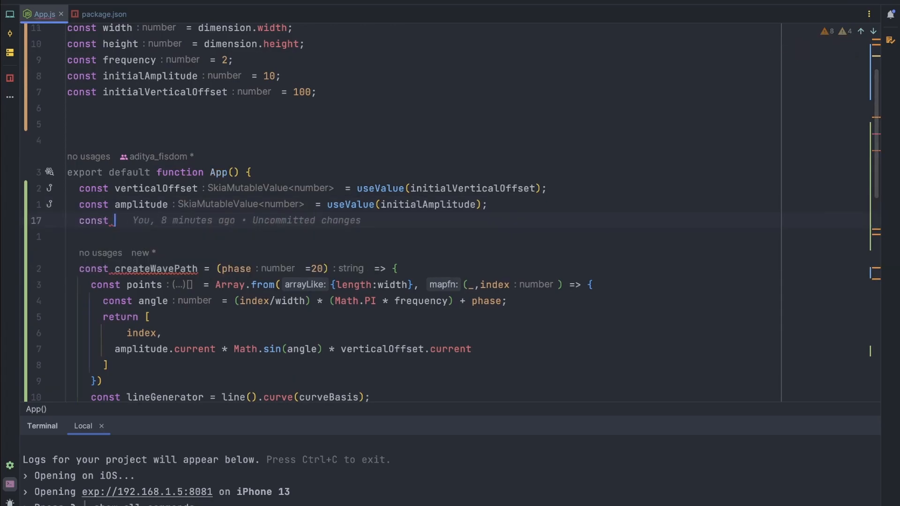
Declare const clock = useClockValue() under amplitude, accepting the autocomplete
text(cl)
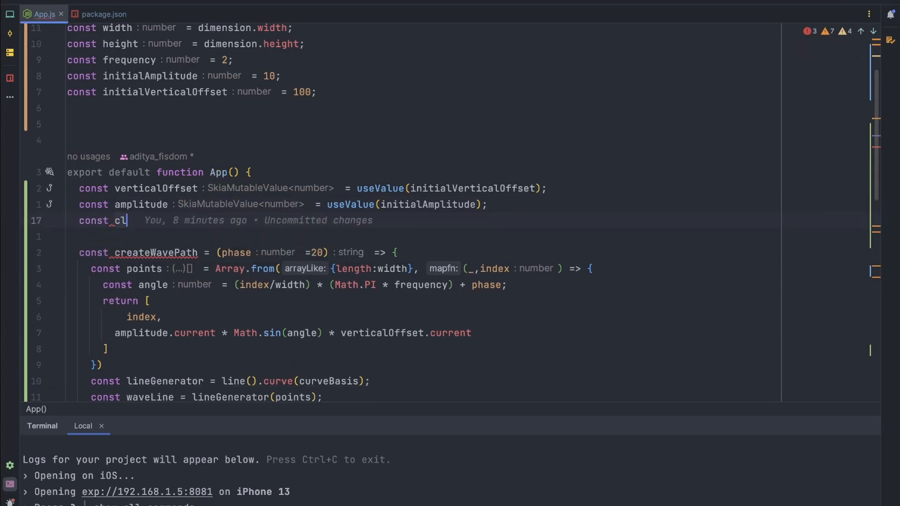
text(ock = useClo)
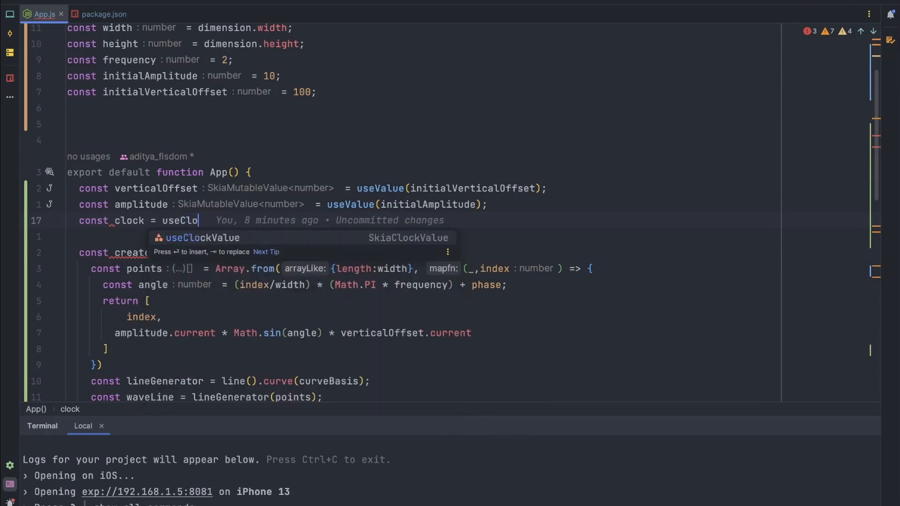
key(Enter)
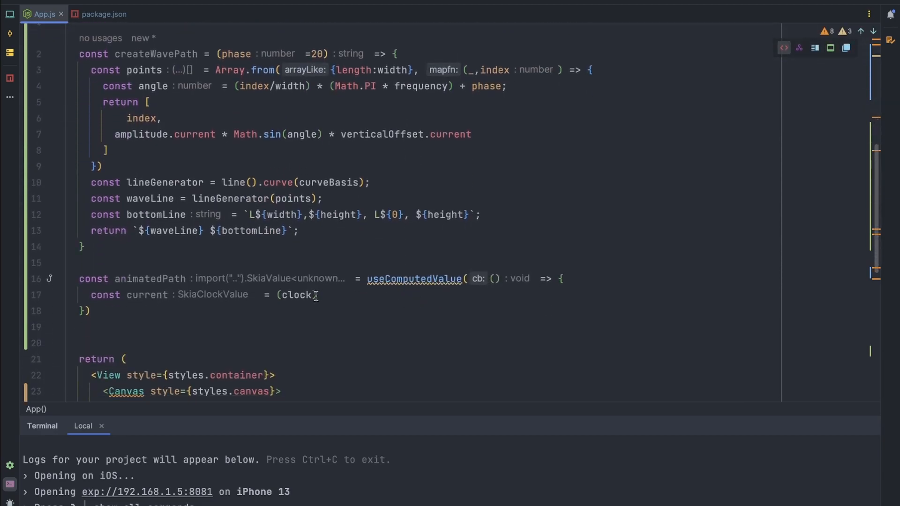
Finish current as (clock.current / 255) % 255; and begin const start = below it
click(315, 295)
text(.current)
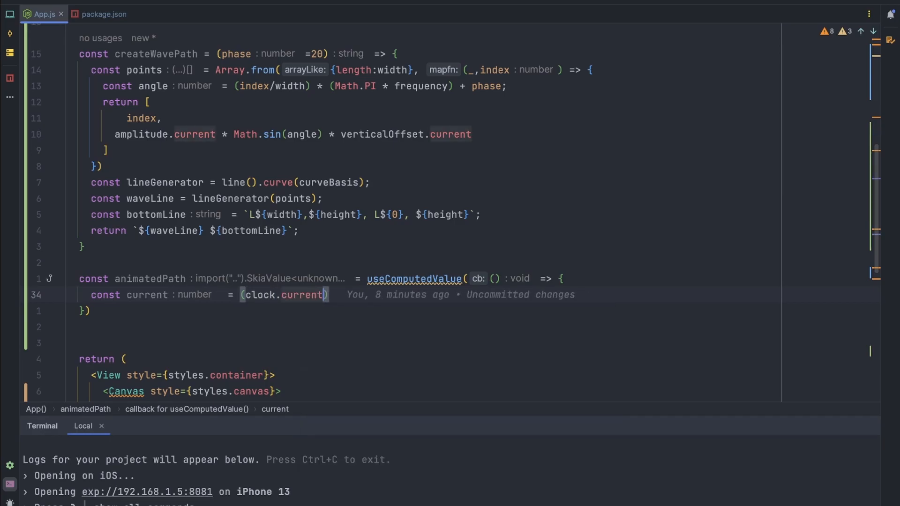
text(+)
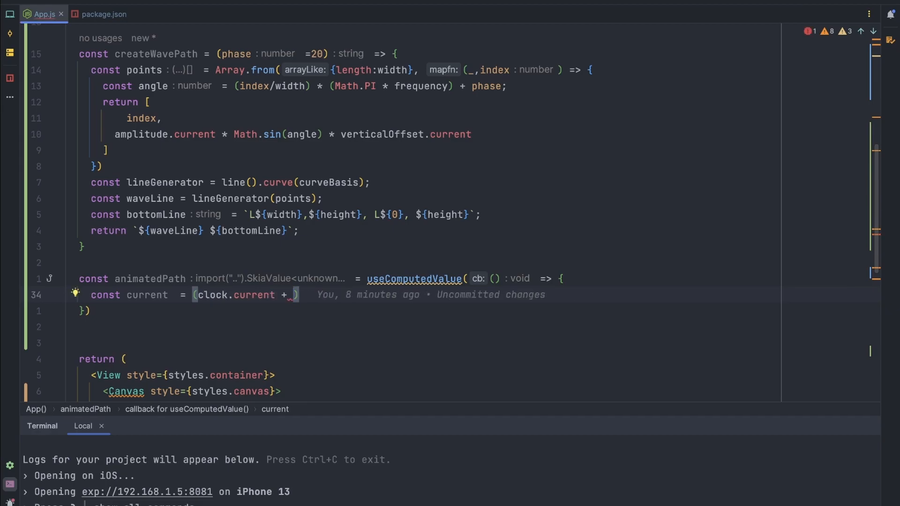
text(/2))
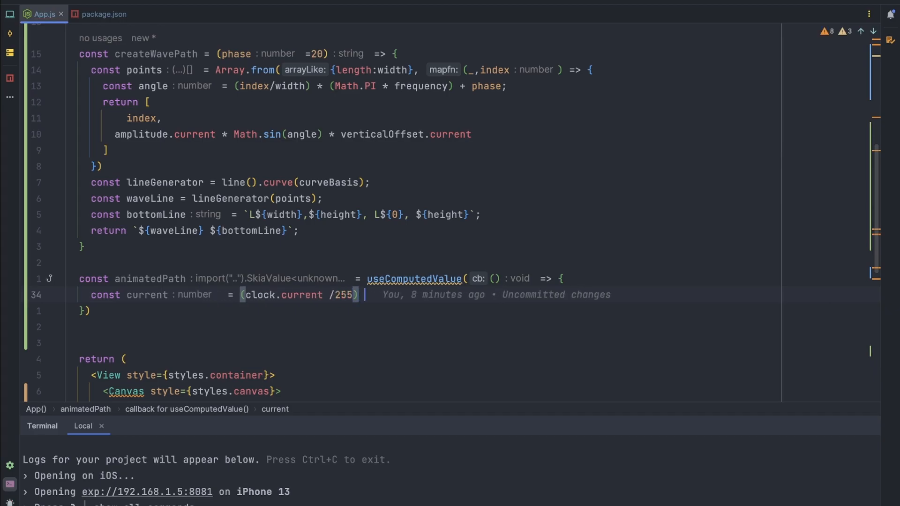
text(% 2)
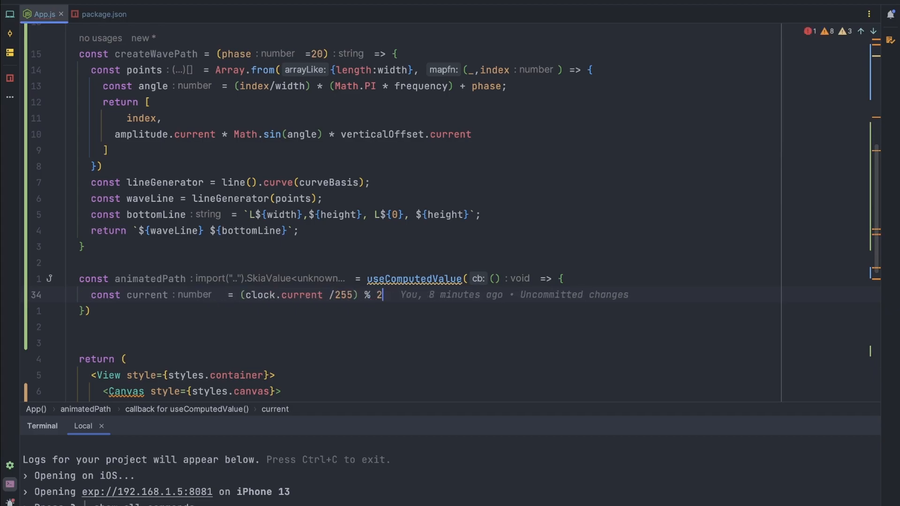
text(55;)
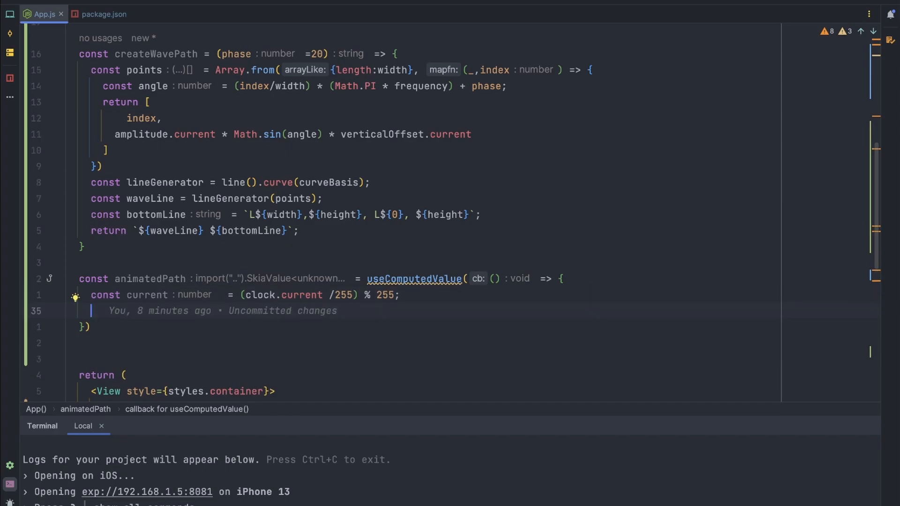
text(const start =)
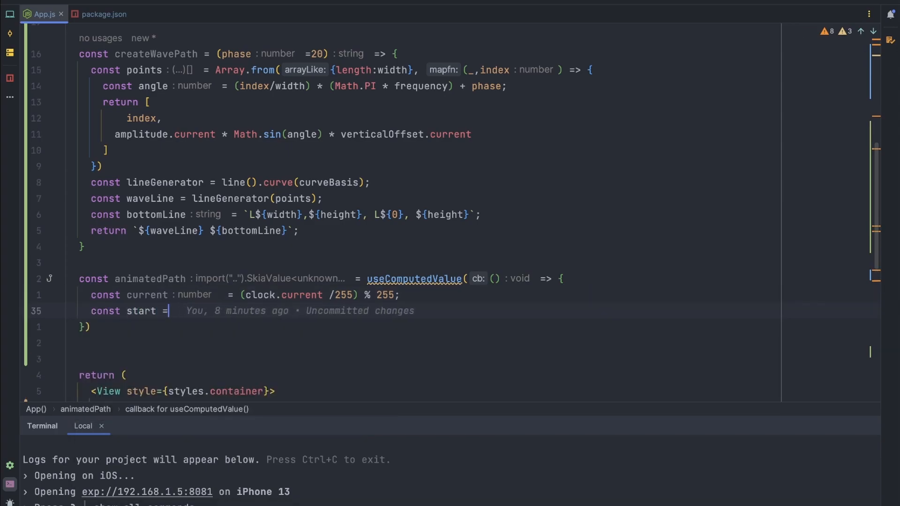
Build start and end with Skia.Path.MakeFromSVGString(createWavePath(...)), offsetting end by Math.PI
text(Skia.)
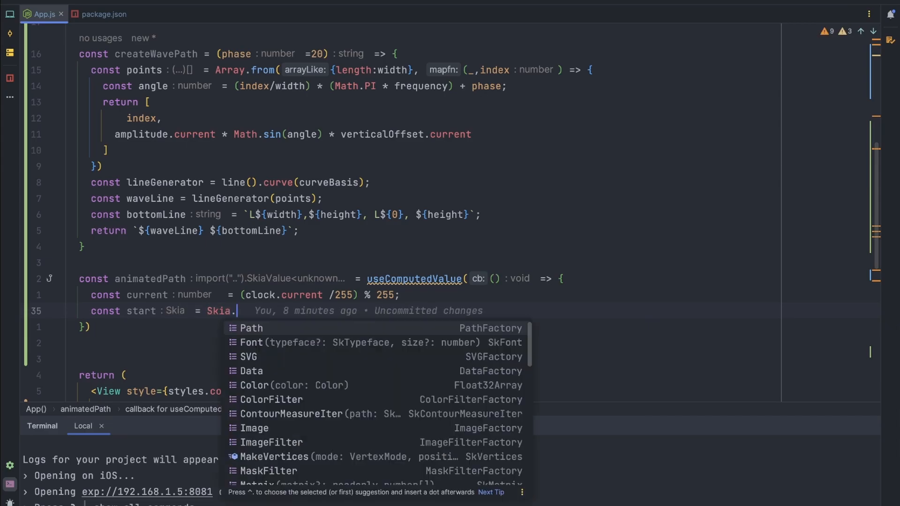
text(Path.)
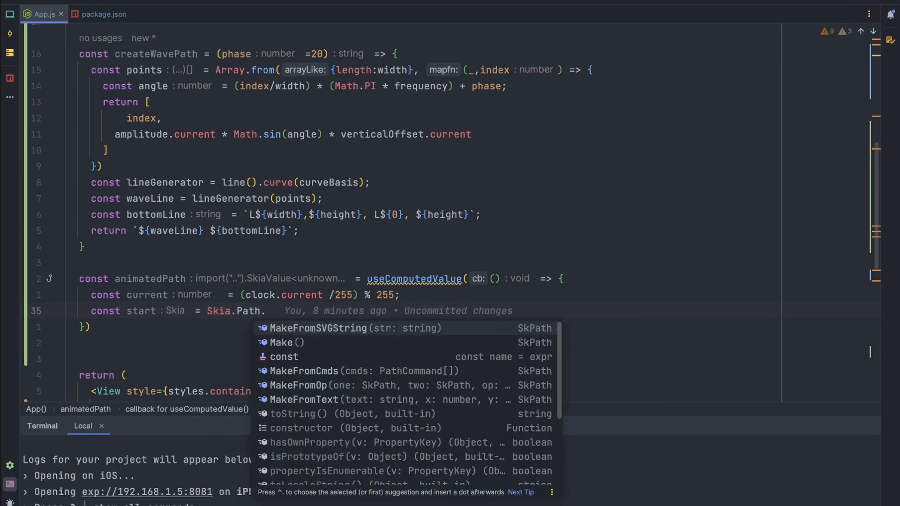
click(318, 328)
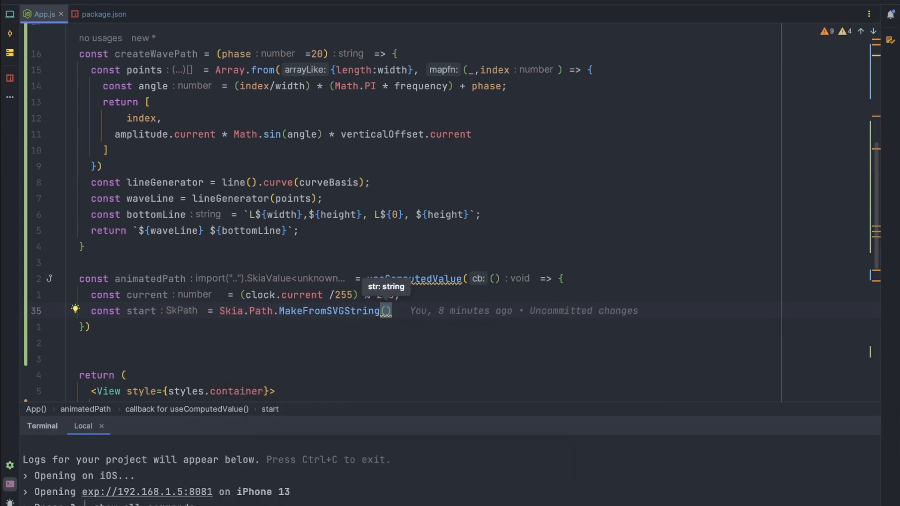
text(createWavePath(current)
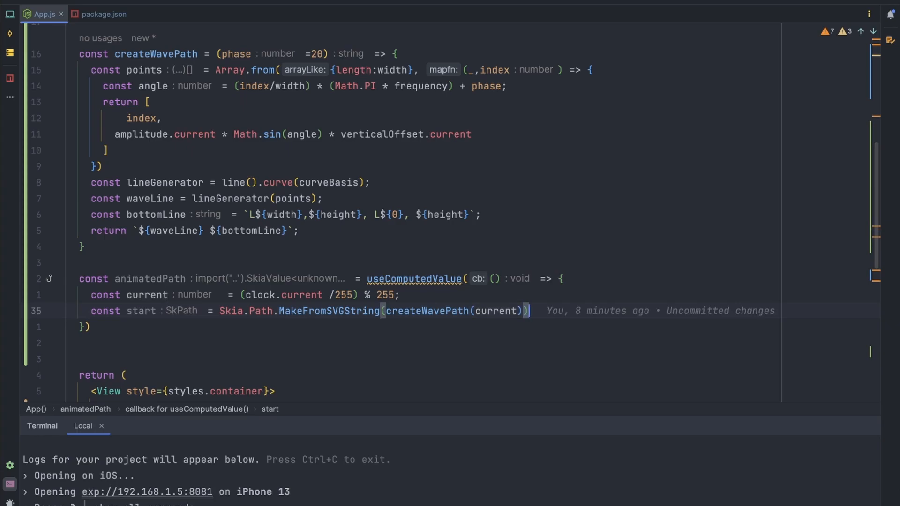
text(cont)
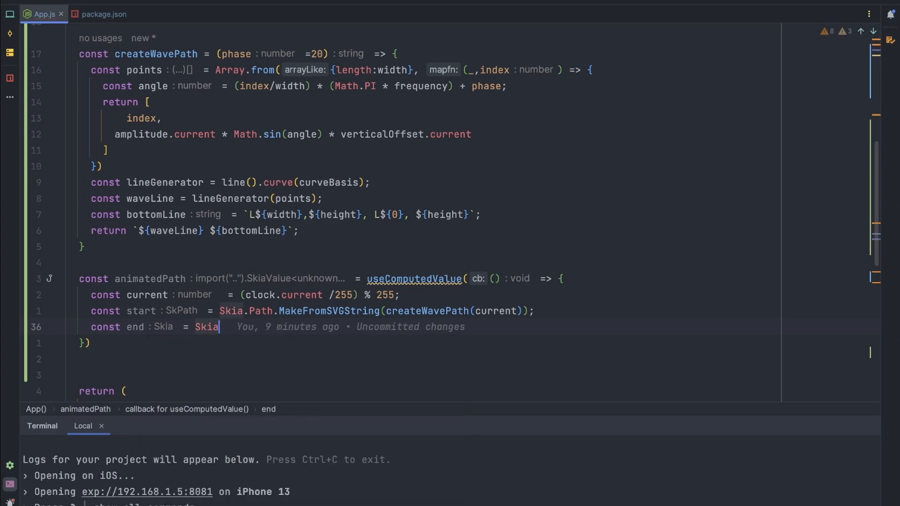
text(.Path.MakeFromSVGString()
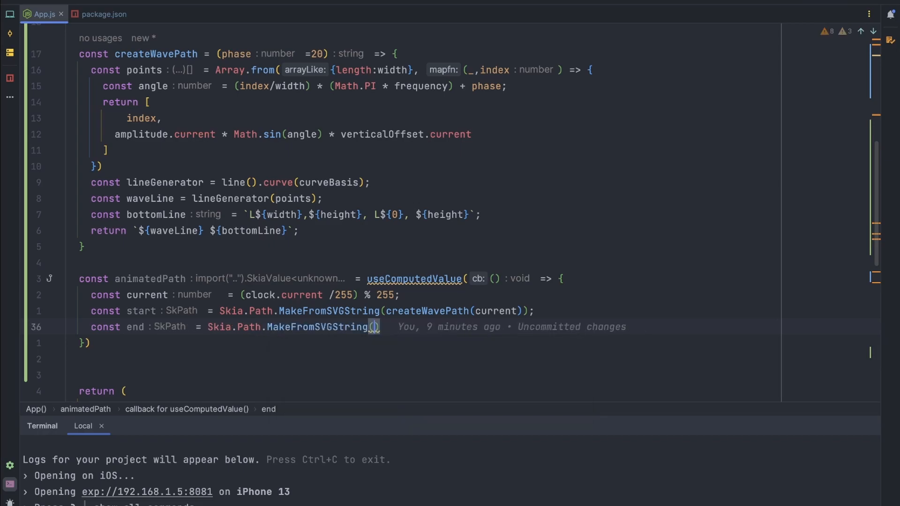
text(createWavePath()
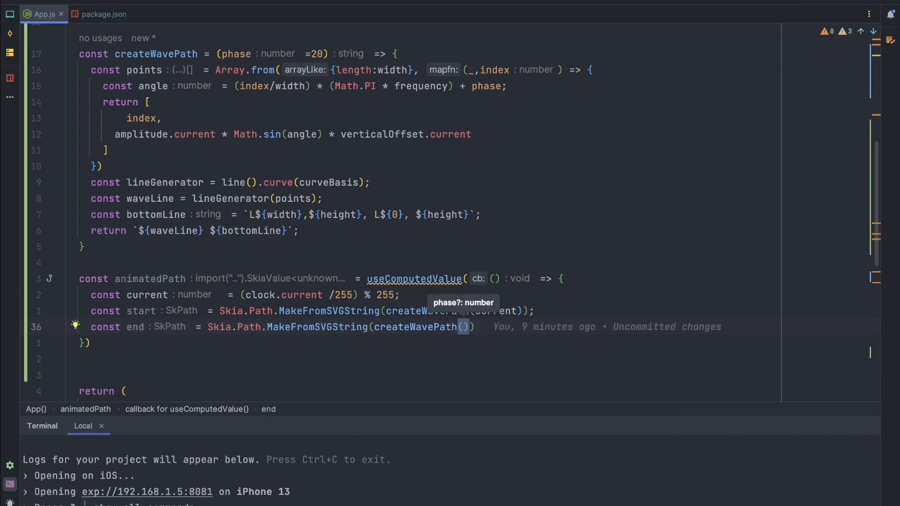
text(Math.PI * current)
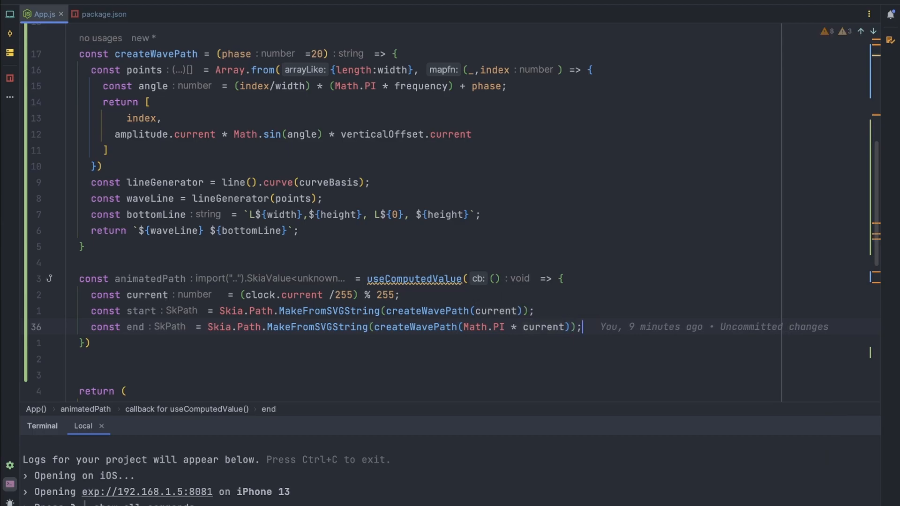
Return start.interpolate(end, 0.5) and set the dependencies to [clock, verticalOffset]
text(return start.interpolate()
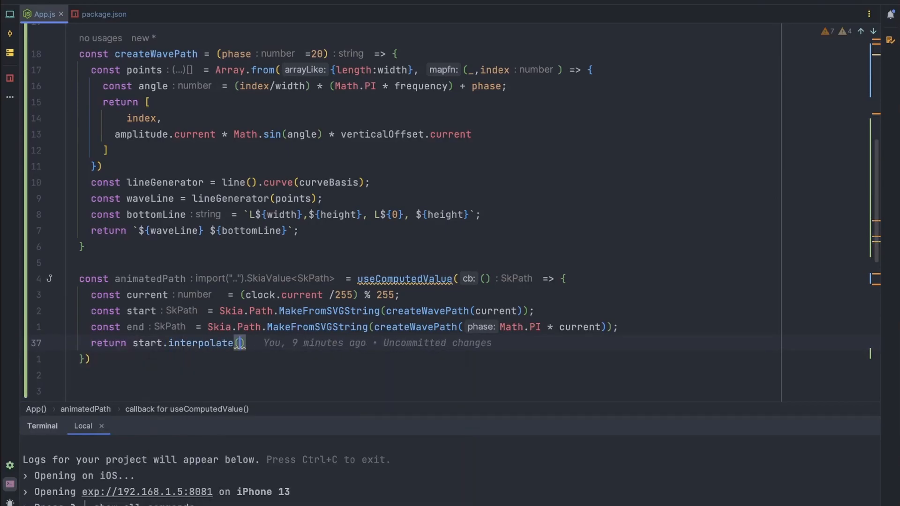
text(end,)
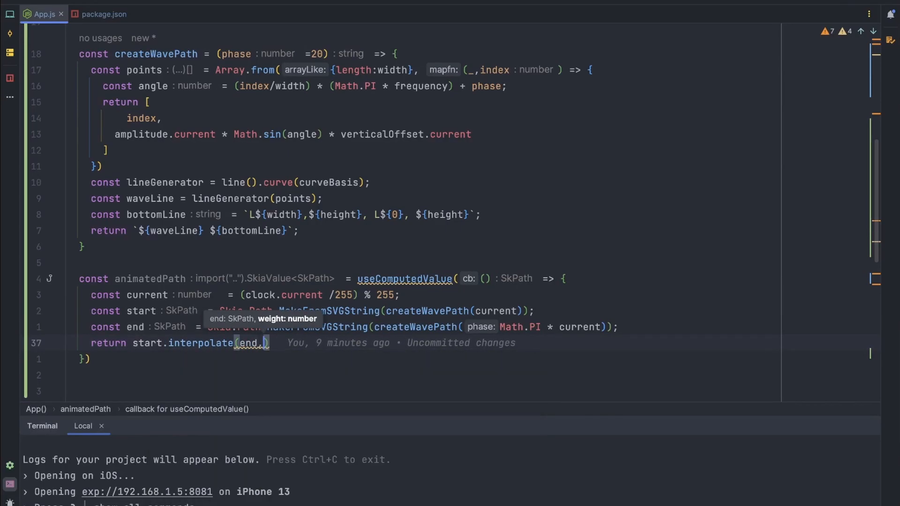
text(0.5)
click(85, 359)
text(, [)
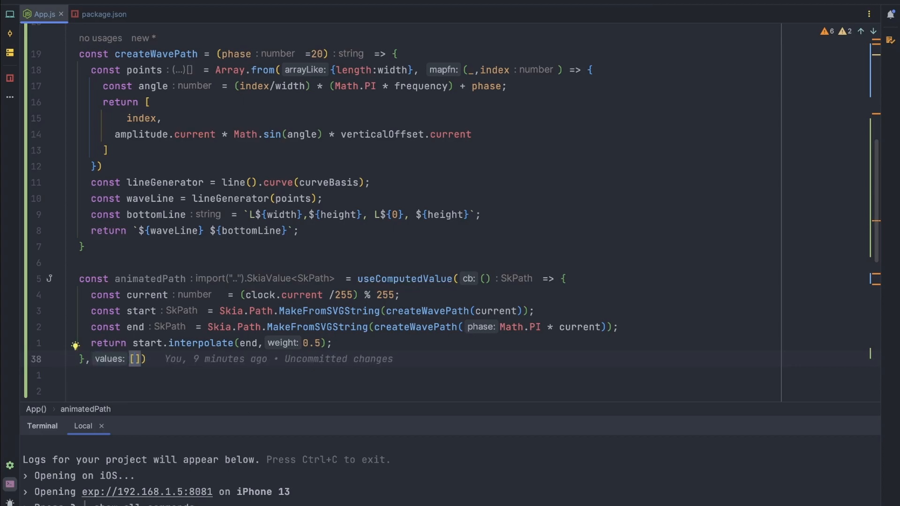
text(cloc)
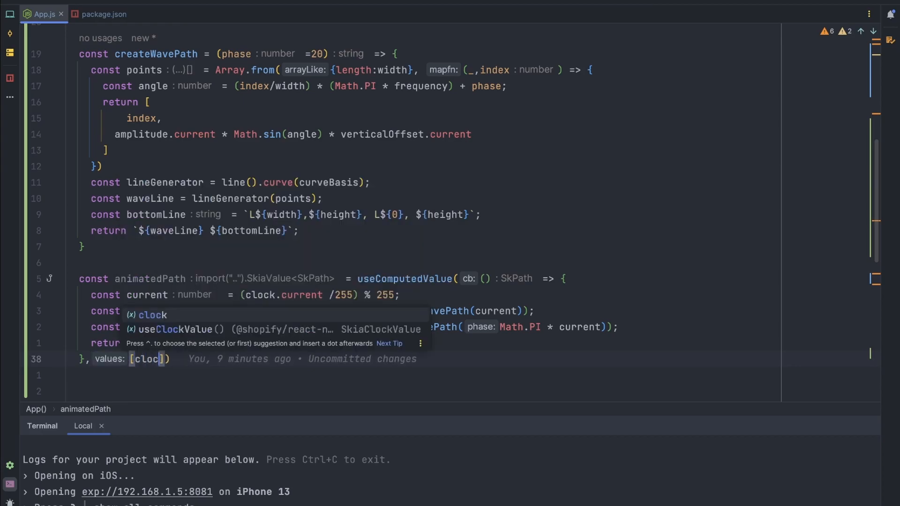
text(, verticalOffset)
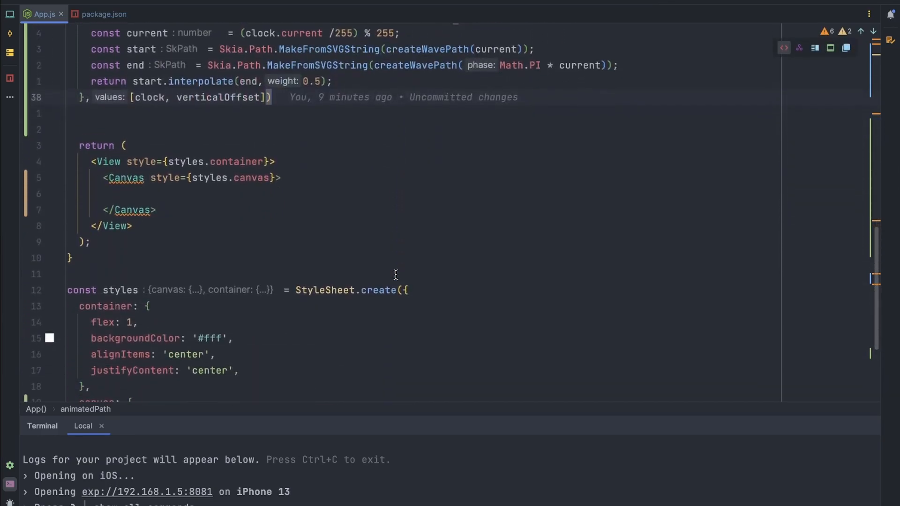
Render <Path path={animatedPath} style="fill"> inside the Canvas, importing Path from Skia
click(118, 193)
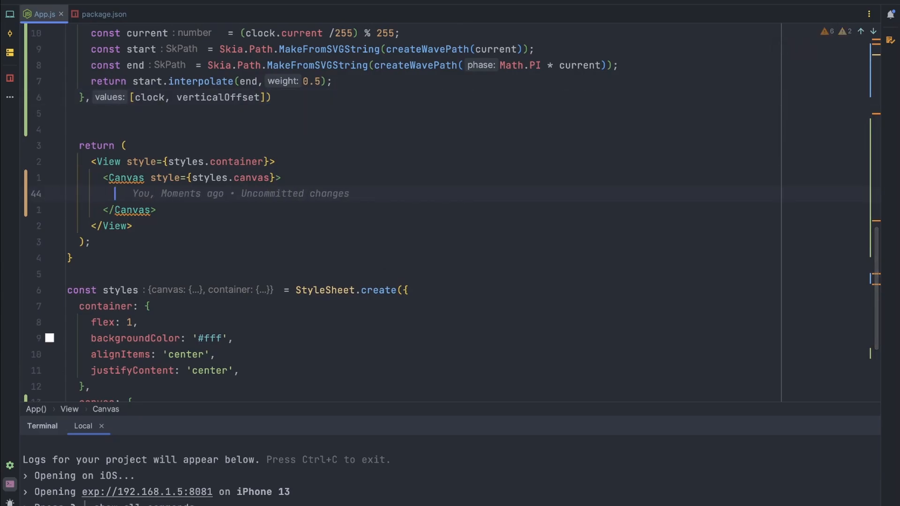
text(<pa)
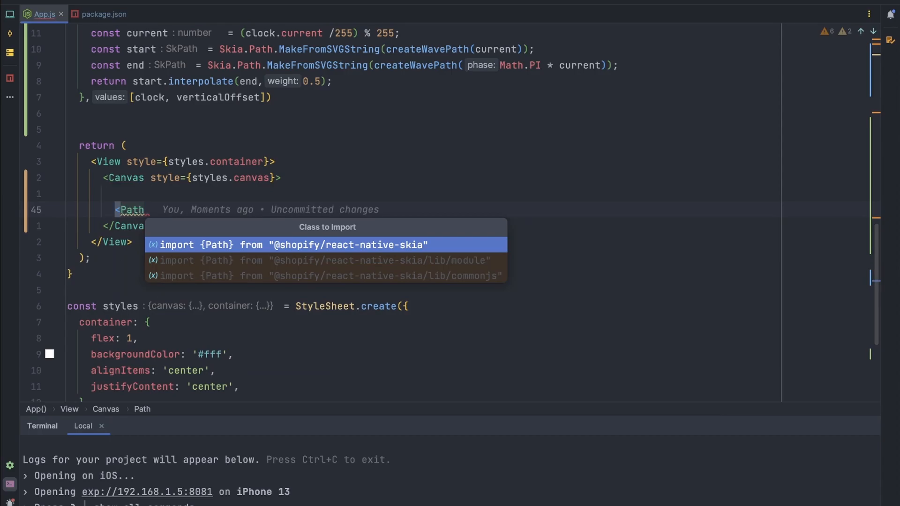
text(path={animatedPath}/>)
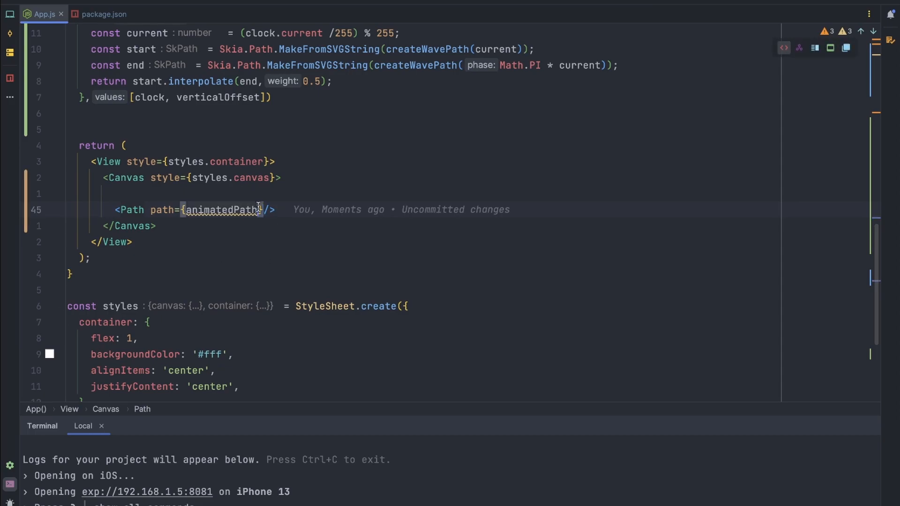
click(270, 211)
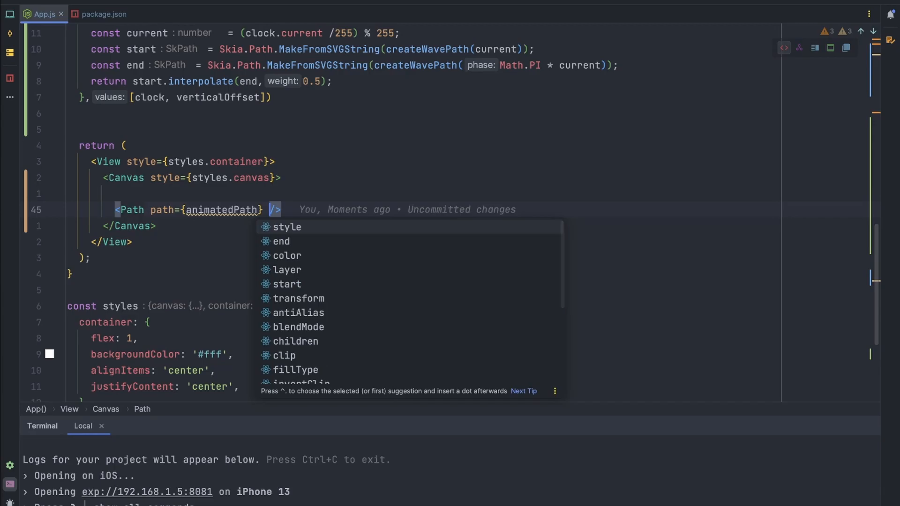
text(style={"fill"})
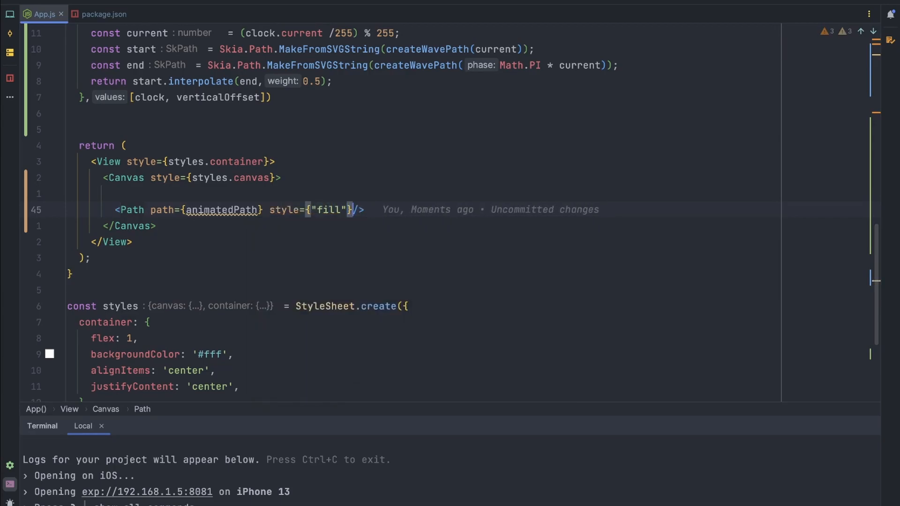
text(colo)
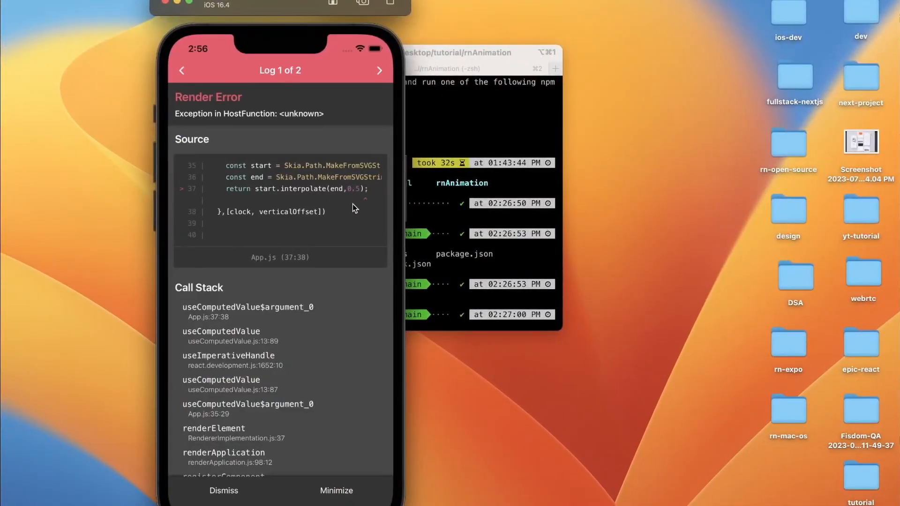
mouse_move(359, 207)
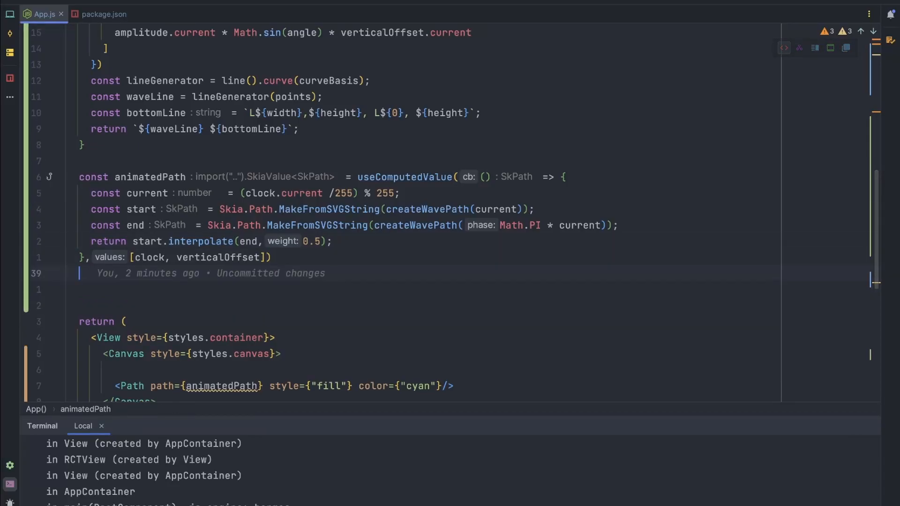
Add gradientStart computed value returning vec(0, verticalOffset.current) depending on verticalOffset
text(const)
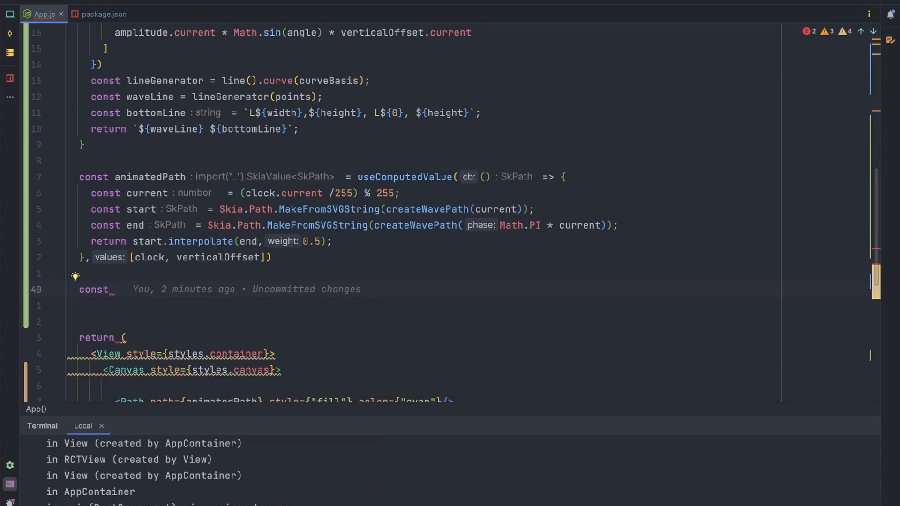
text(gr)
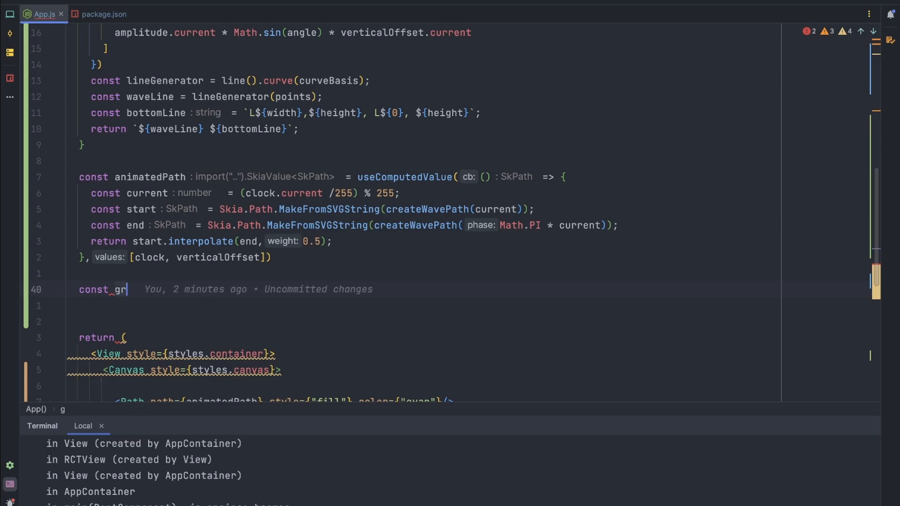
text(radientSt)
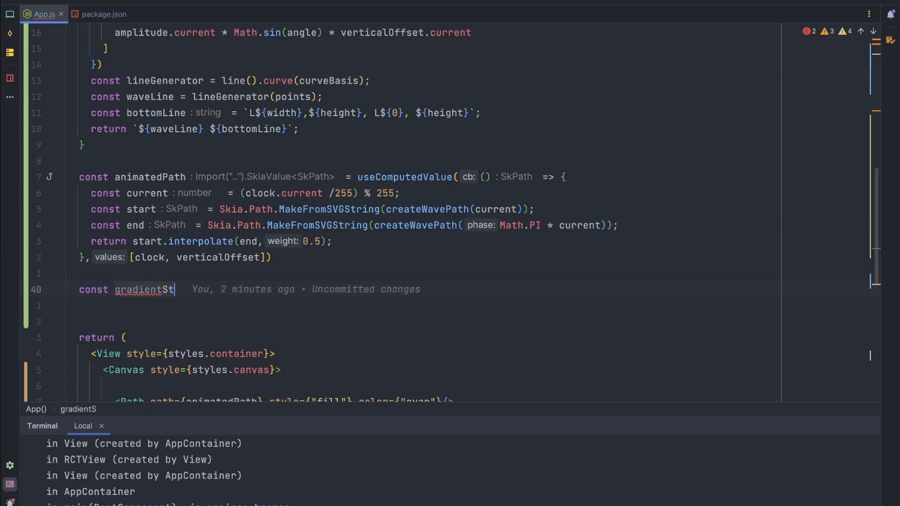
text(art = useComputedValue(() => {)
click(425, 306)
text(return vec()
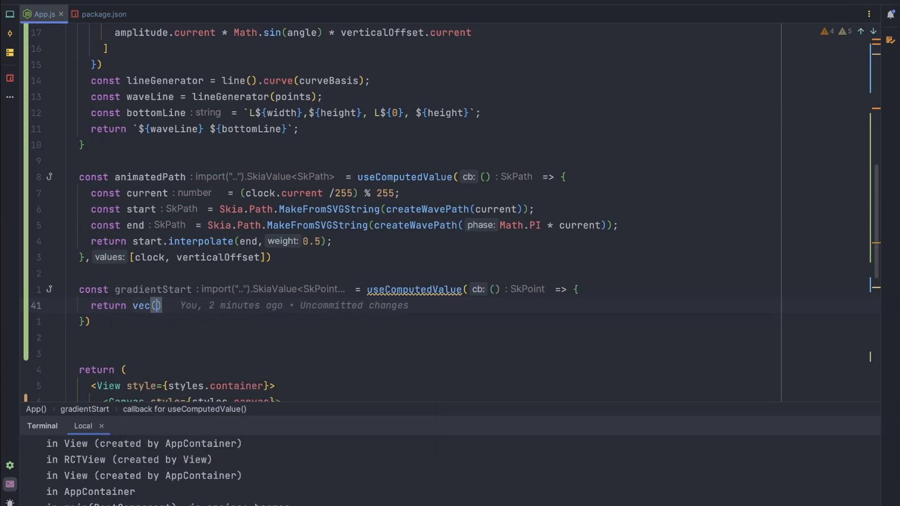
text(x: 0,)
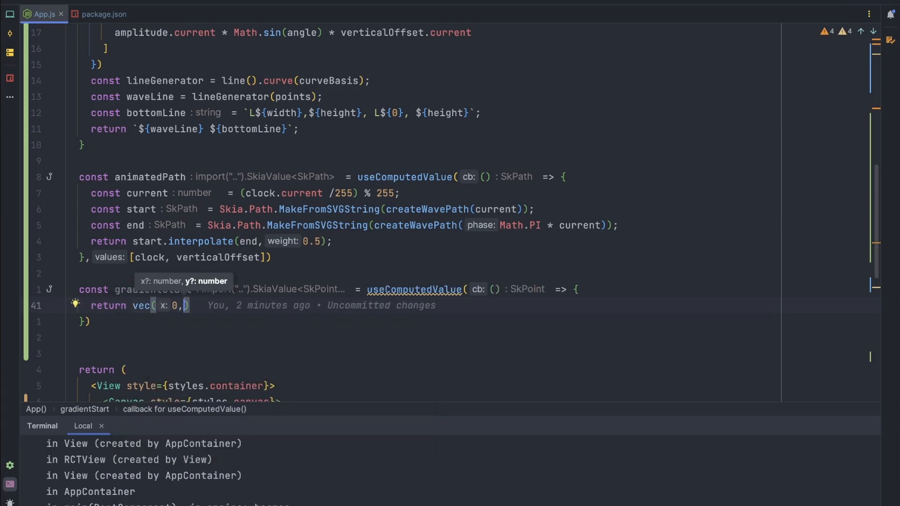
text(verticalOffset)
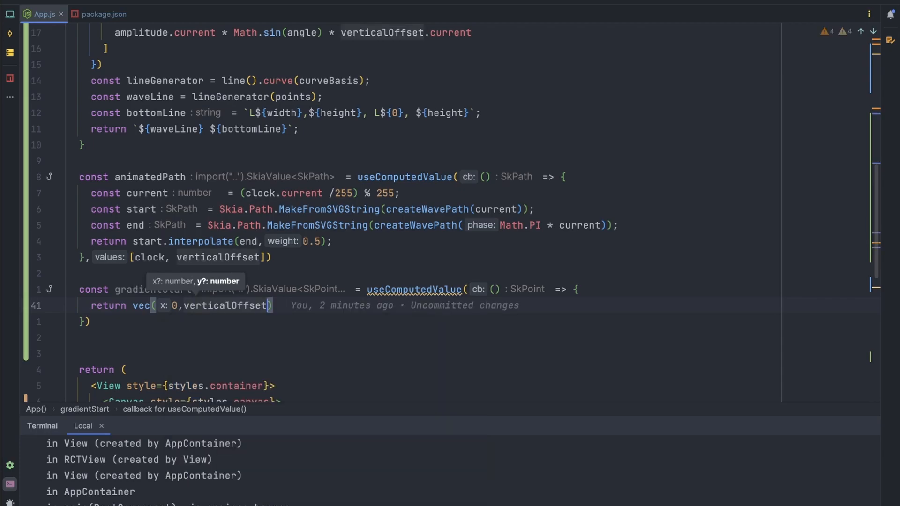
text(.current)
click(85, 321)
text(, [c)
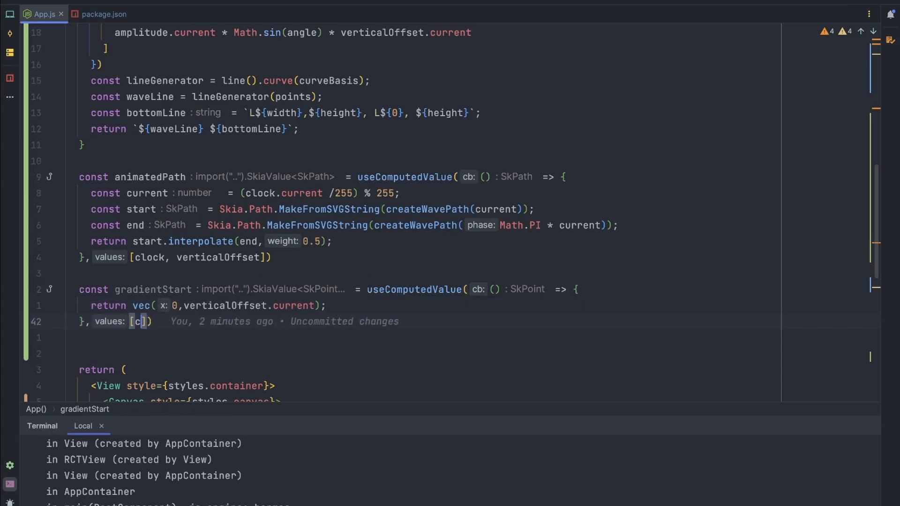
text(verticalOffset)
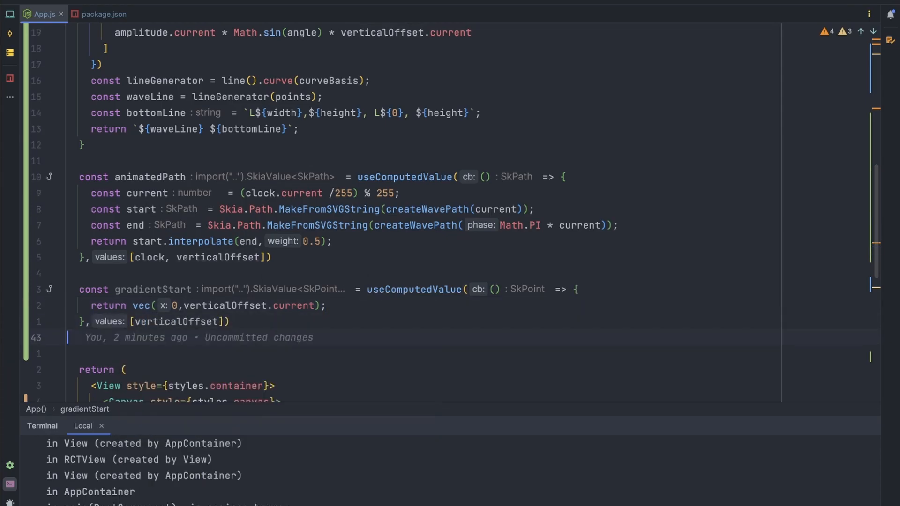
Add gradientEnd computed value returning vec(0, verticalOffset.current + 500) depending on verticalOffset
text(const g)
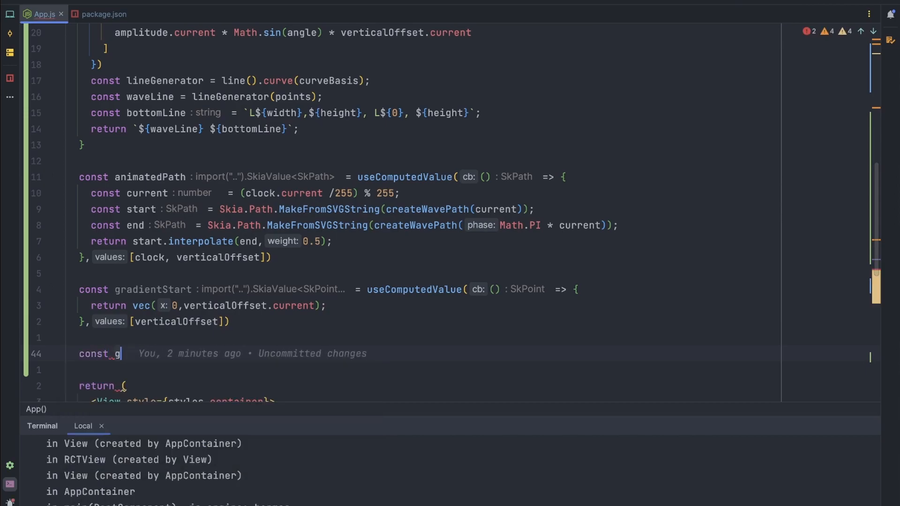
text(radientEn)
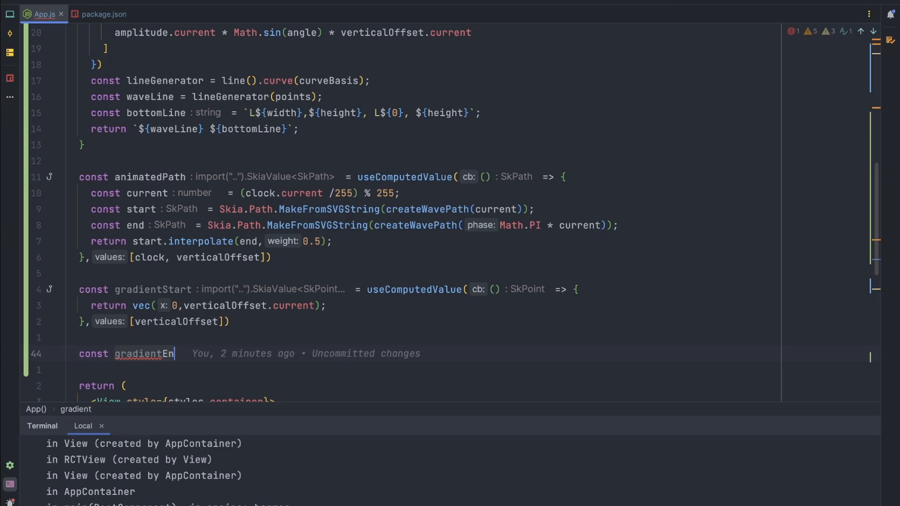
text(d = useComputedValue())
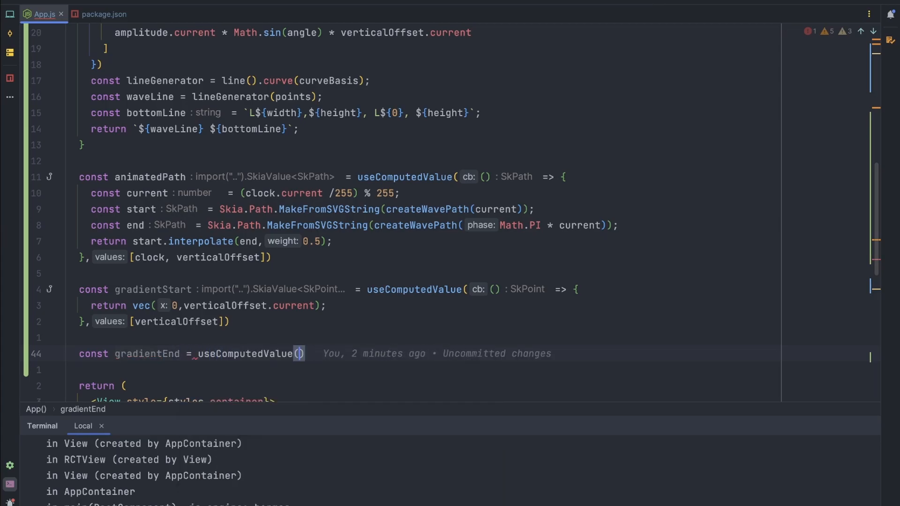
text(() => {})
text(return)
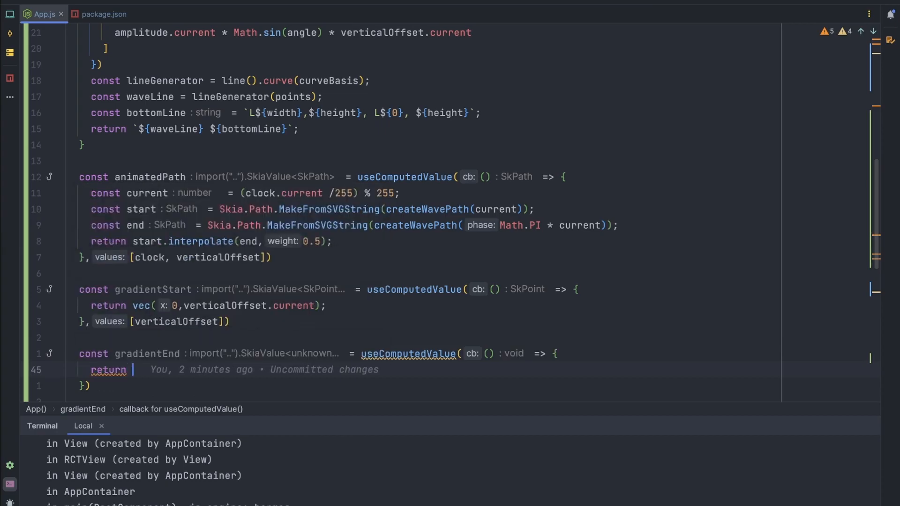
text(vec())
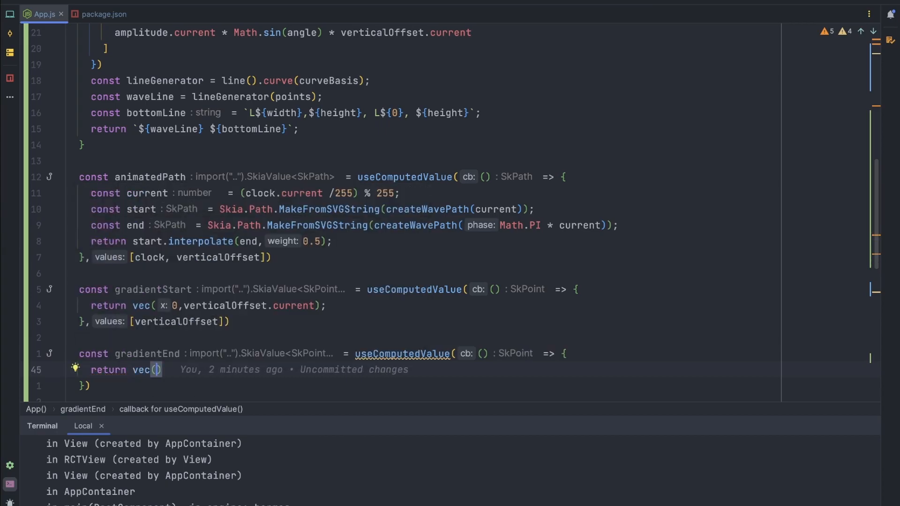
text(x: 0)
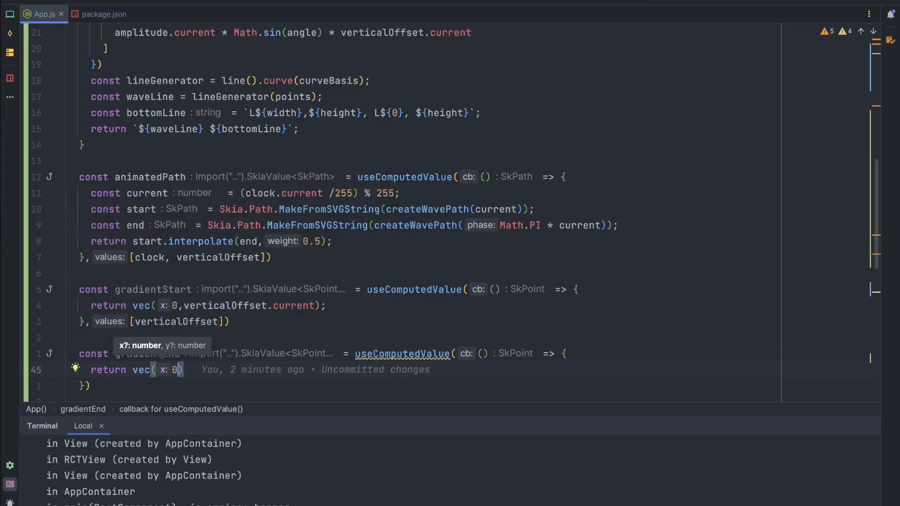
text(,ver)
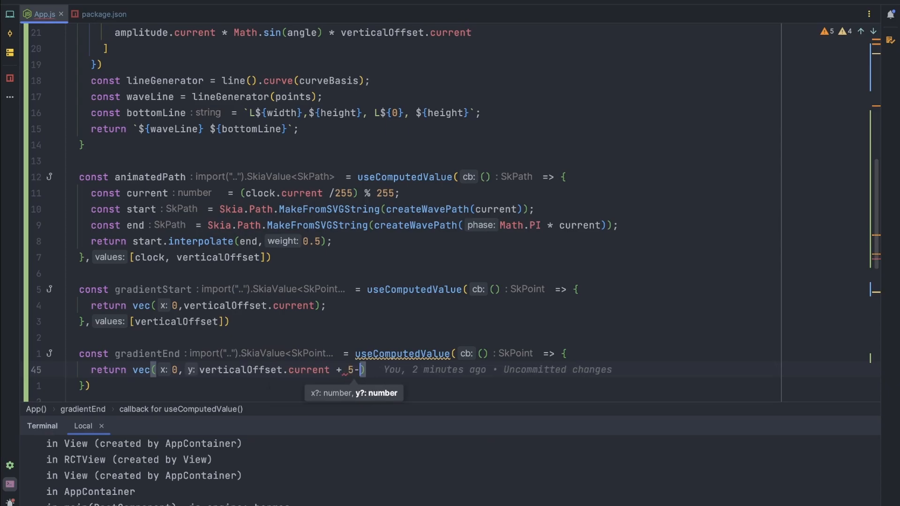
text(00)
click(86, 385)
text(,[)
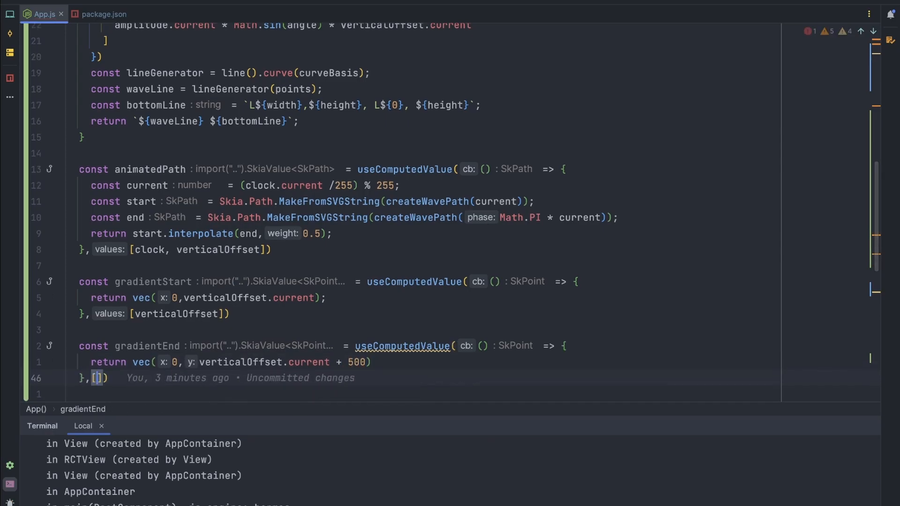
text(verticalOffset)
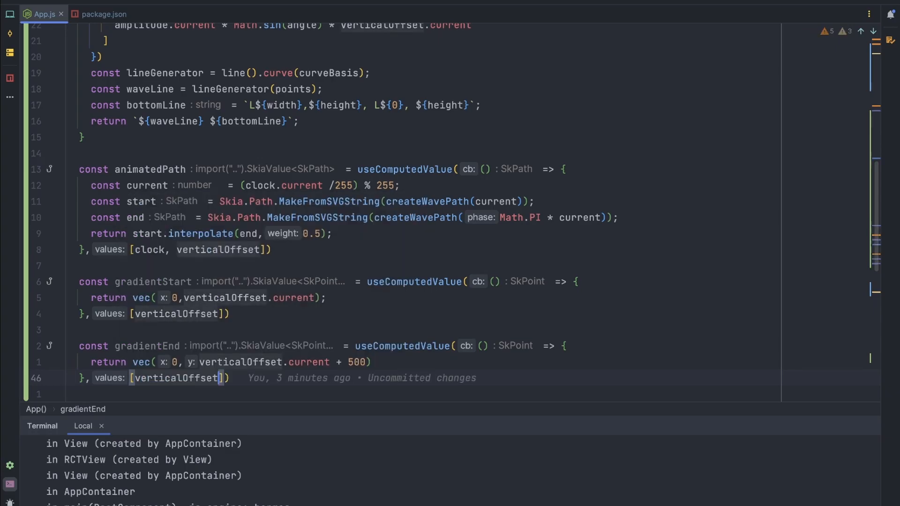
scroll(down, 3)
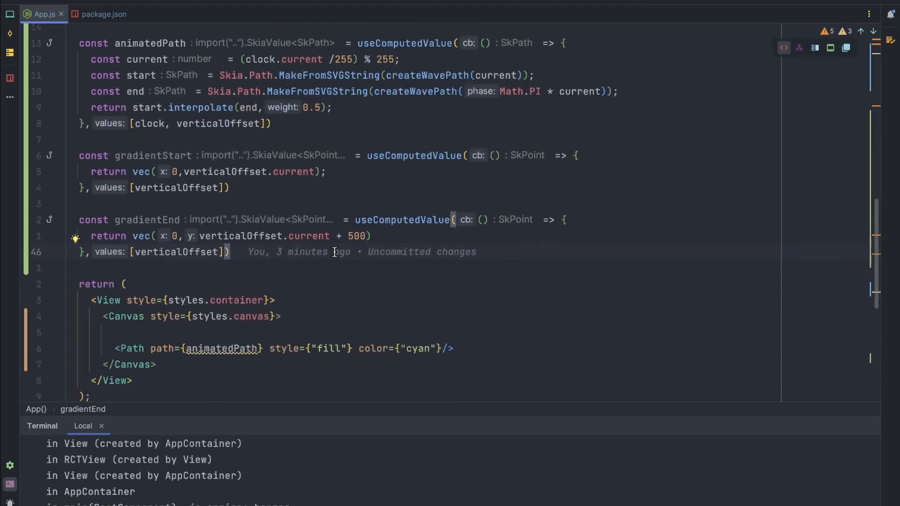
Turn the self-closing Path into open/close tags and nest a LinearGradient component inside it
scroll(down, 3)
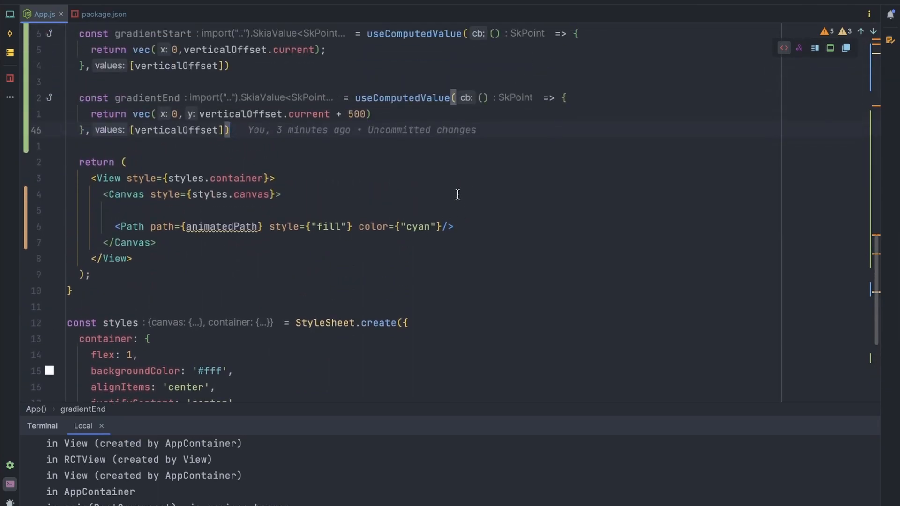
text(<)
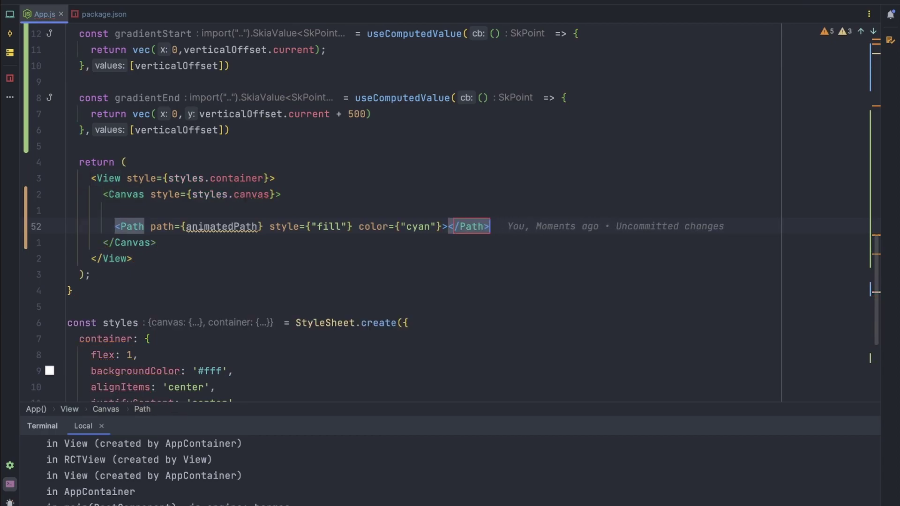
key(Enter)
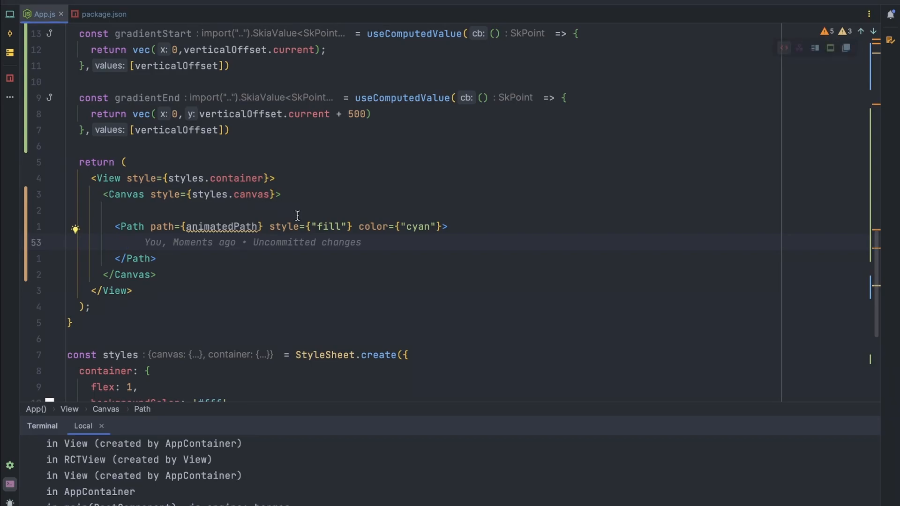
text(<Li)
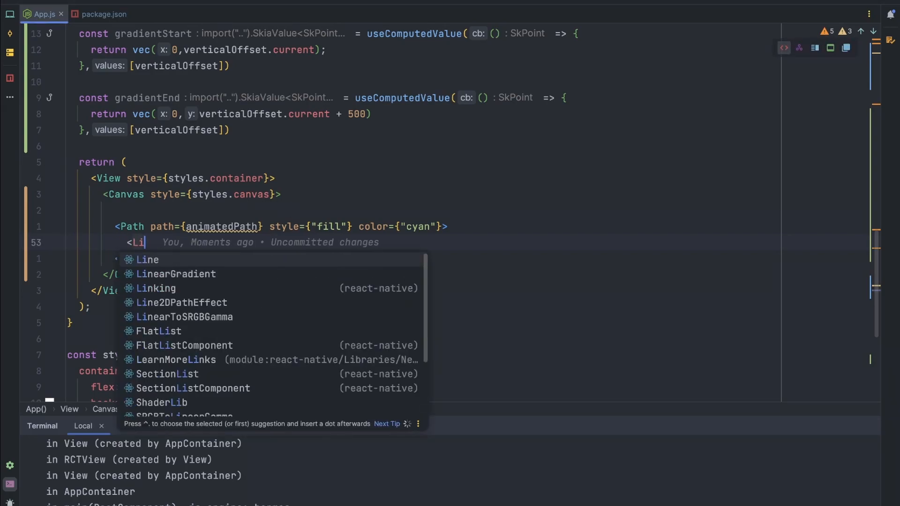
click(177, 274)
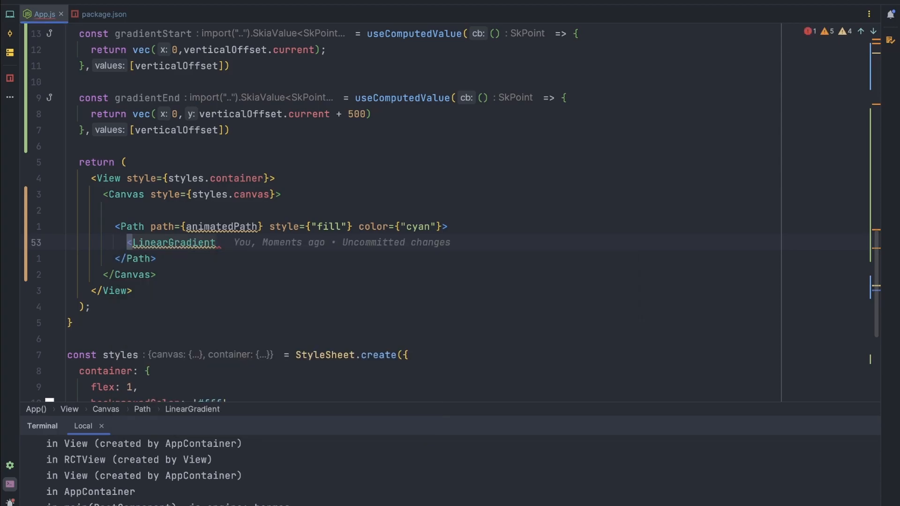
Give the LinearGradient start={gradientStart}, end={gradientEnd} and colors ['cyan', 'blue']
text(start={s} end={} colors={})
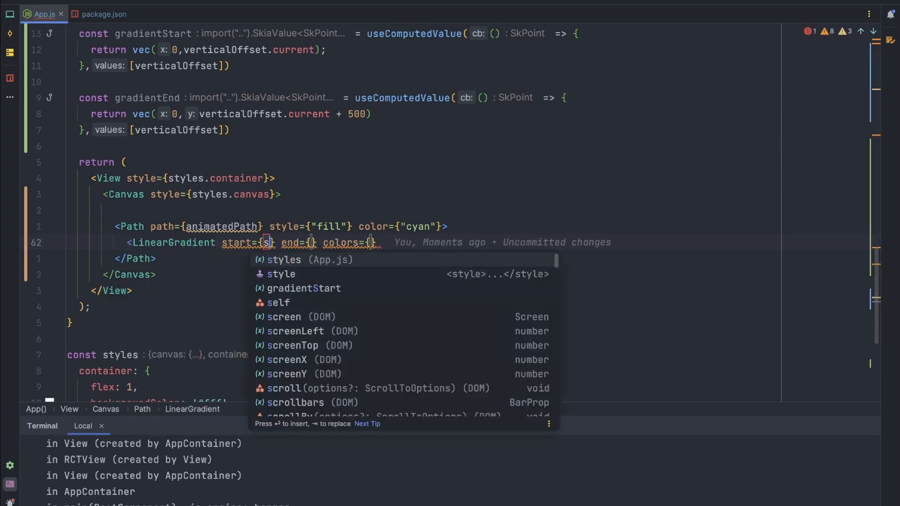
click(304, 289)
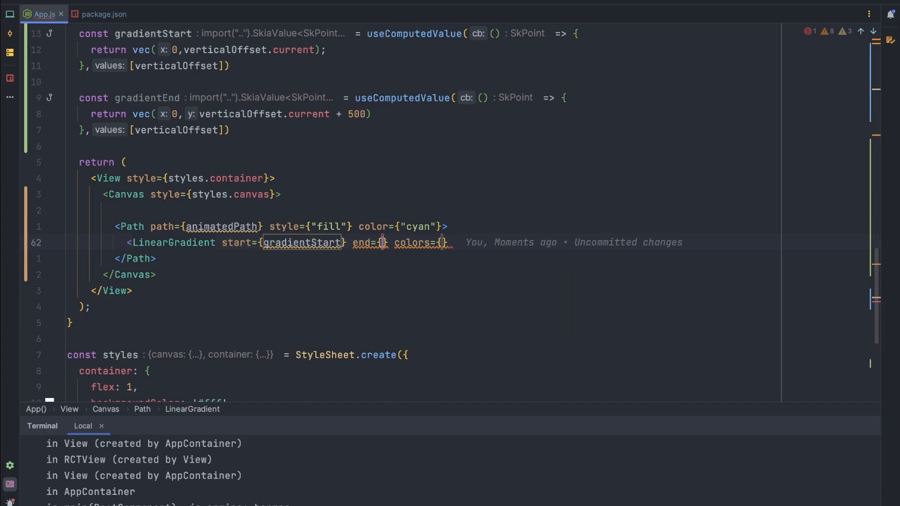
text(gradientEnd)
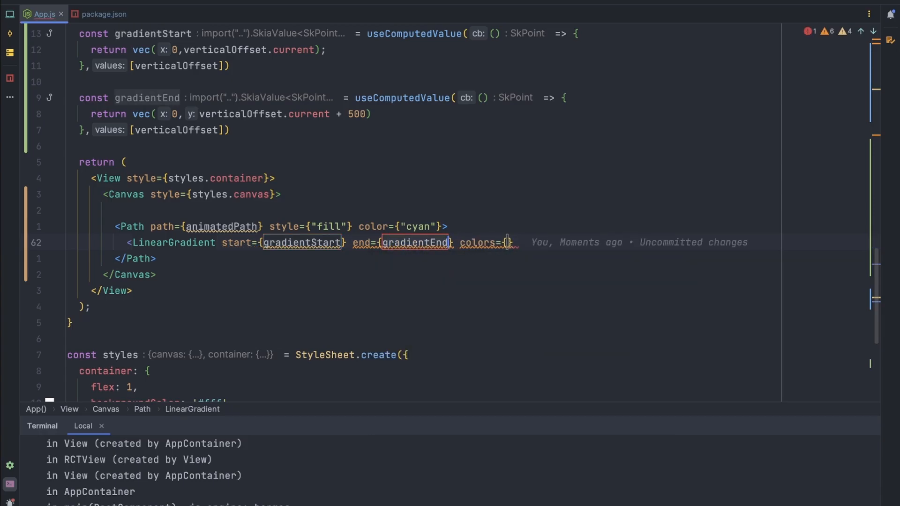
text([''])
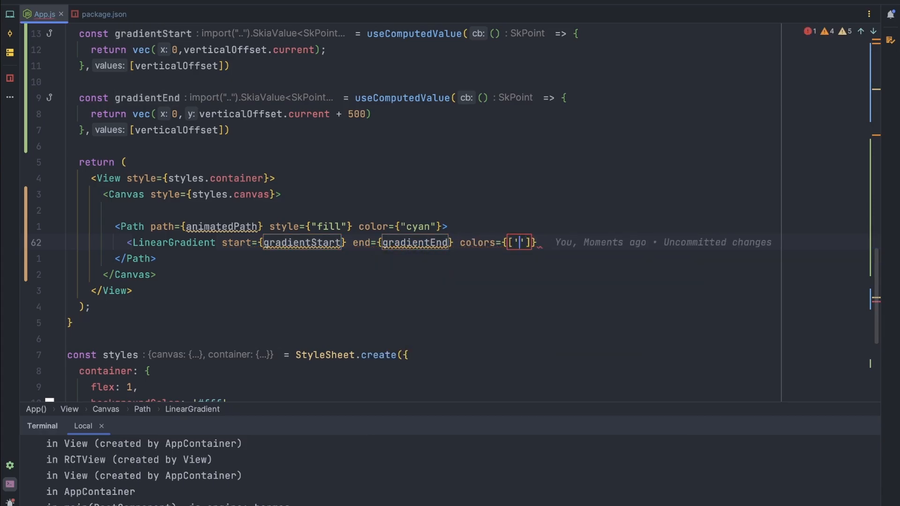
text(cyan)
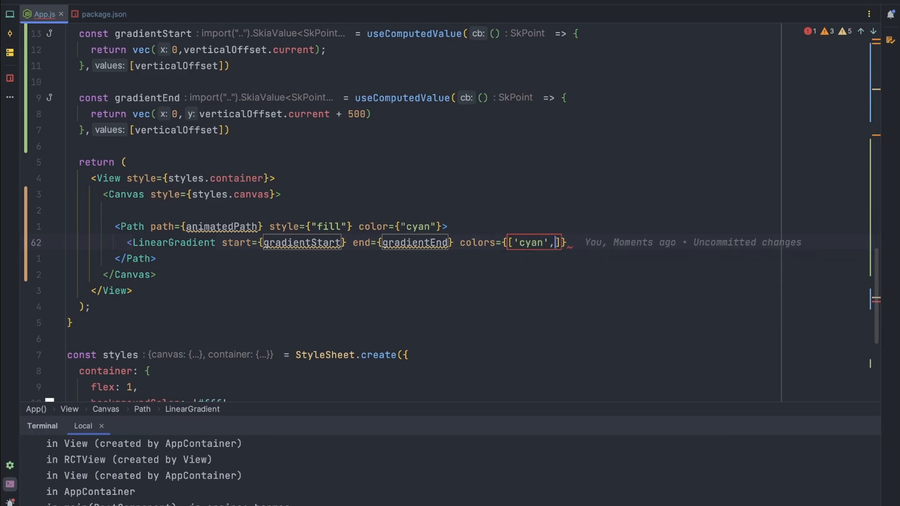
text("blue")
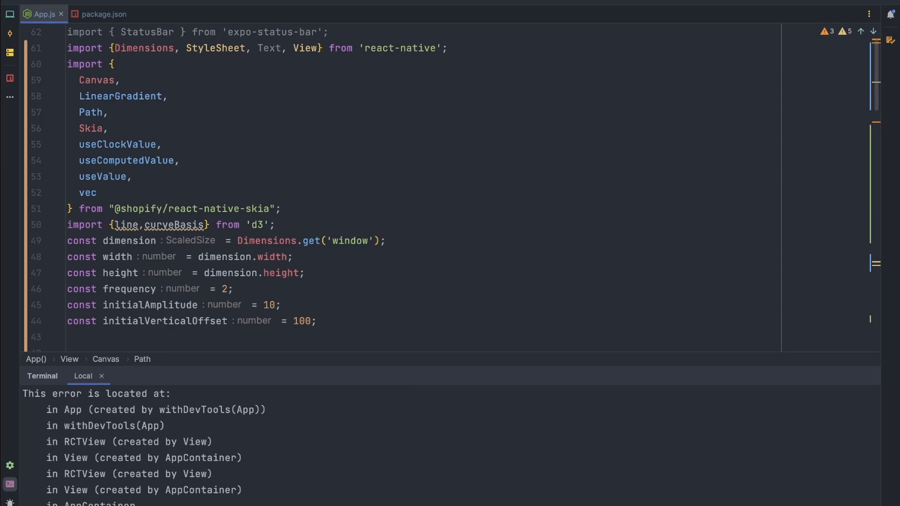
Search the project for package.json via Search Everywhere
text(p)
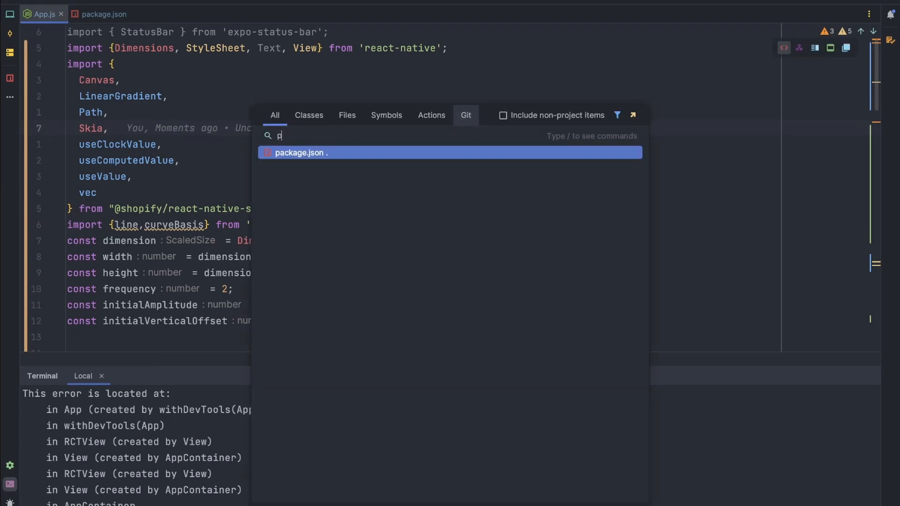
text(ba)
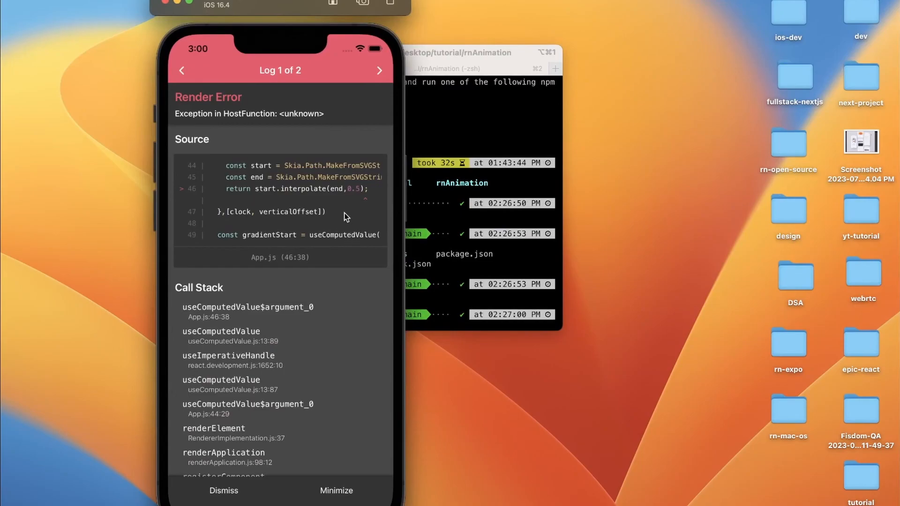
mouse_move(304, 248)
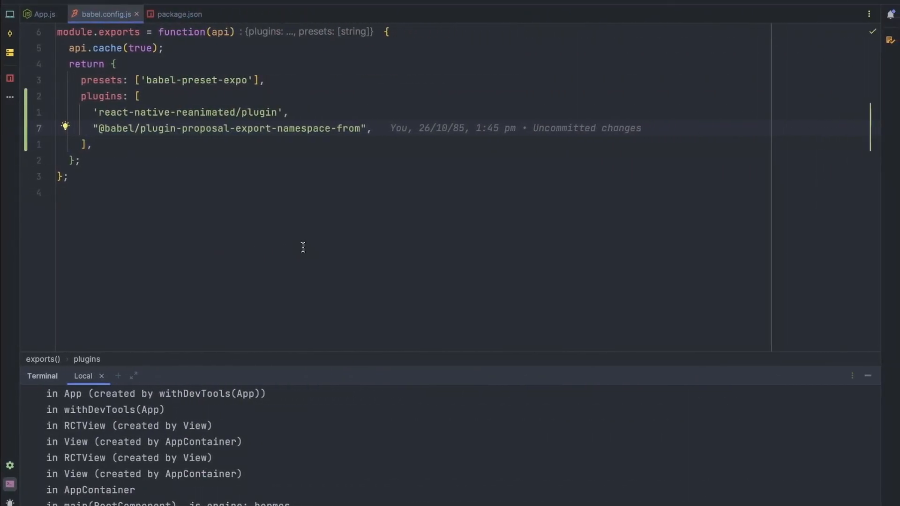
Append ' Z' to close the returned wave path string and make verticalOffset.current additive rather than multiplied
click(43, 14)
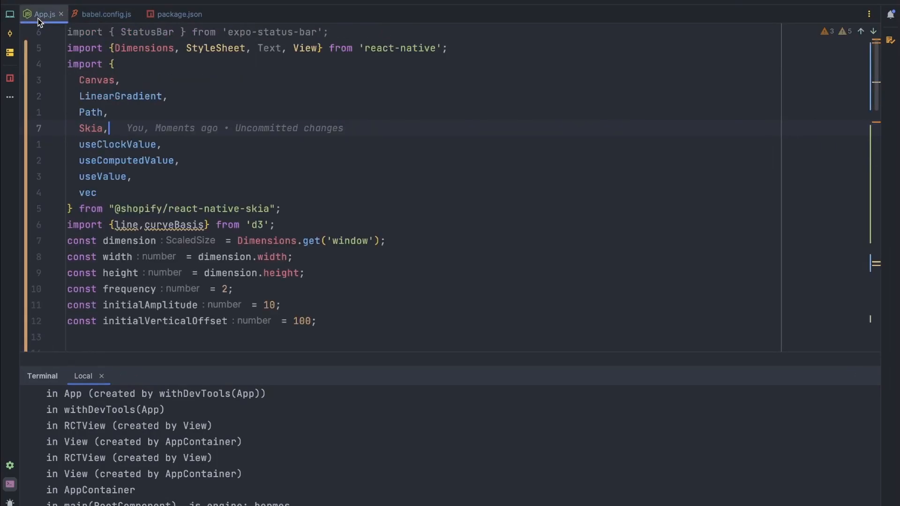
scroll(down, 3)
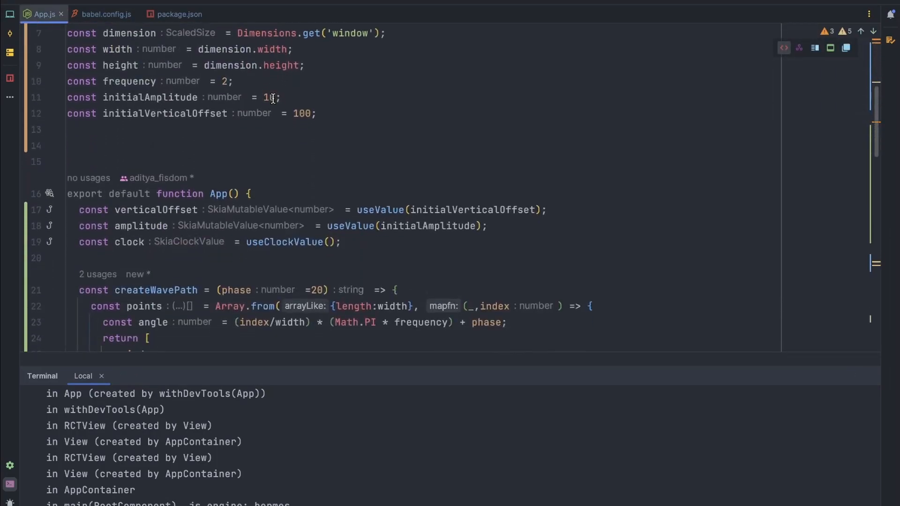
scroll(down, 3)
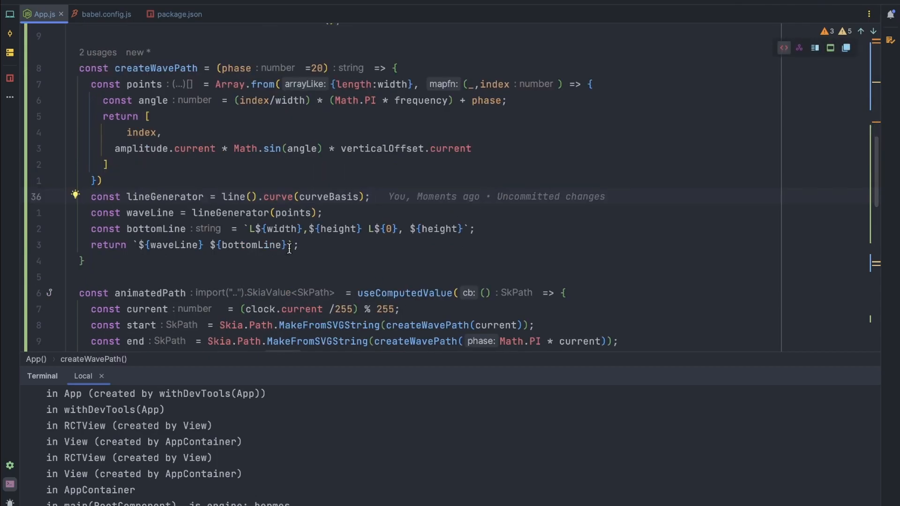
text(Z)
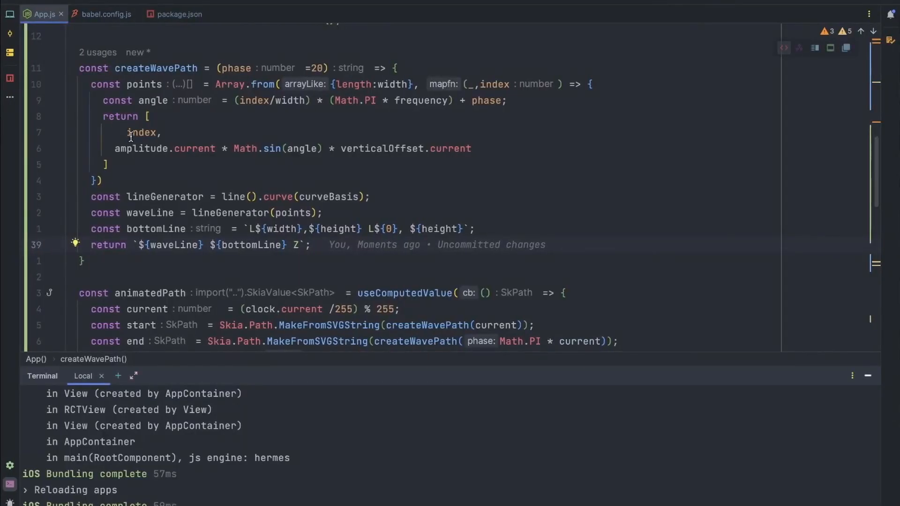
scroll(down, 3)
text(+)
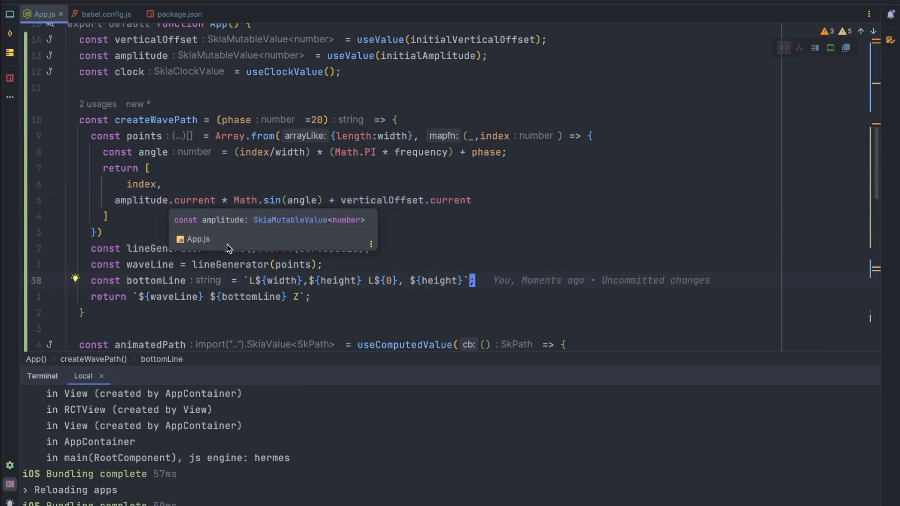
scroll(down, 3)
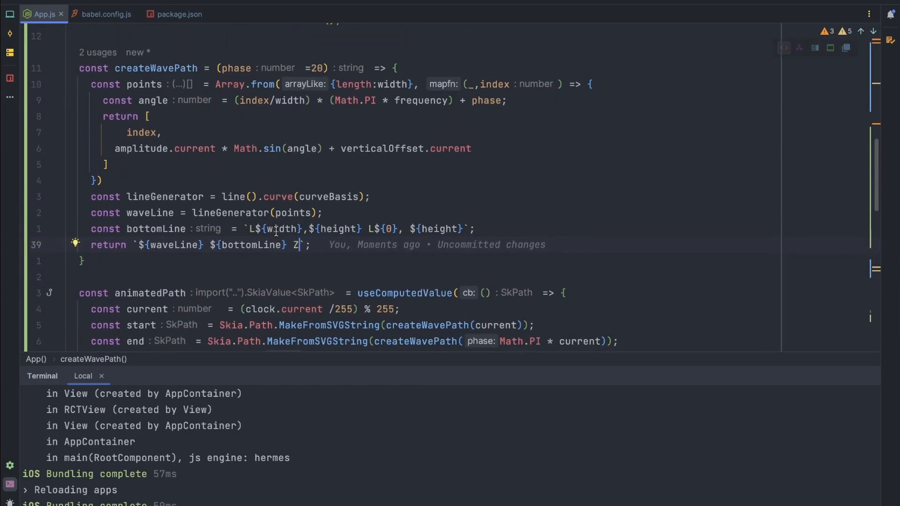
scroll(down, 3)
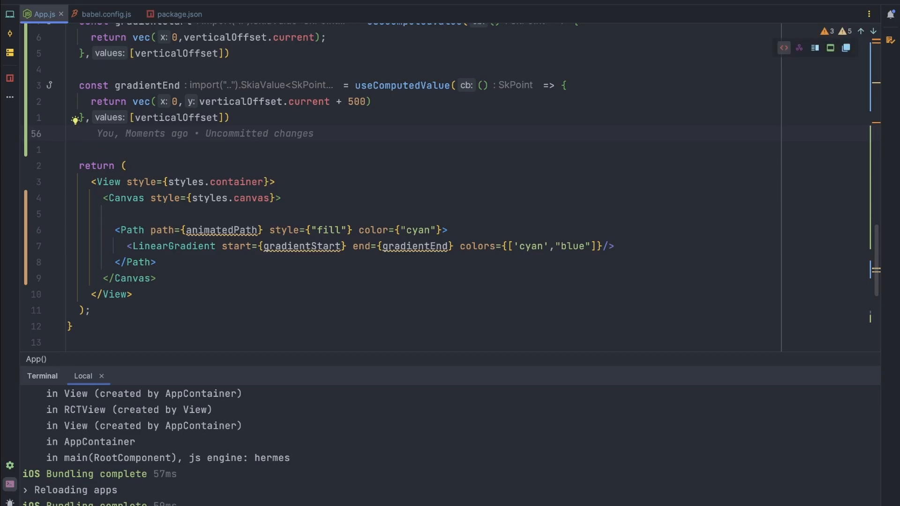
Declare const onTouchHandler = useTouchHandler with an onActive callback destructuring y: number
text(const onTou)
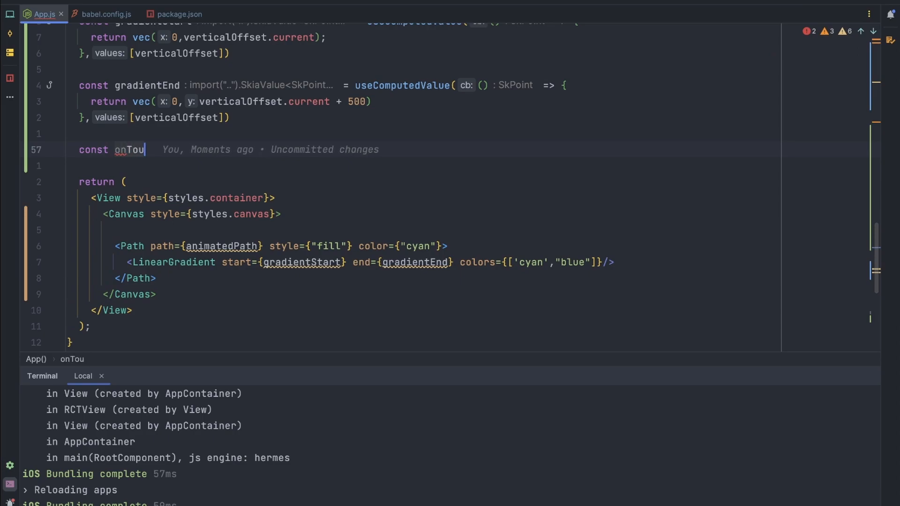
text(ch)
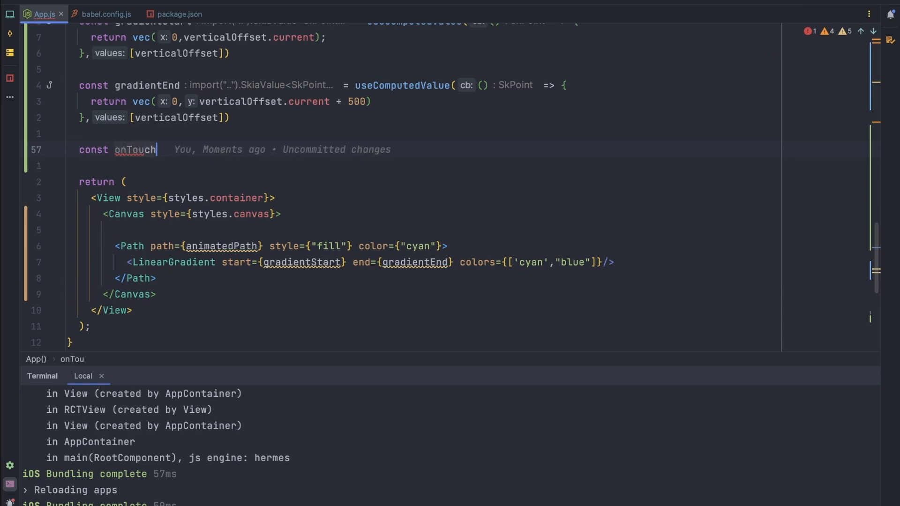
text(abl)
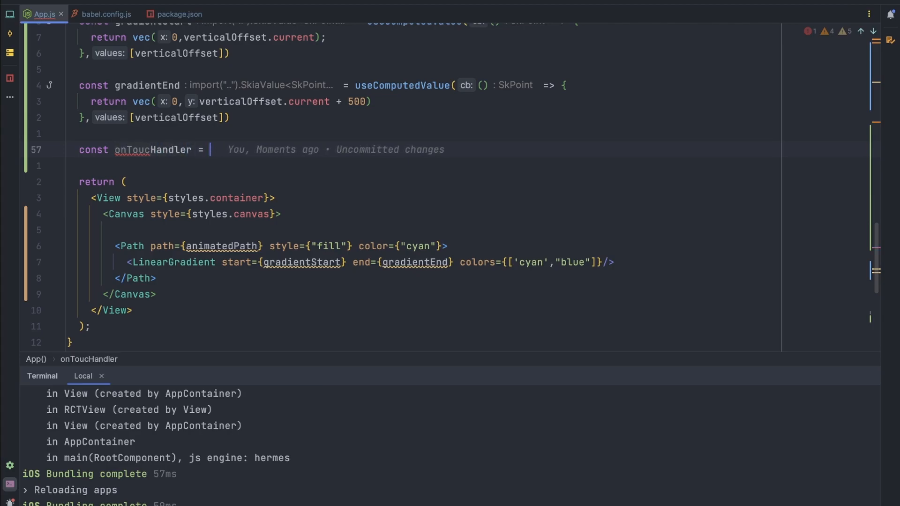
text(useTouchHandler)
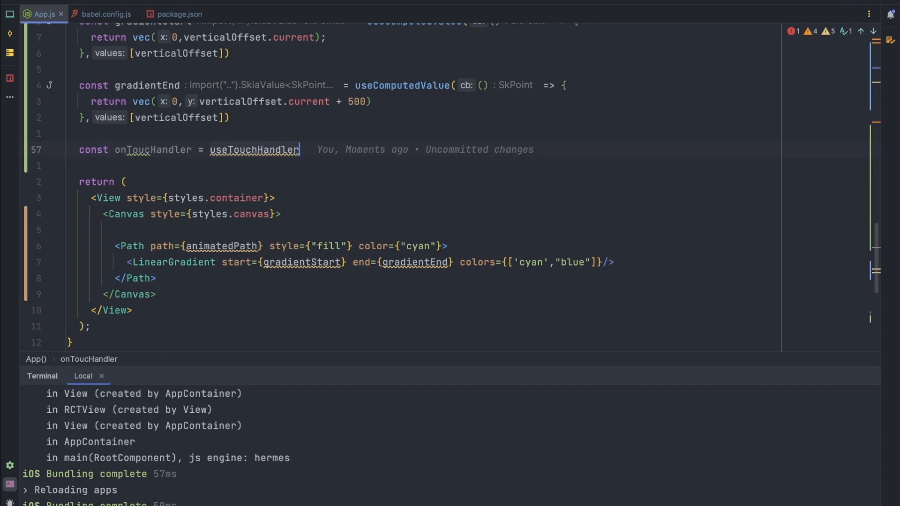
text(())
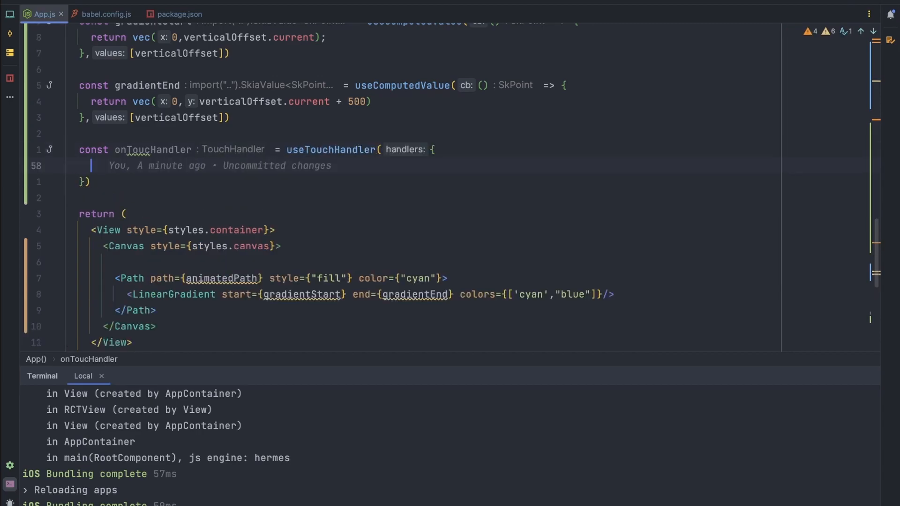
text(onActive:)
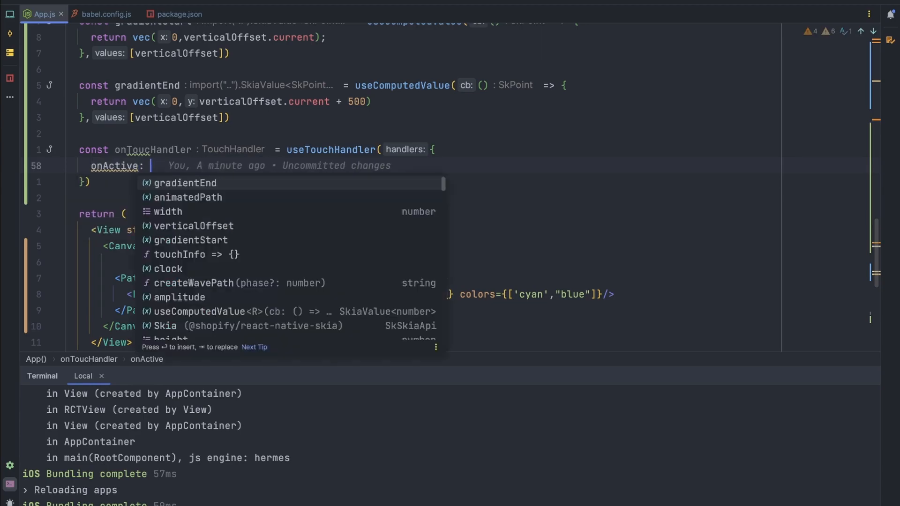
text(({})
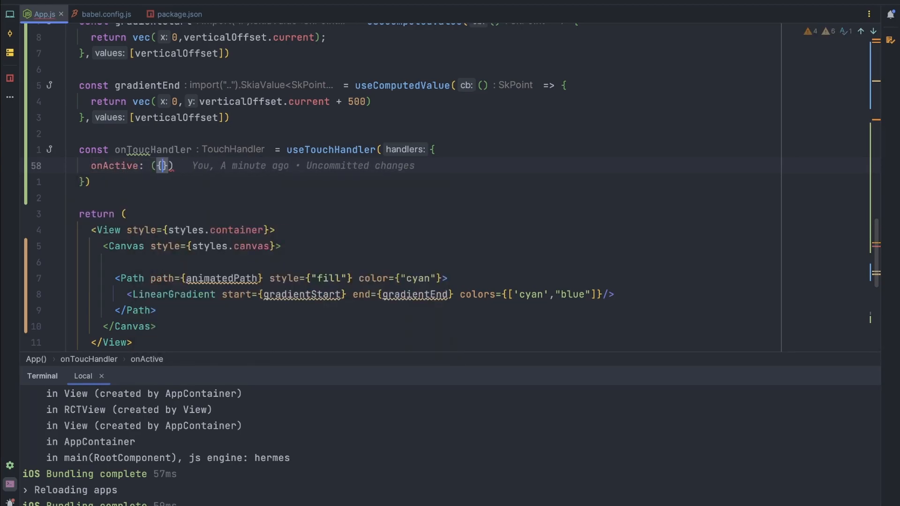
text(y} =>)
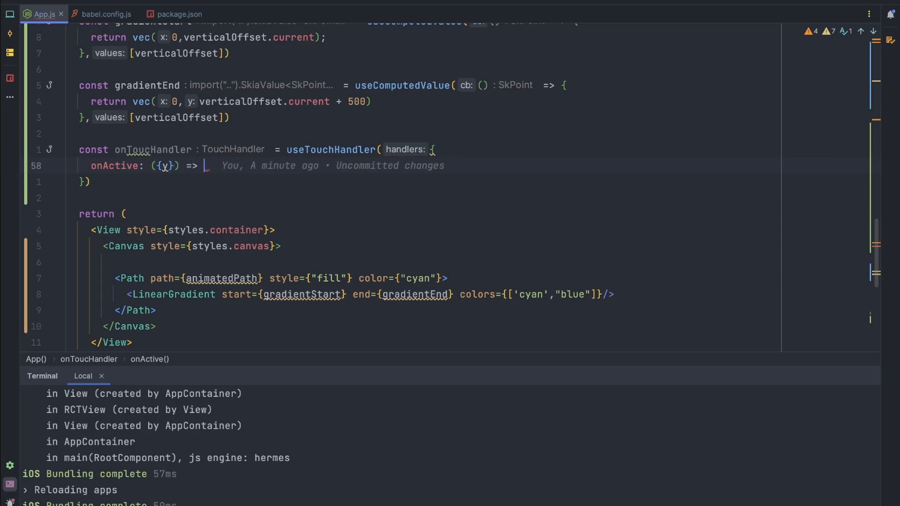
text(: number }) => {)
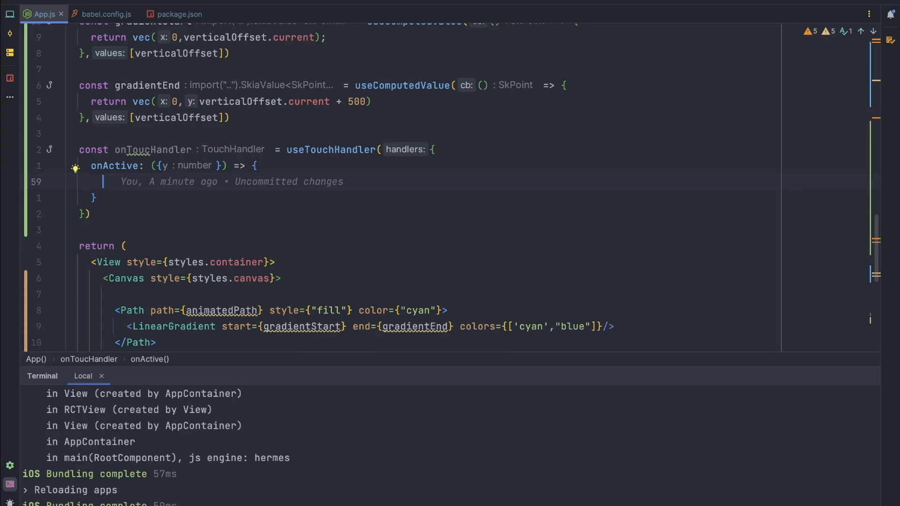
Inside onActive, guard on y and set verticalOffset.current to Math.min(height, y)
text(if(y>)
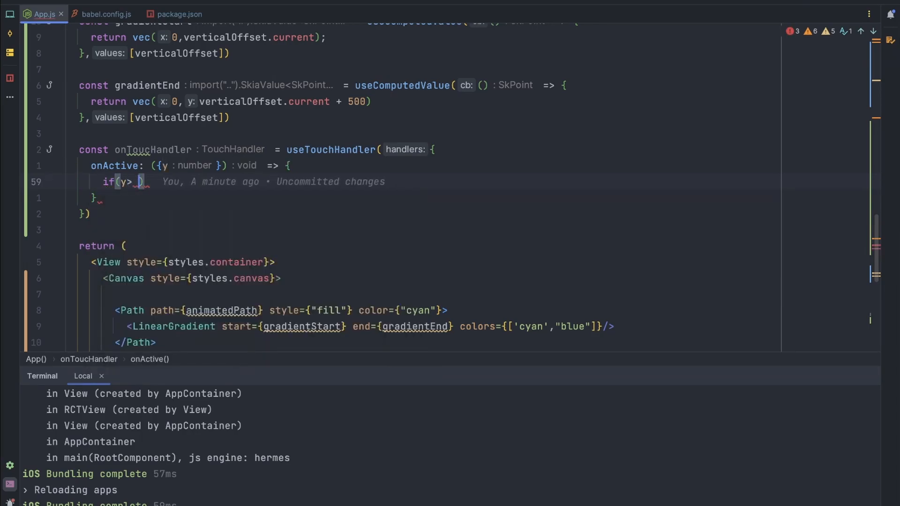
text(verticalOffset)
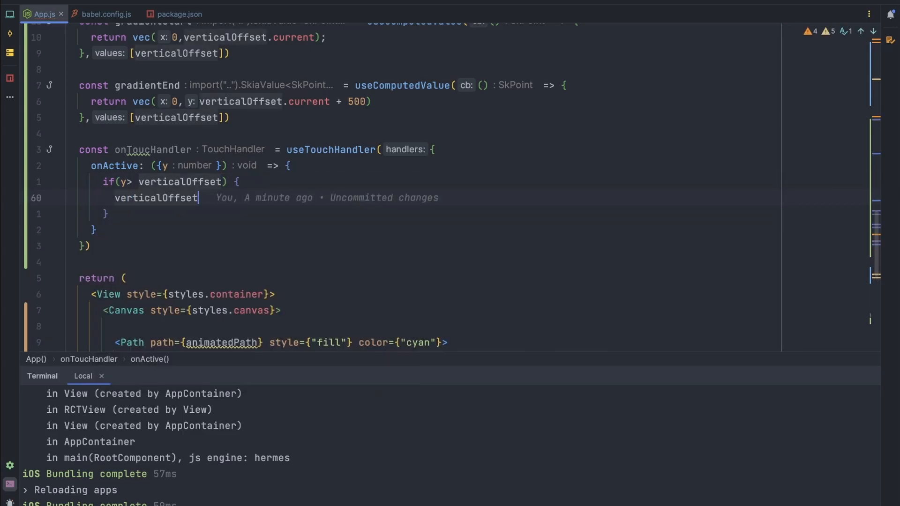
text(.current =)
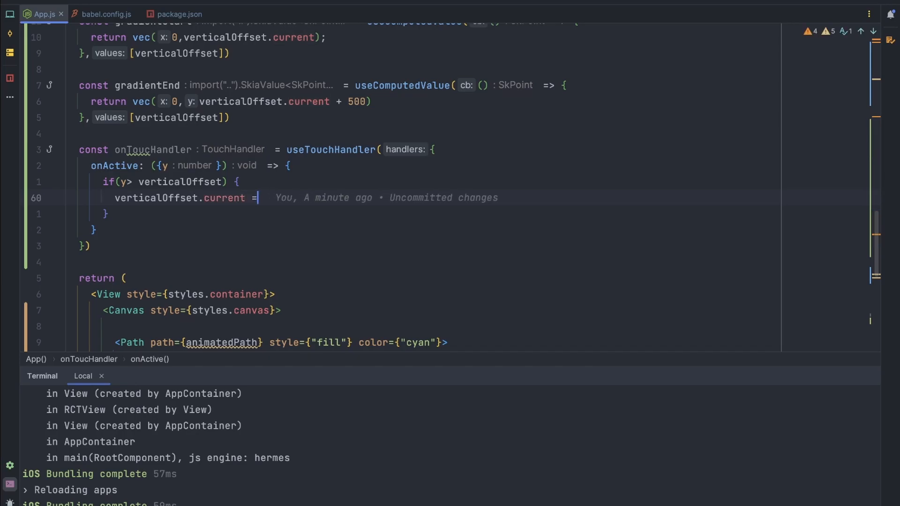
text(Math)
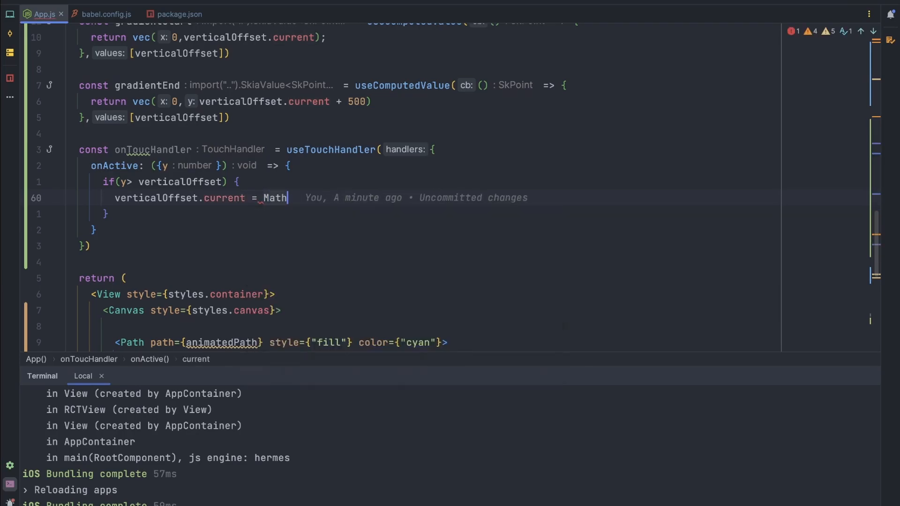
text(.min()
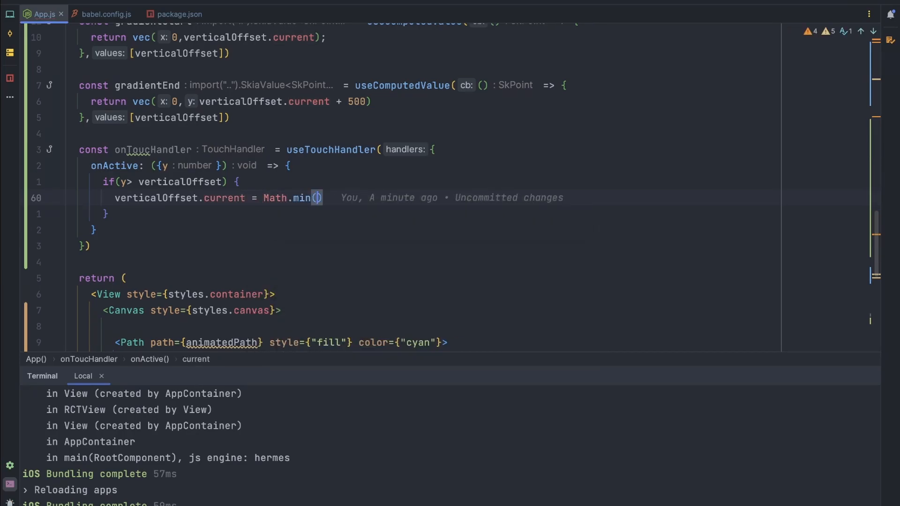
text(height,y)
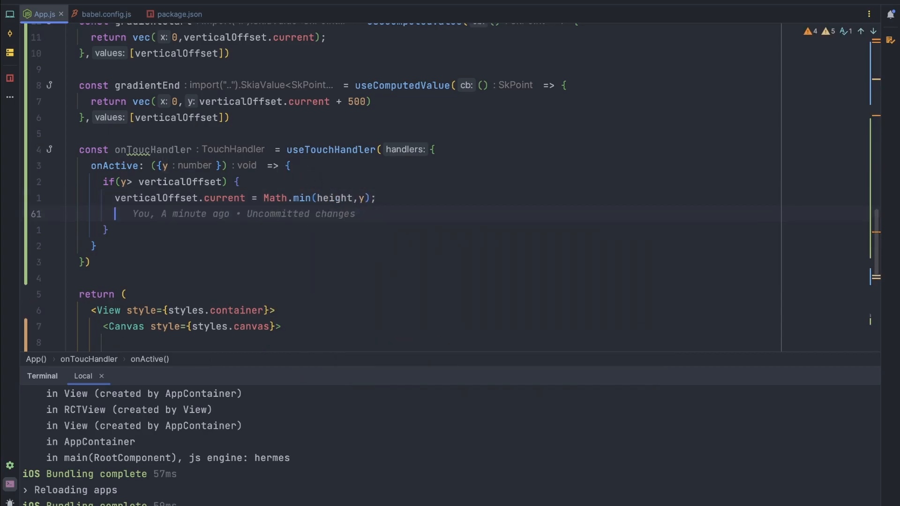
Set amplitude.current with Math.max to 0.025 times (height - verticalOffset.current)
text(amplitude.)
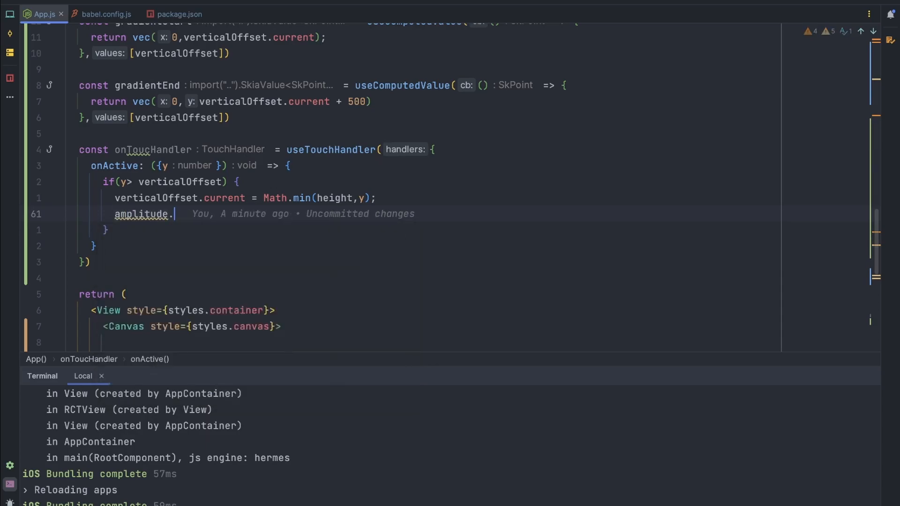
text(current)
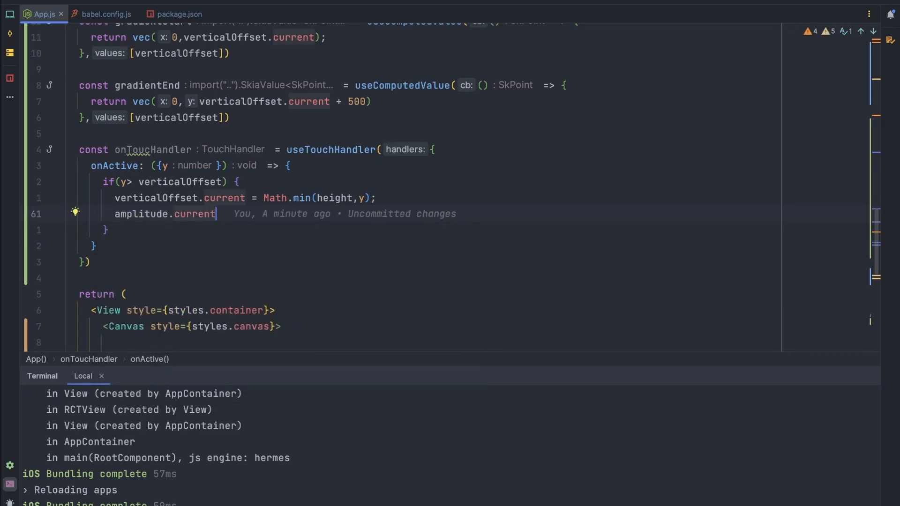
text(= Math.m)
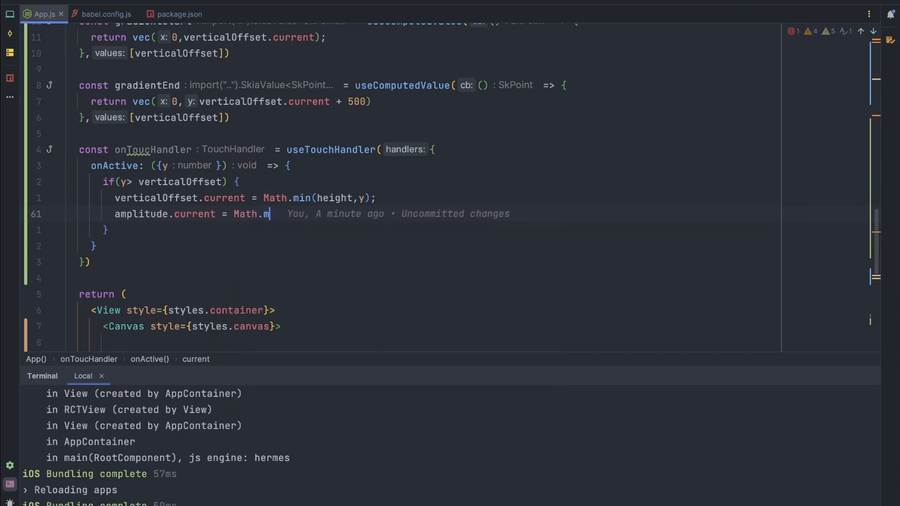
text(ax)
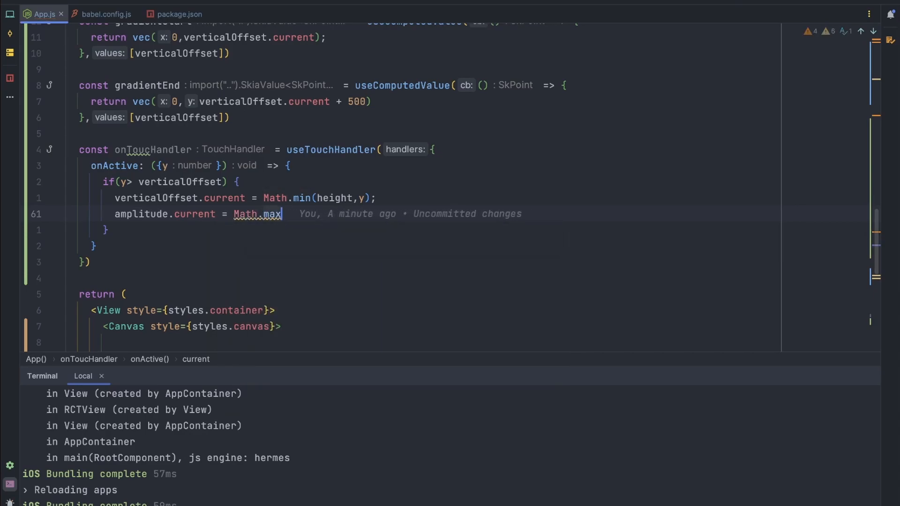
text(())
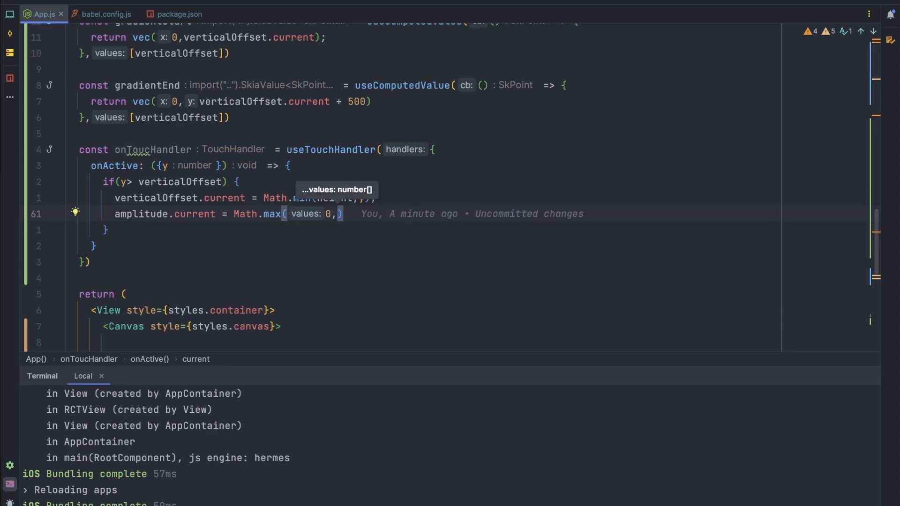
text((height)
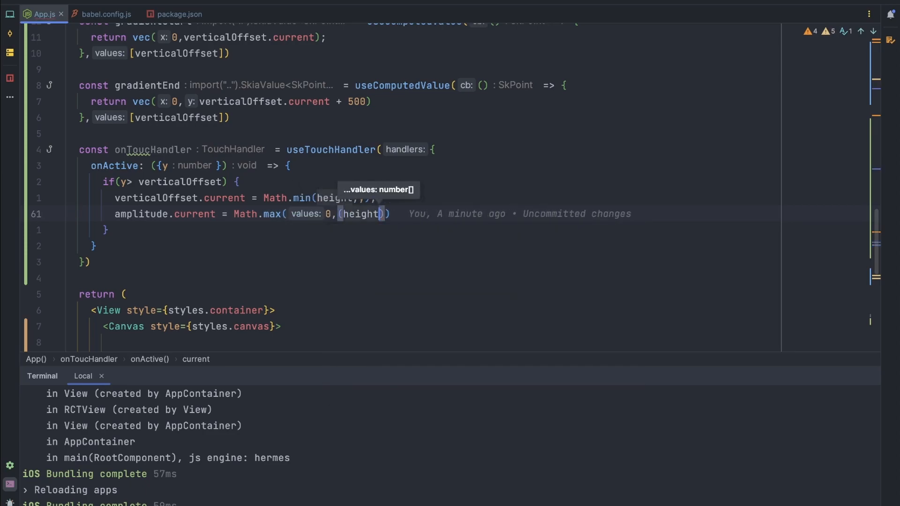
text(- ver)
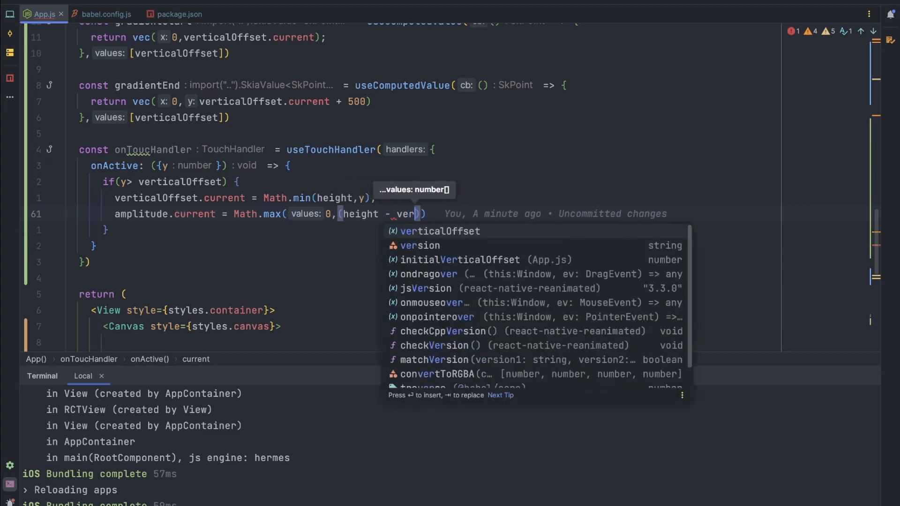
key(Enter)
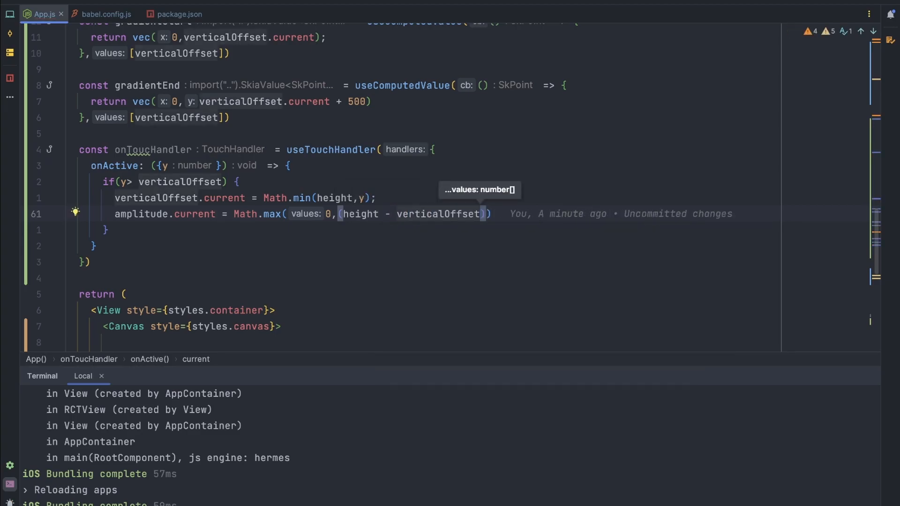
text(.current)
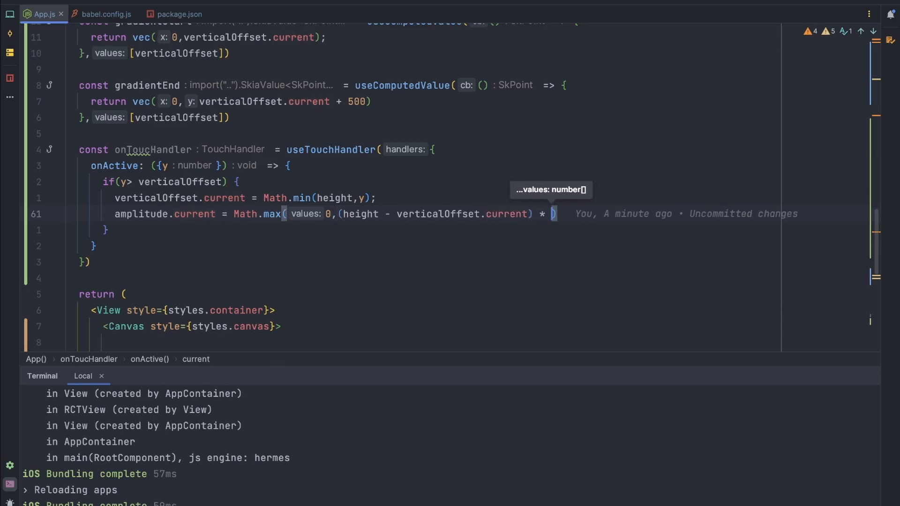
text(0.)
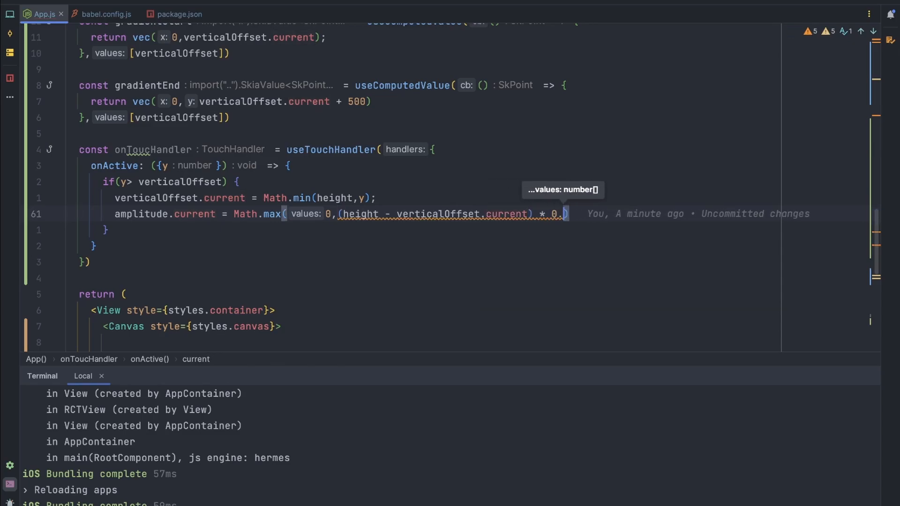
text(025)
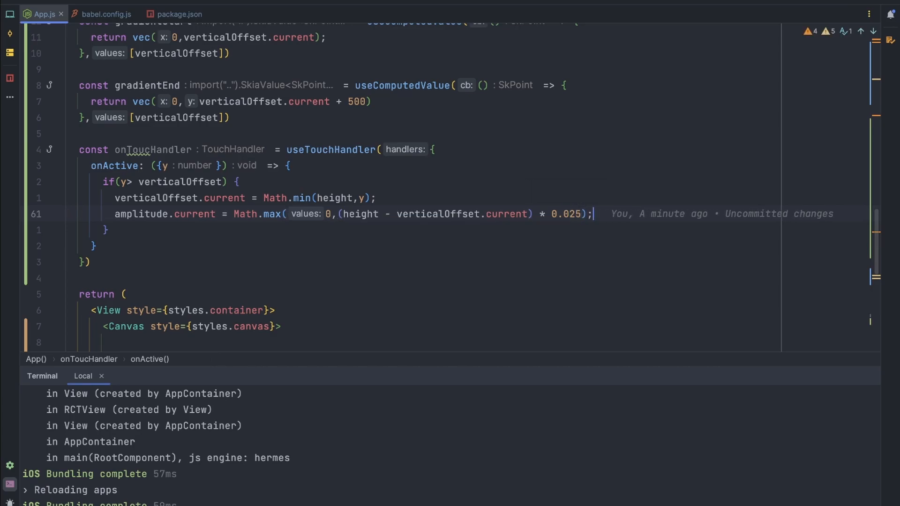
scroll(down, 3)
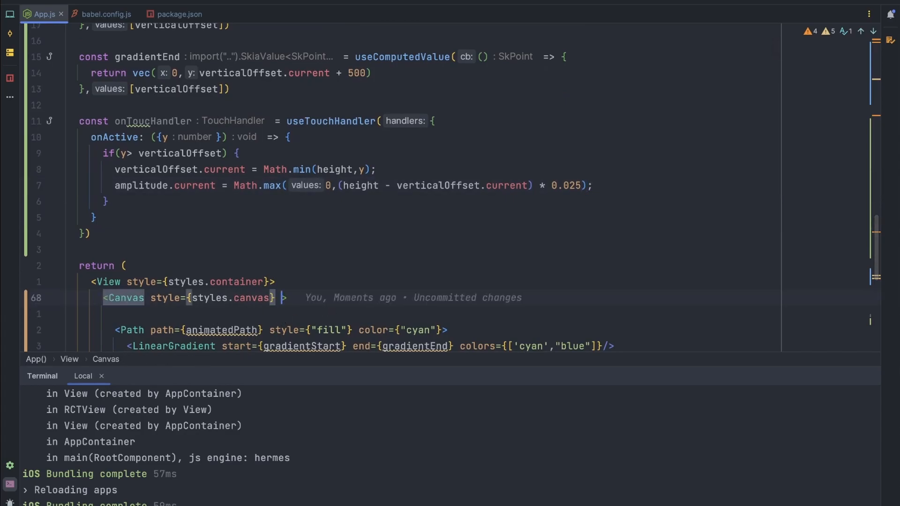
Add onTouch={onTouchHandler} to the Canvas element so touches drive the wave
text(onTouch={on)
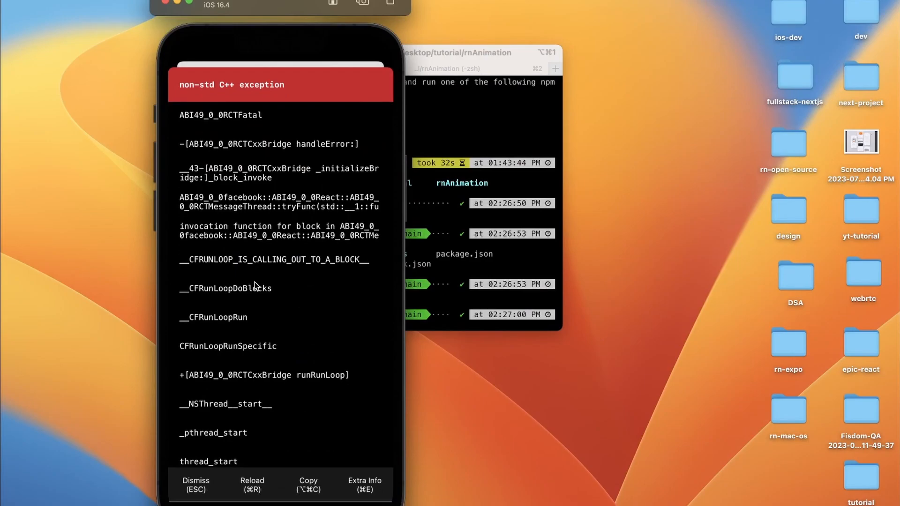
mouse_move(278, 395)
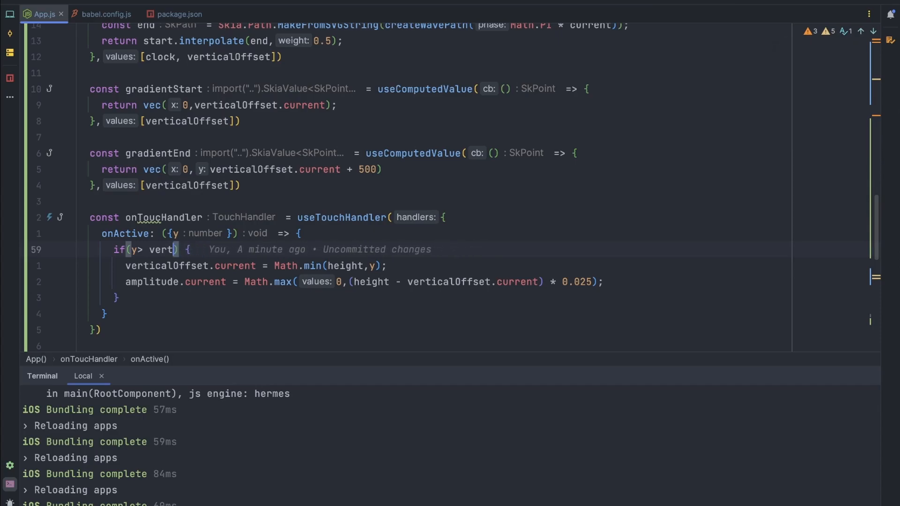
Compare y against initialVerticalOffset in the touch condition and review that constant at the top of App.js
text(ini)
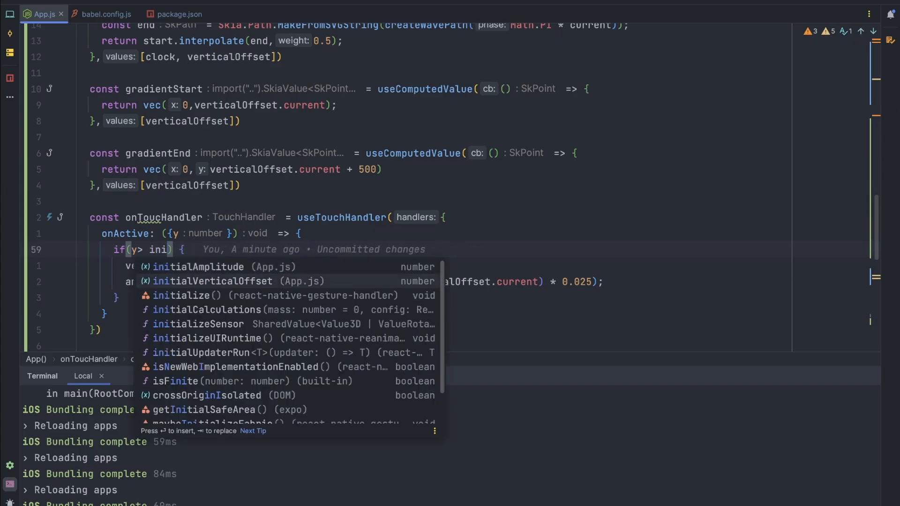
key(Enter)
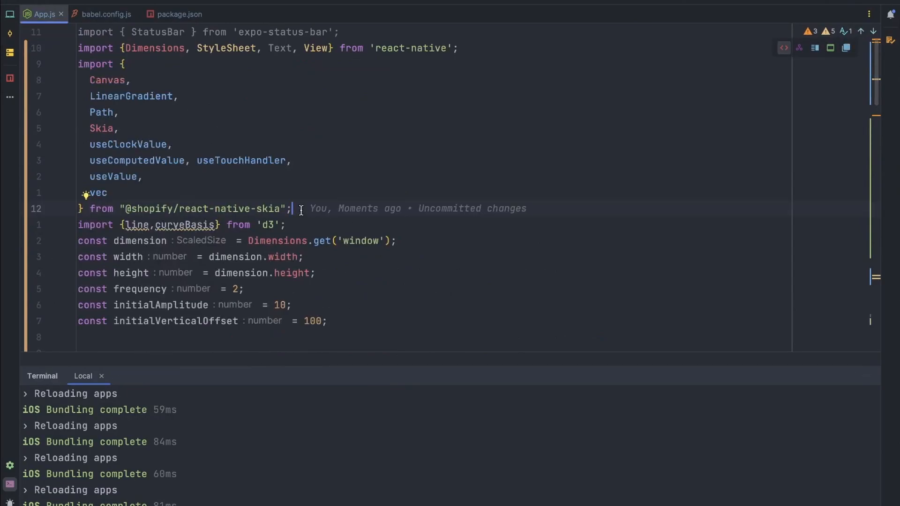
scroll(down, 3)
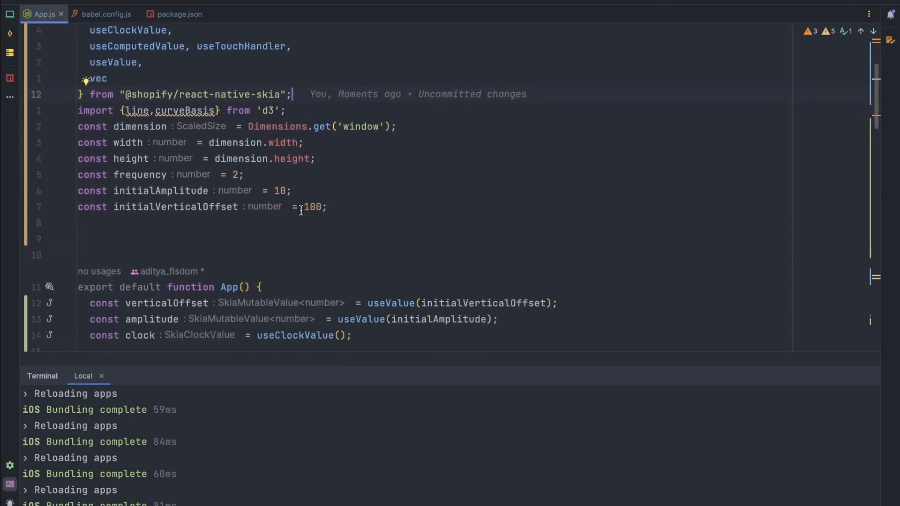